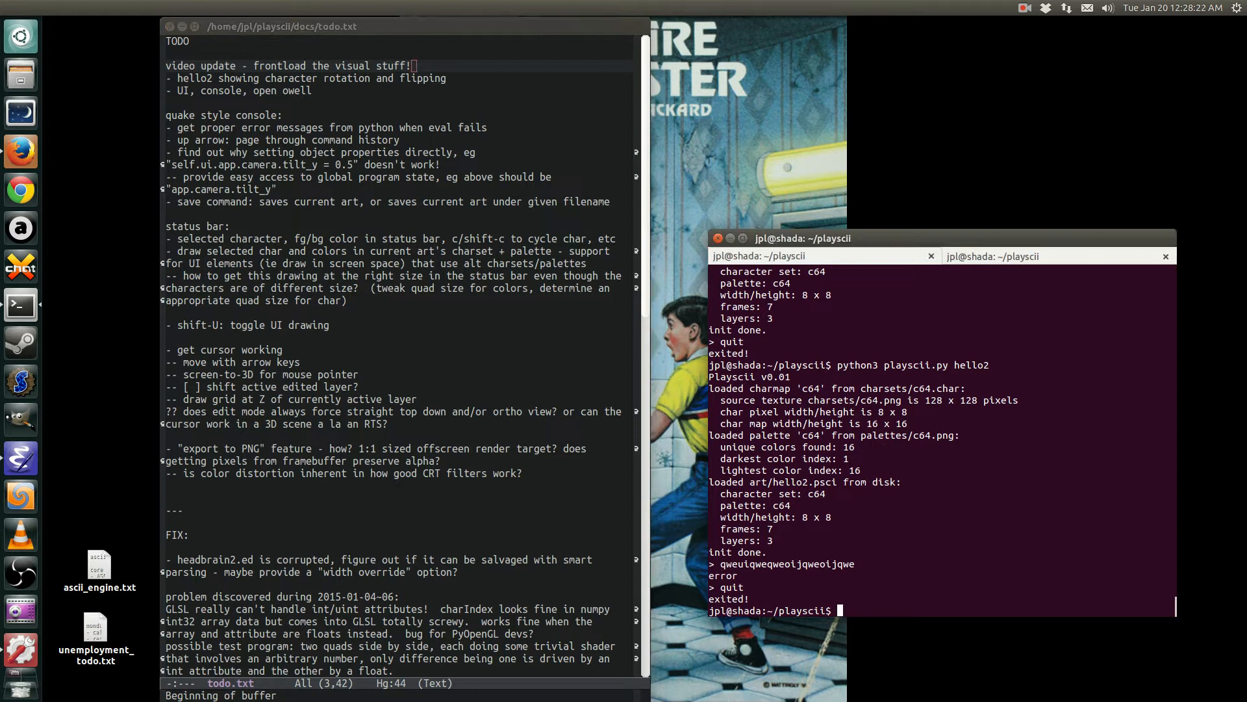
# - Relaunch Playscii with the hello2 art file using python3 playscii.py hello2
pyautogui.press('Return')
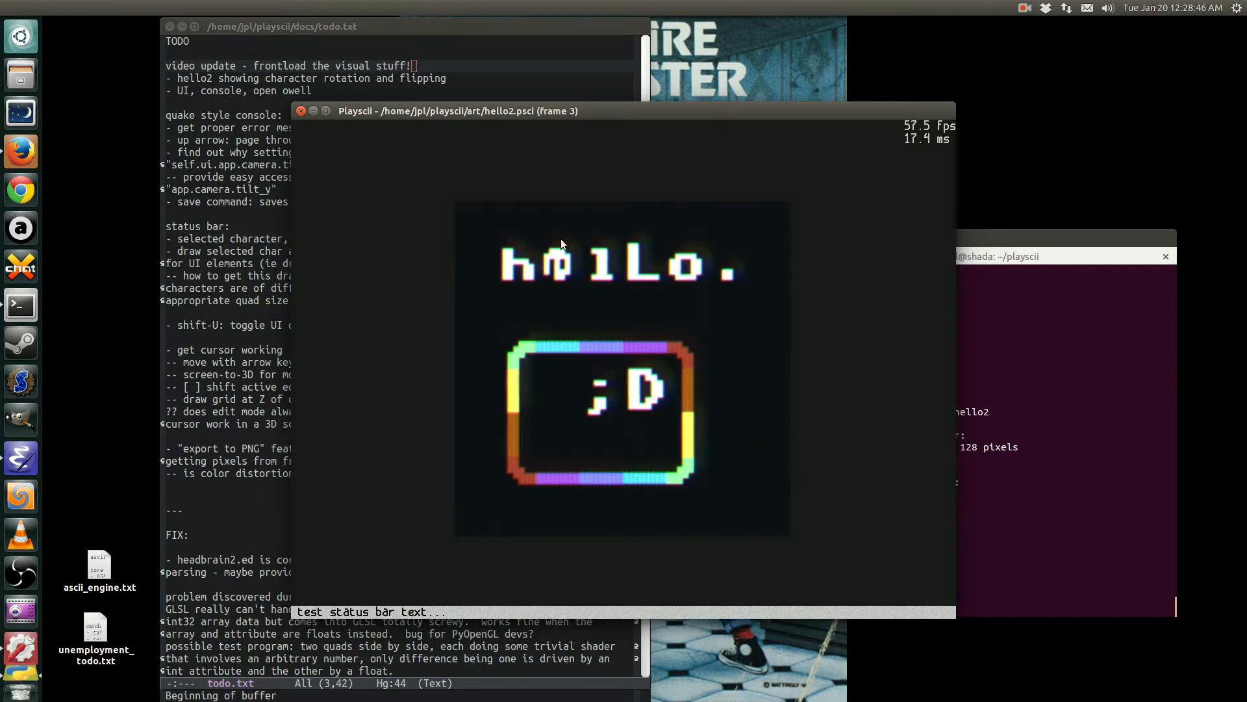
pyautogui.moveTo(546, 255)
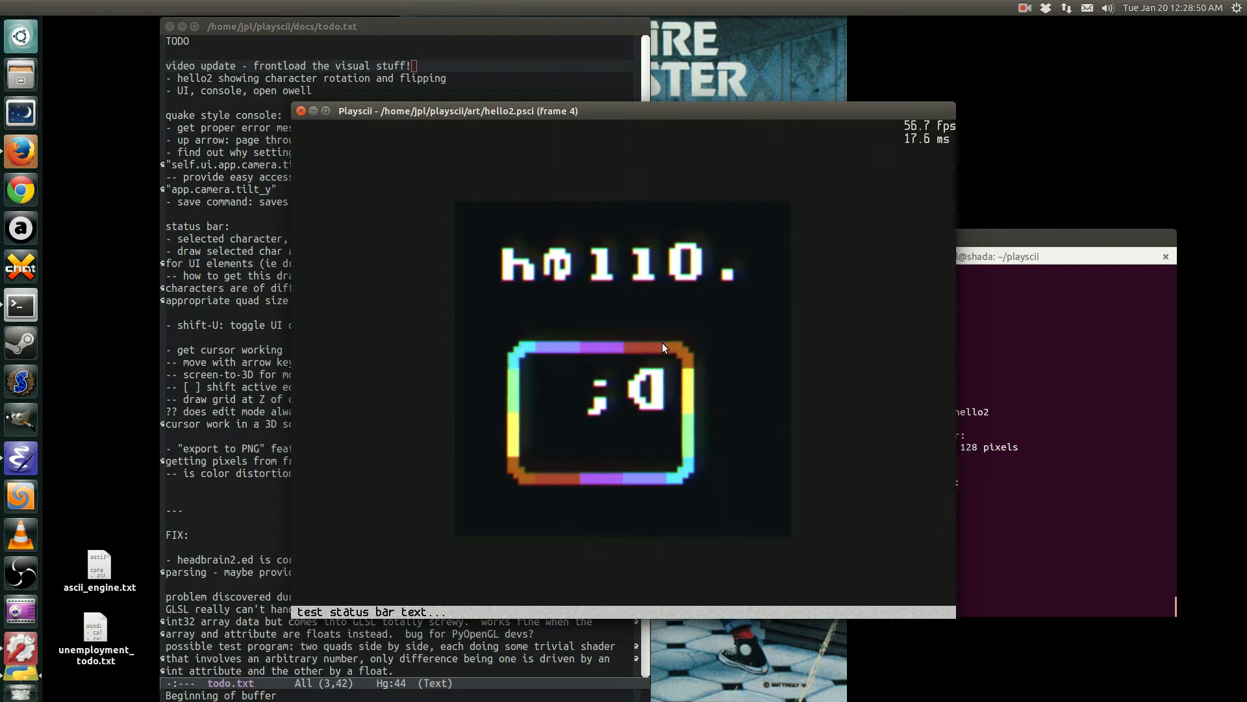
pyautogui.moveTo(569, 253)
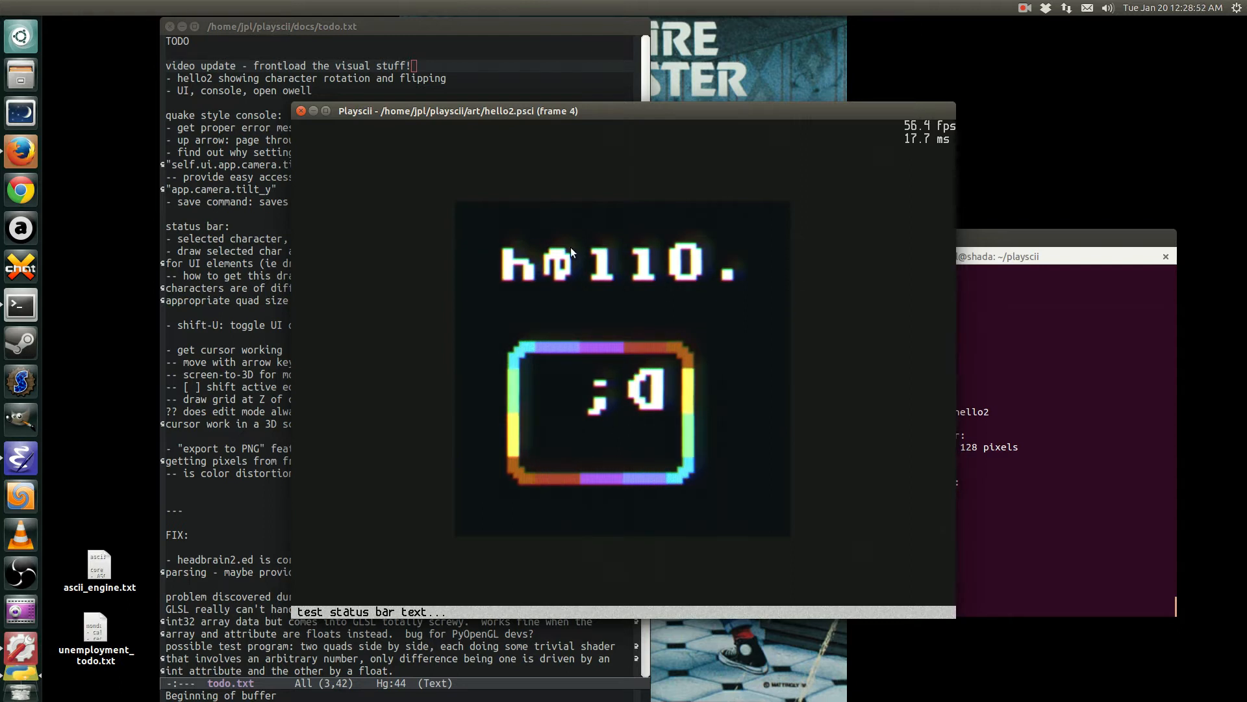
pyautogui.moveTo(740, 249)
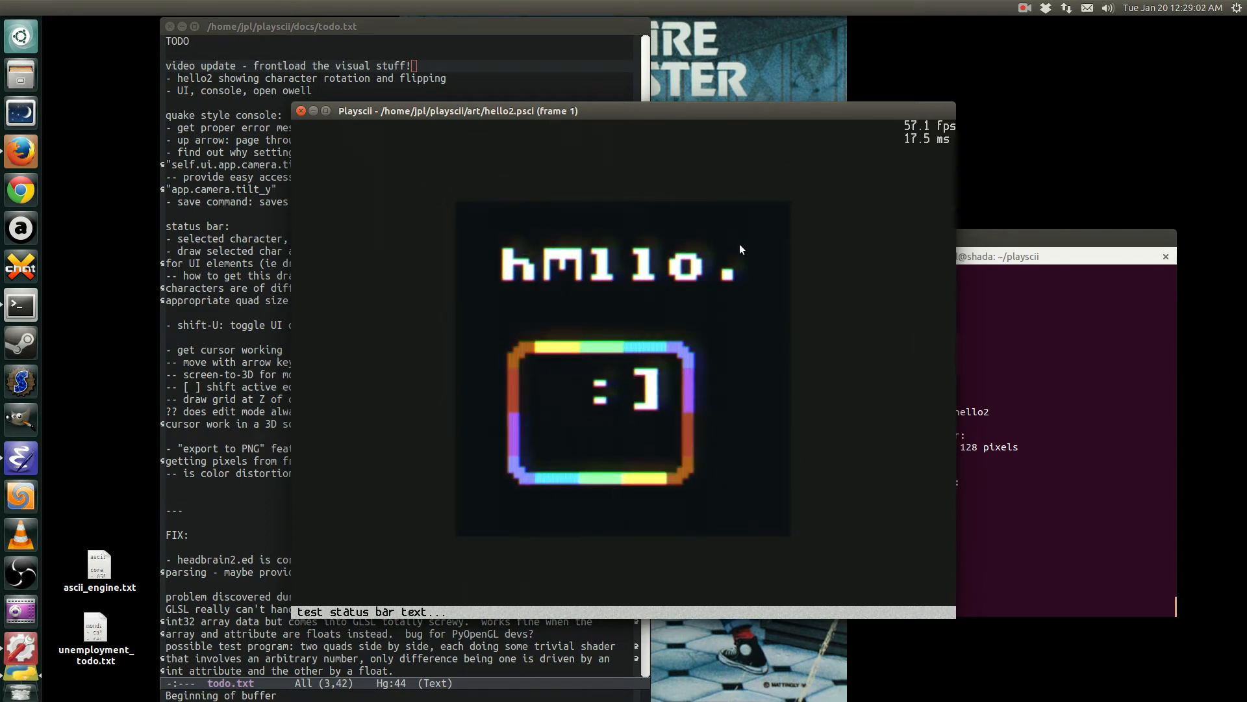
pyautogui.moveTo(659, 206)
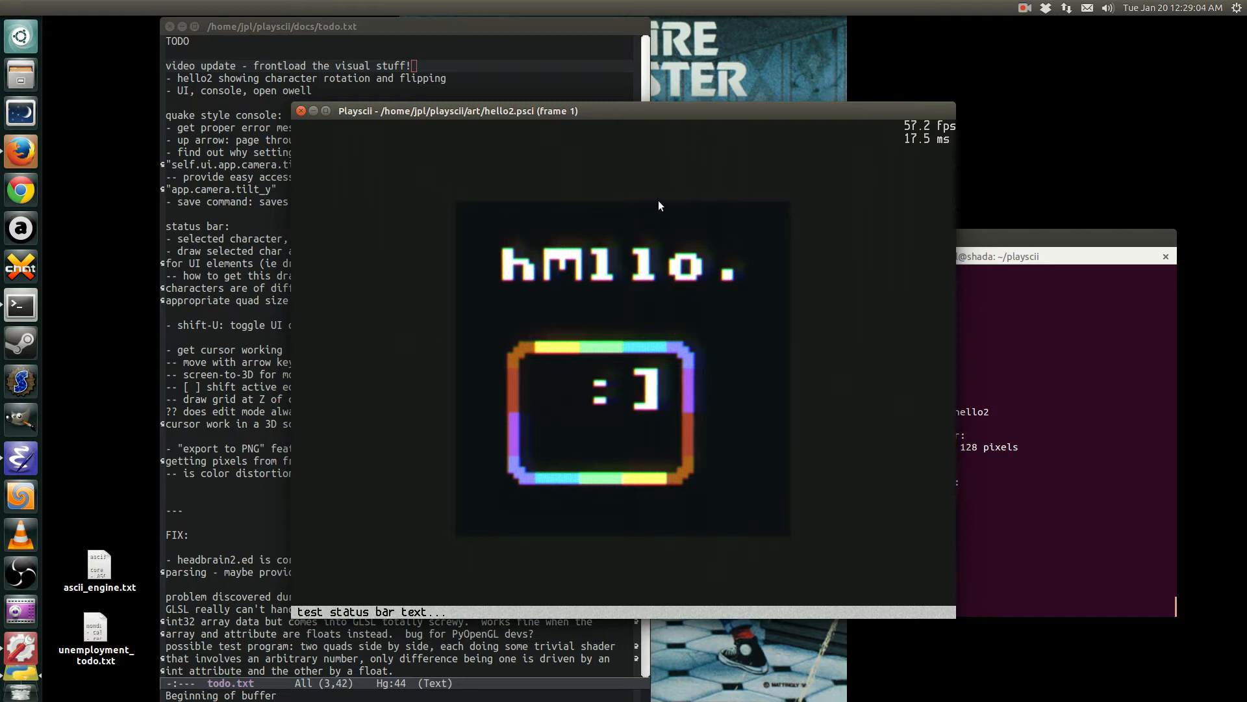
pyautogui.moveTo(656, 154)
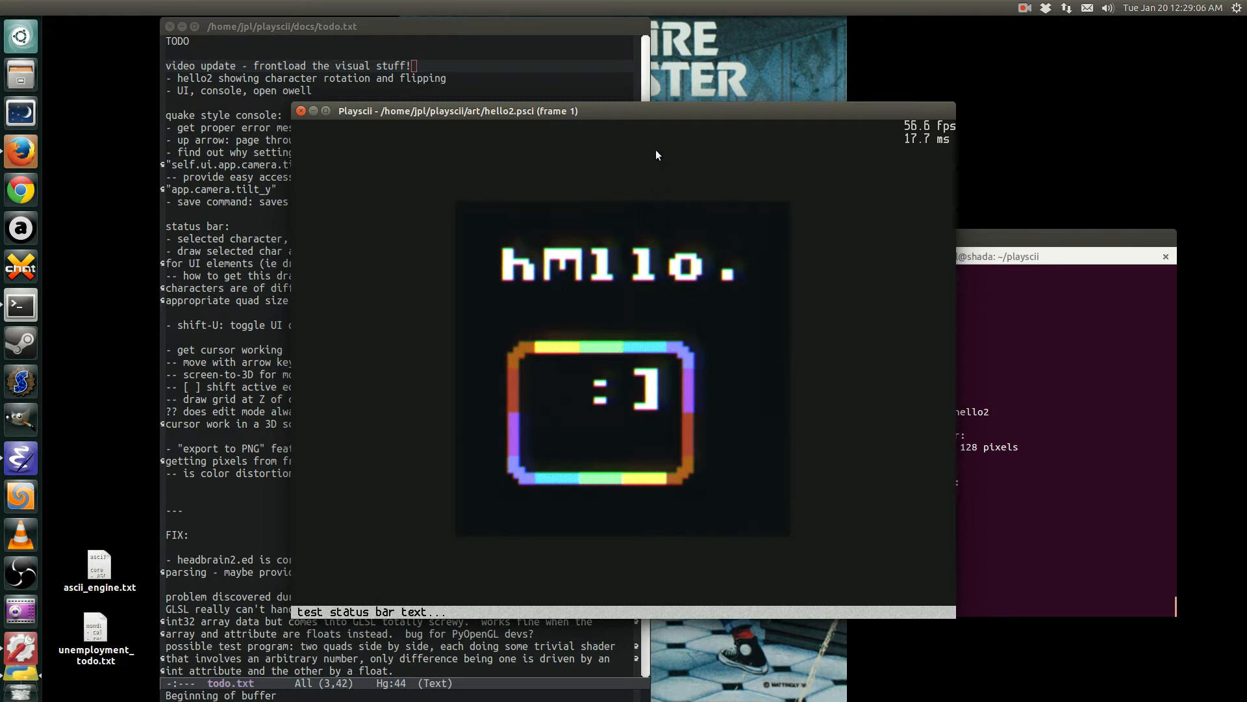
pyautogui.moveTo(827, 123)
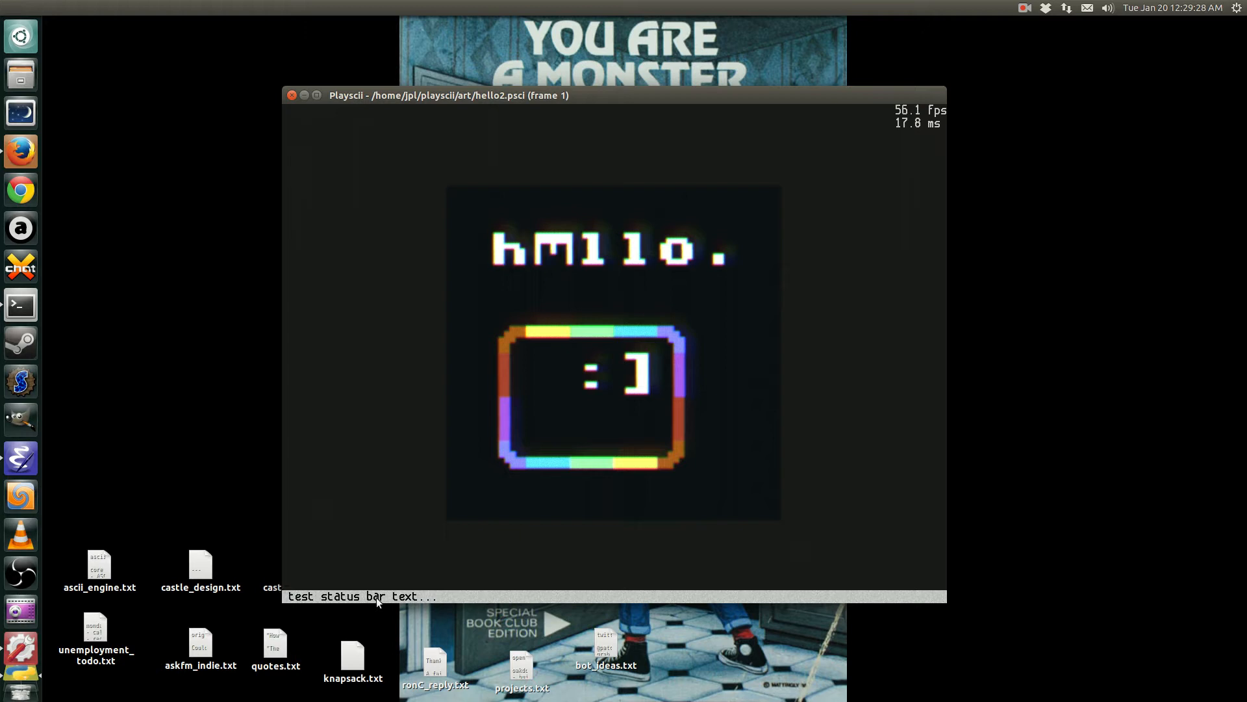
pyautogui.moveTo(435, 592)
pyautogui.write('hell')
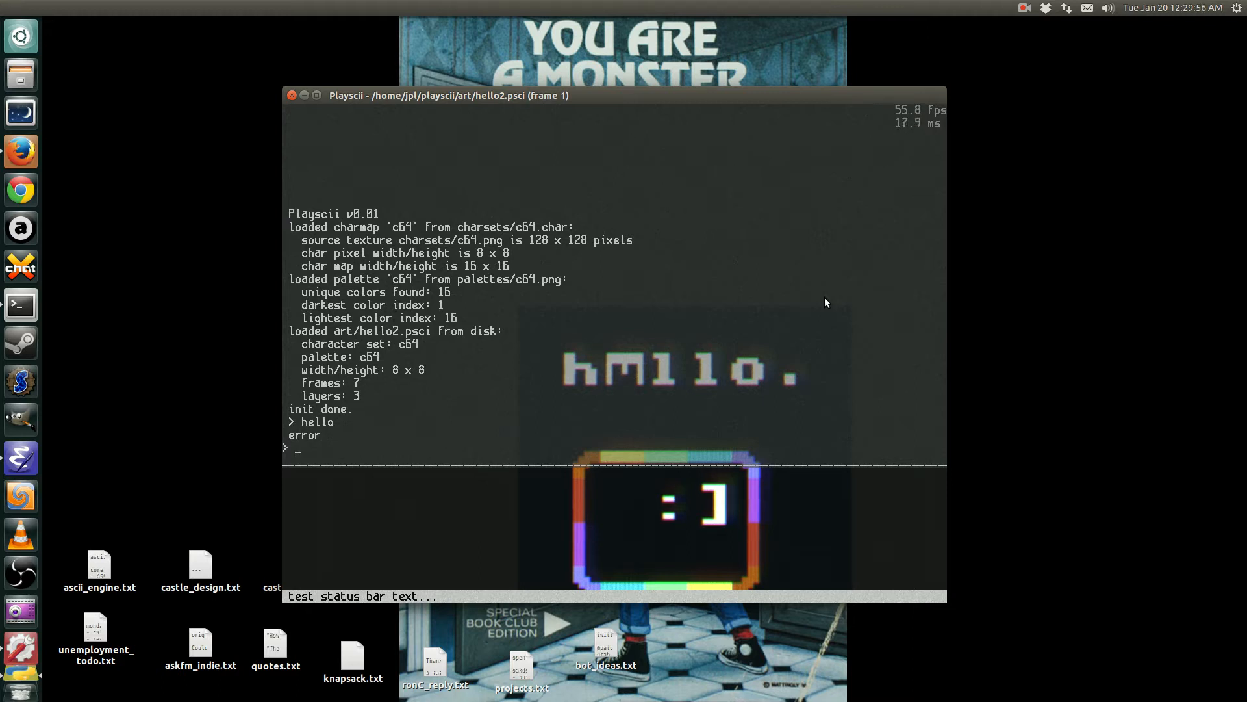
# - Enter the console command 'open owell.ed' without submitting it
pyautogui.write('open owe')
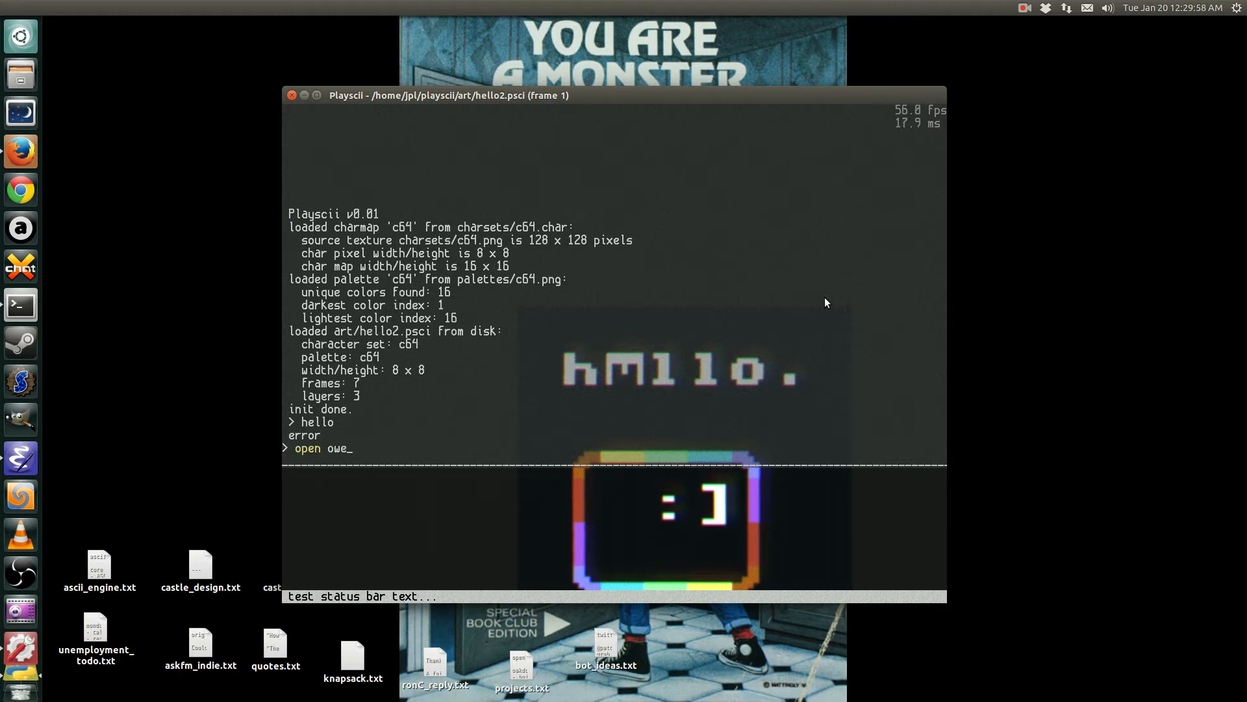
pyautogui.write('ll.ed')
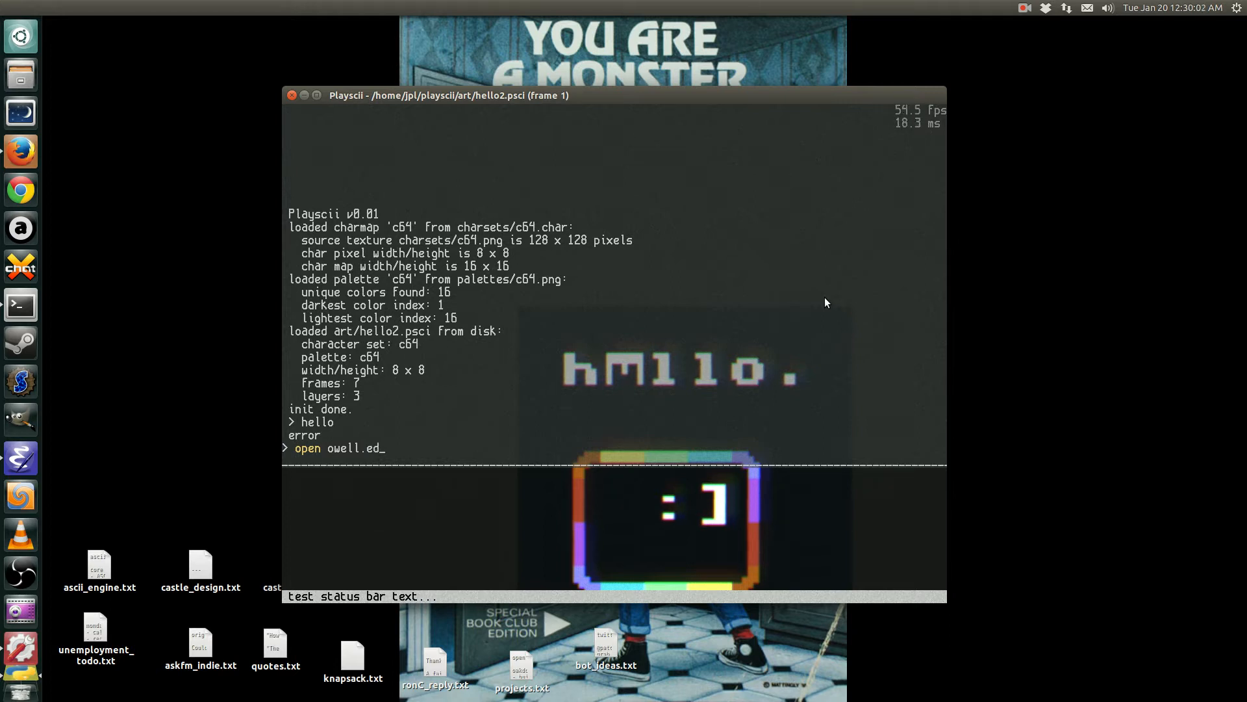
pyautogui.moveTo(302, 458)
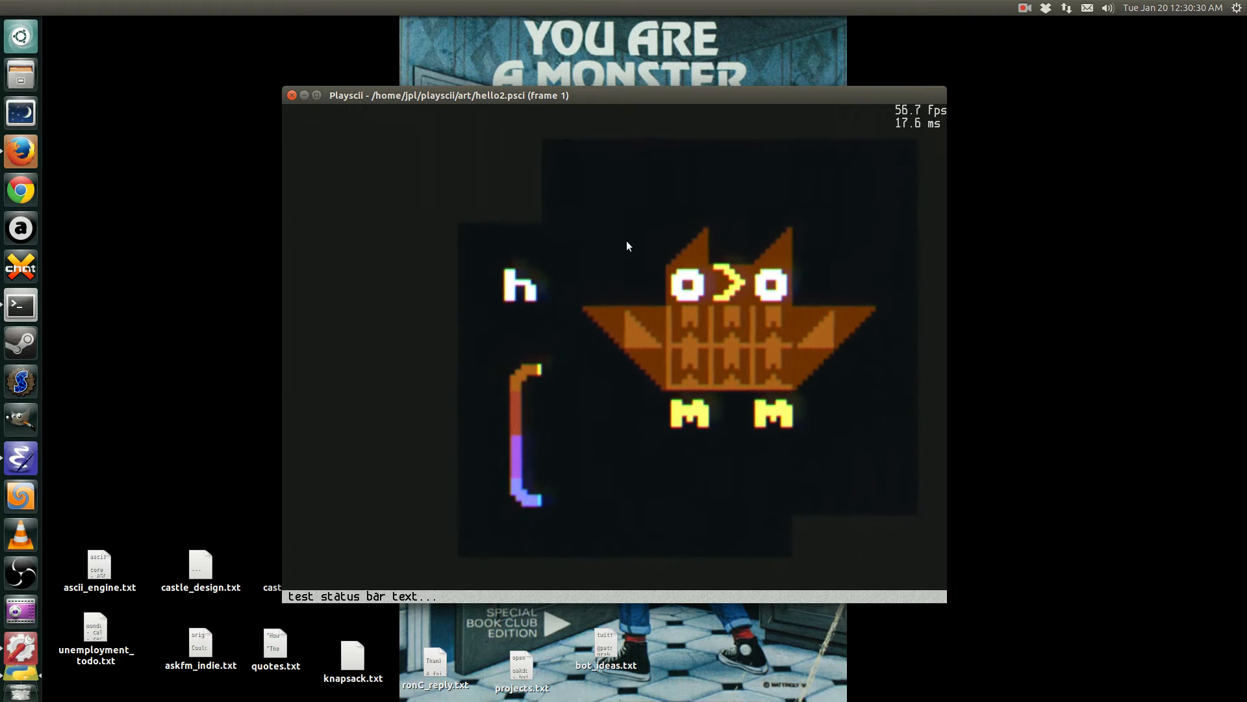
pyautogui.moveTo(577, 222)
pyautogui.write('open owell.ed')
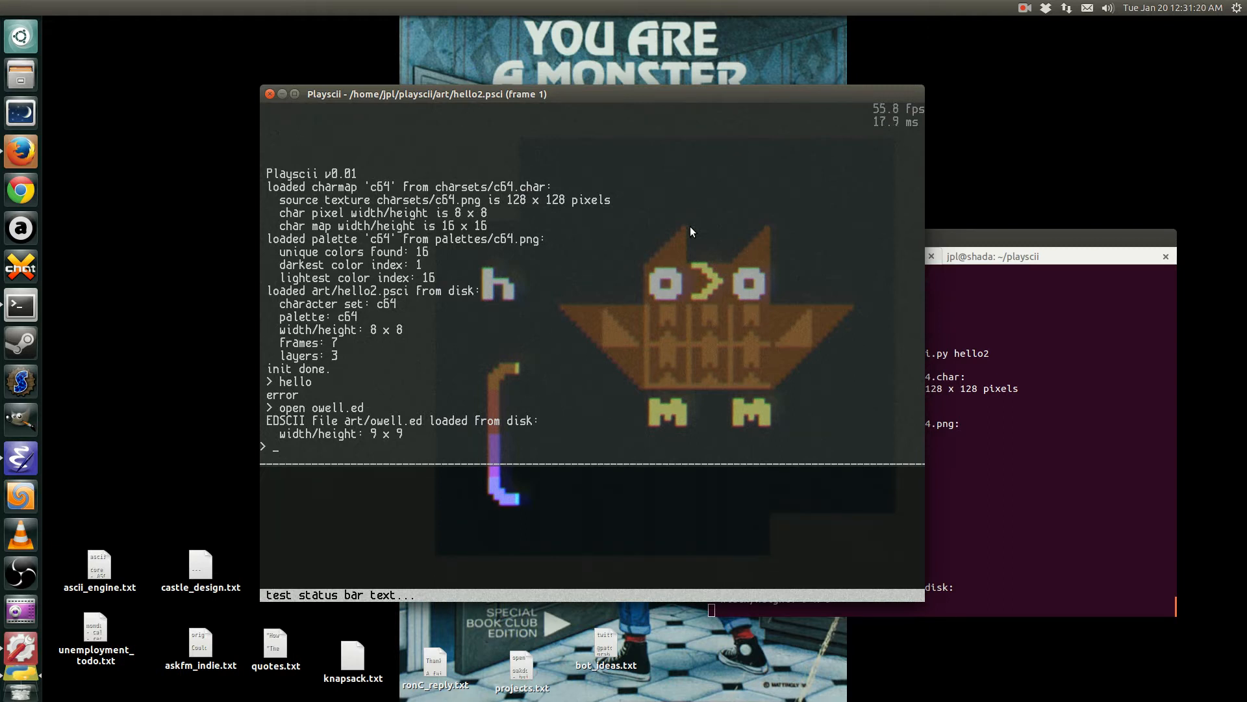
pyautogui.moveTo(623, 204)
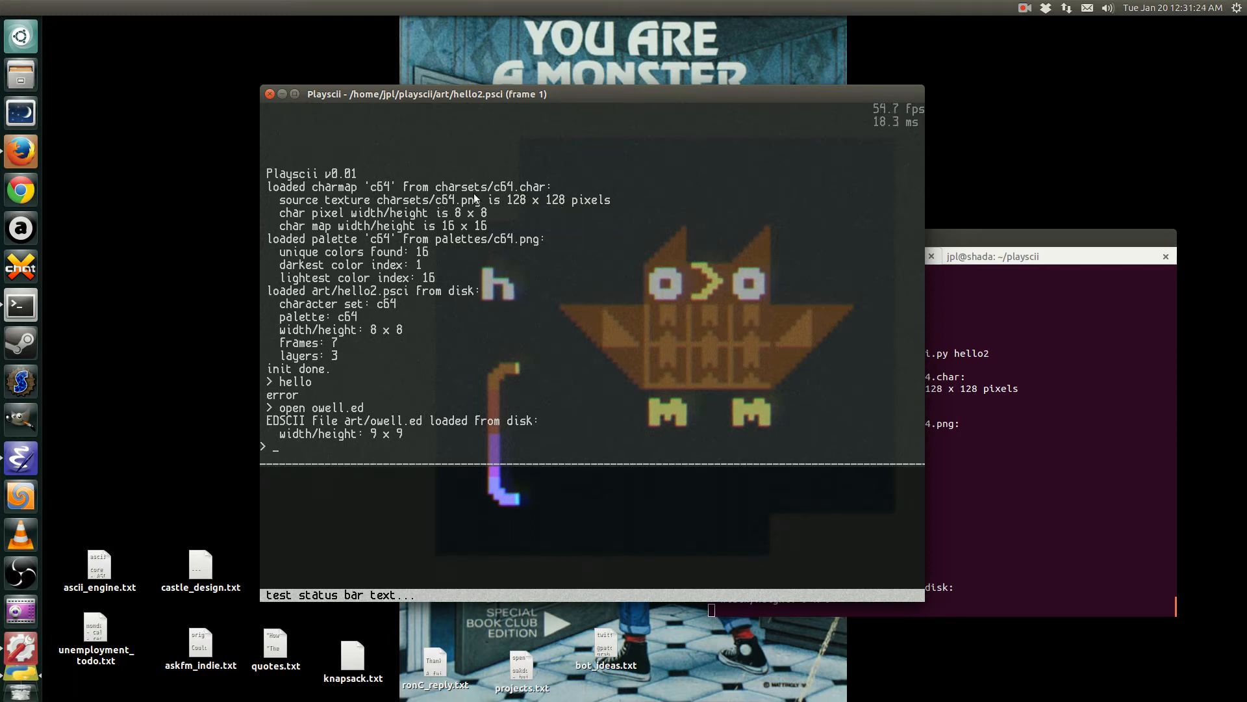
pyautogui.moveTo(656, 209)
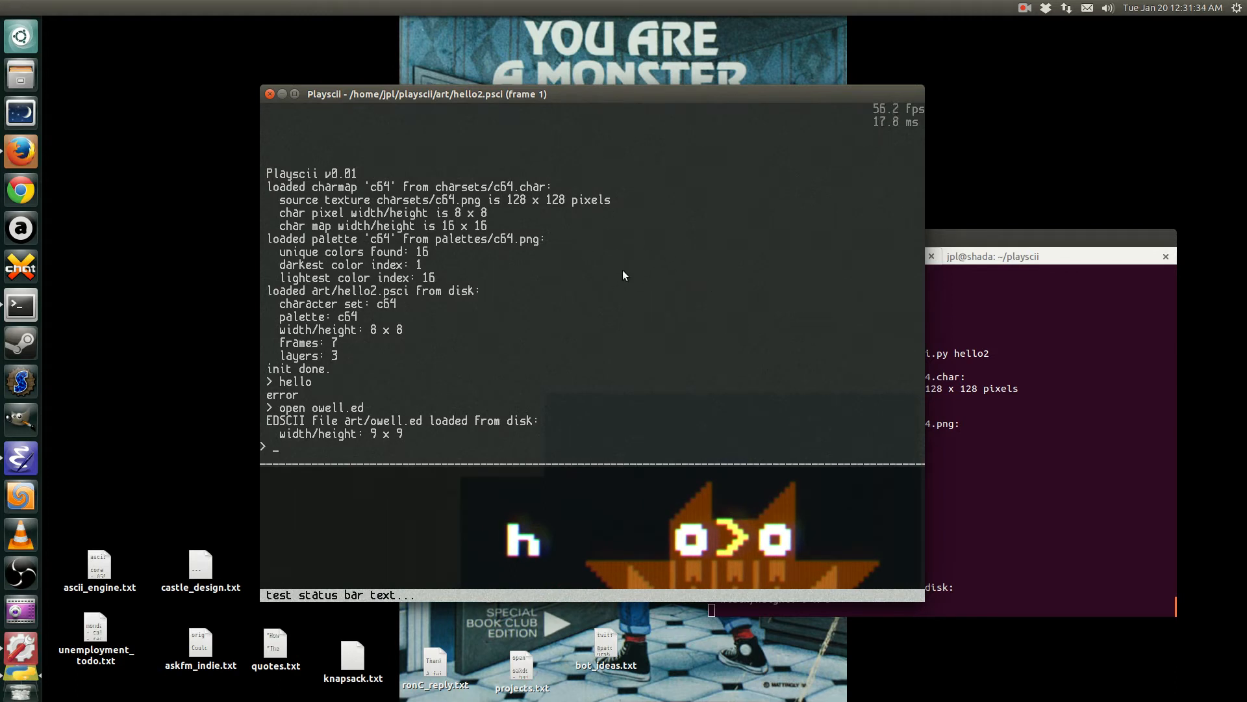
pyautogui.moveTo(690, 167)
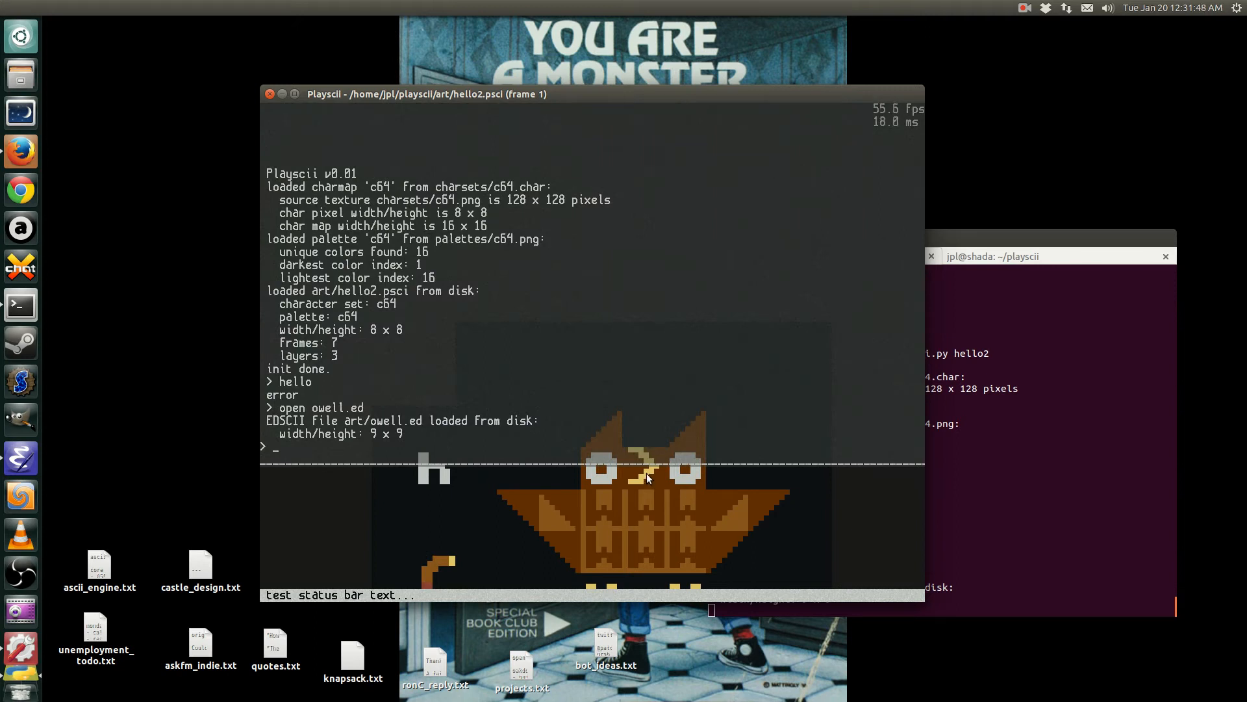
pyautogui.moveTo(271, 175)
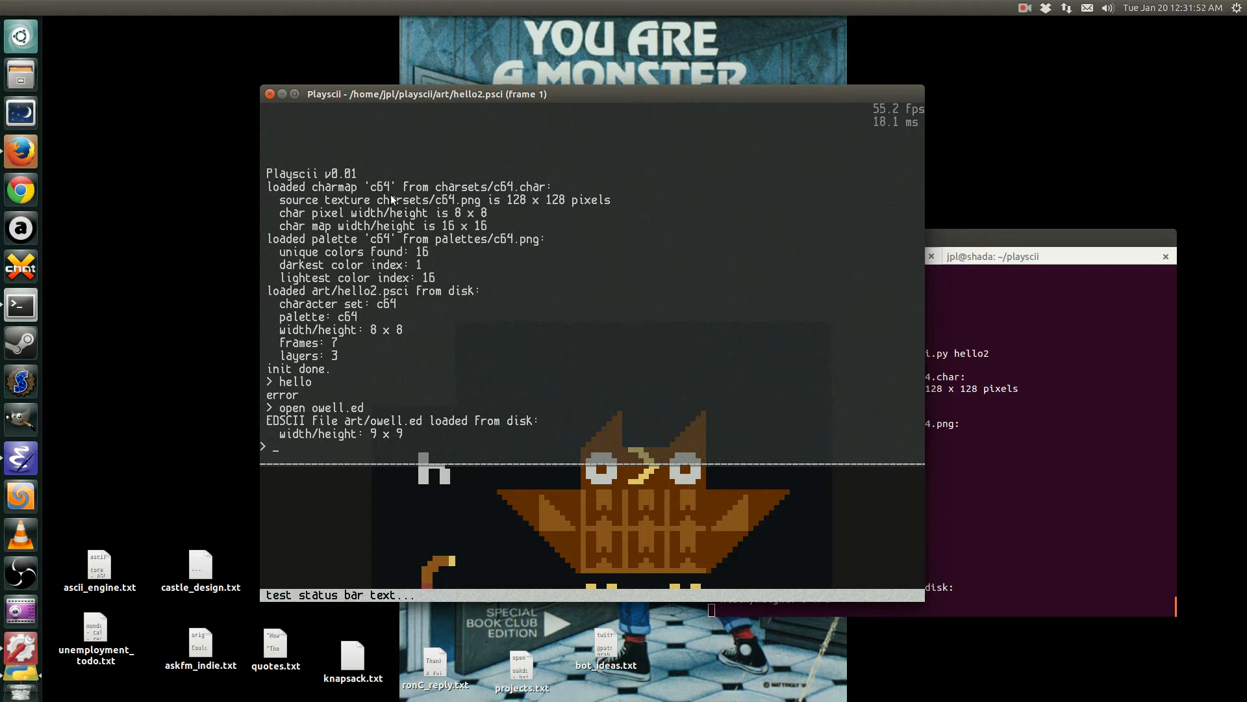
pyautogui.moveTo(260, 175)
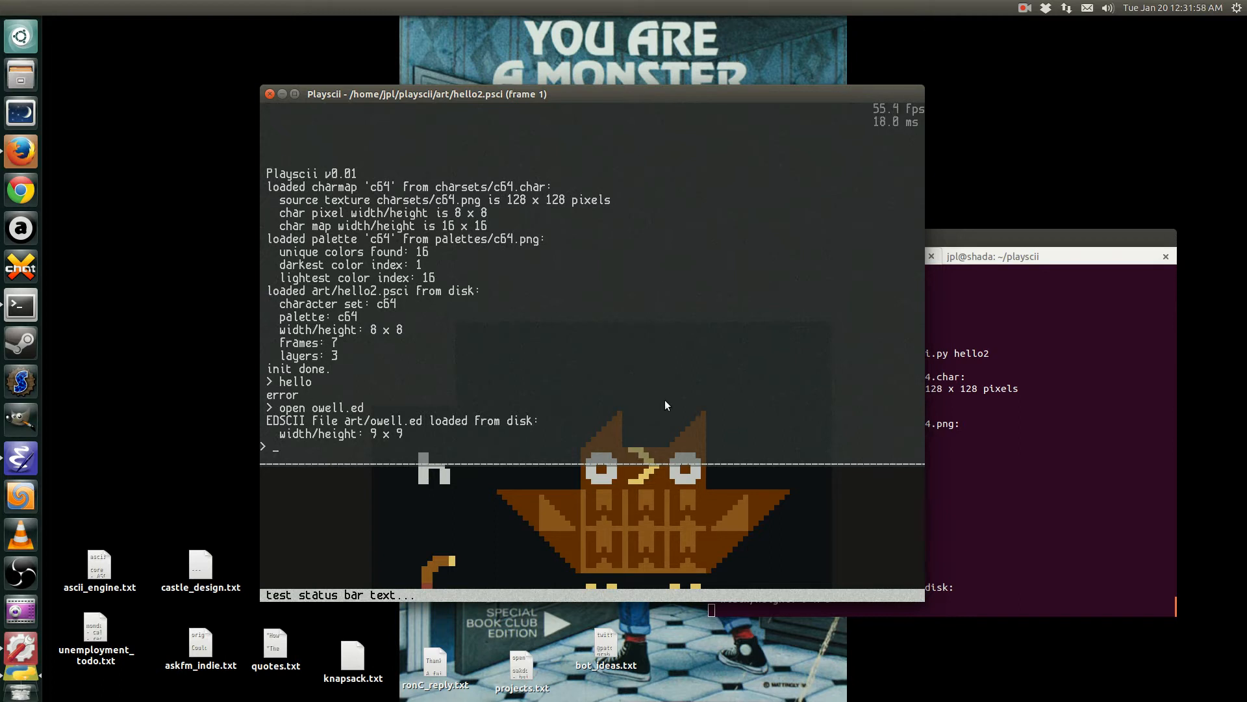
pyautogui.moveTo(677, 388)
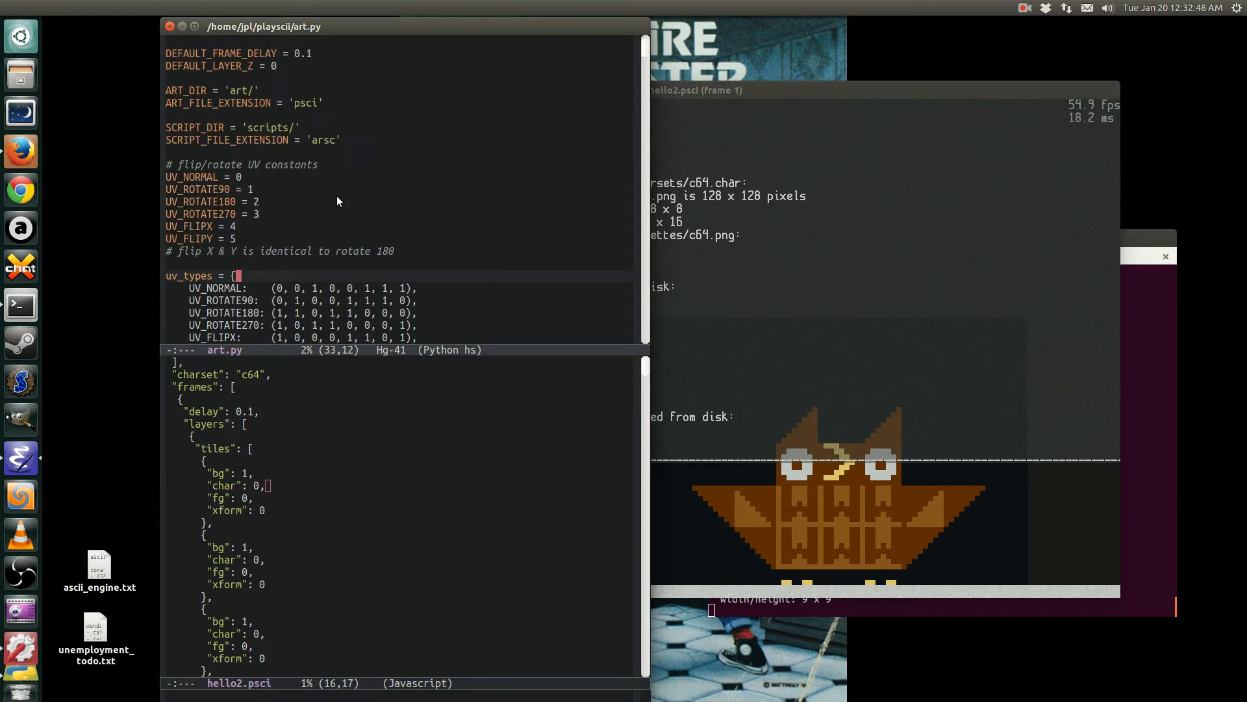
# - Scroll down through the open source buffer
pyautogui.scroll(-3)
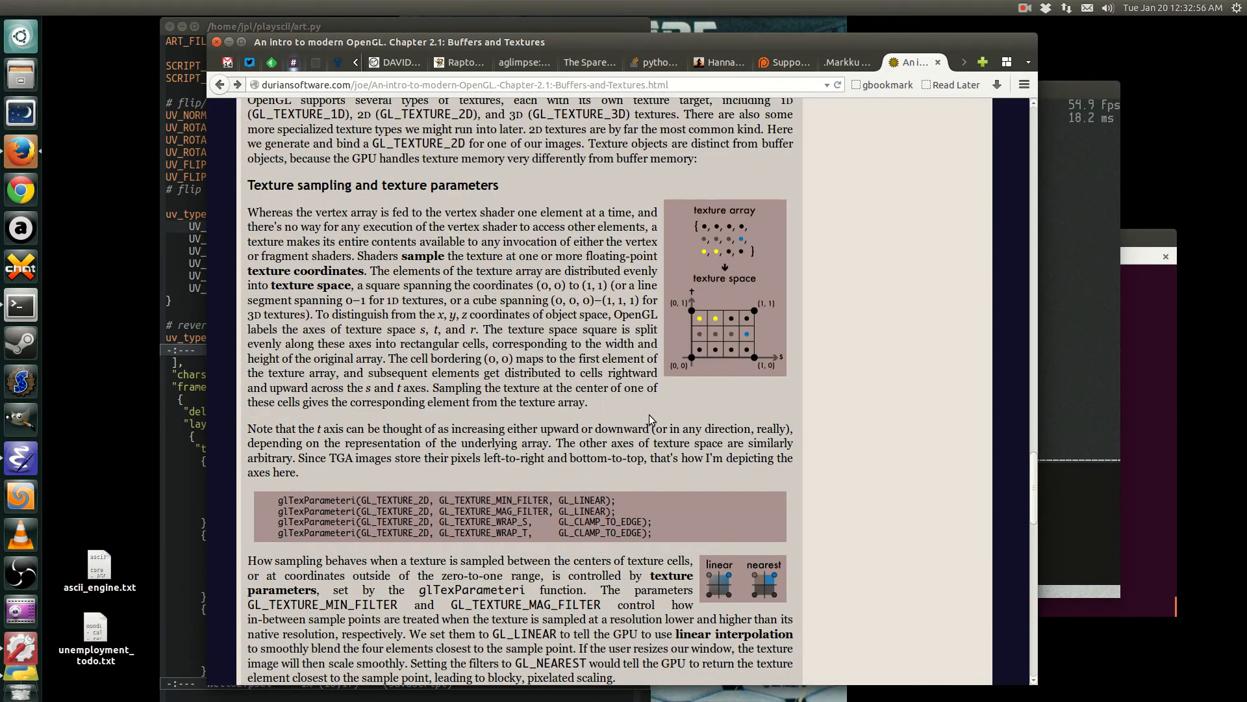
pyautogui.moveTo(819, 373)
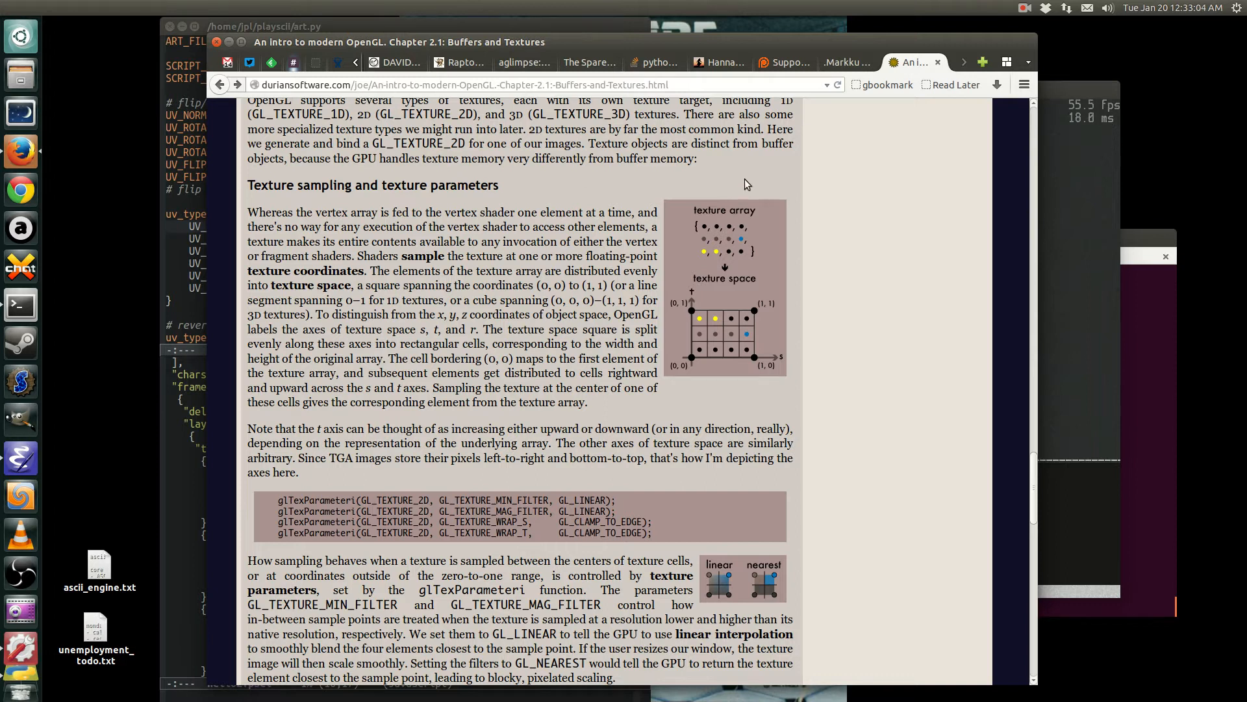
pyautogui.moveTo(475, 158)
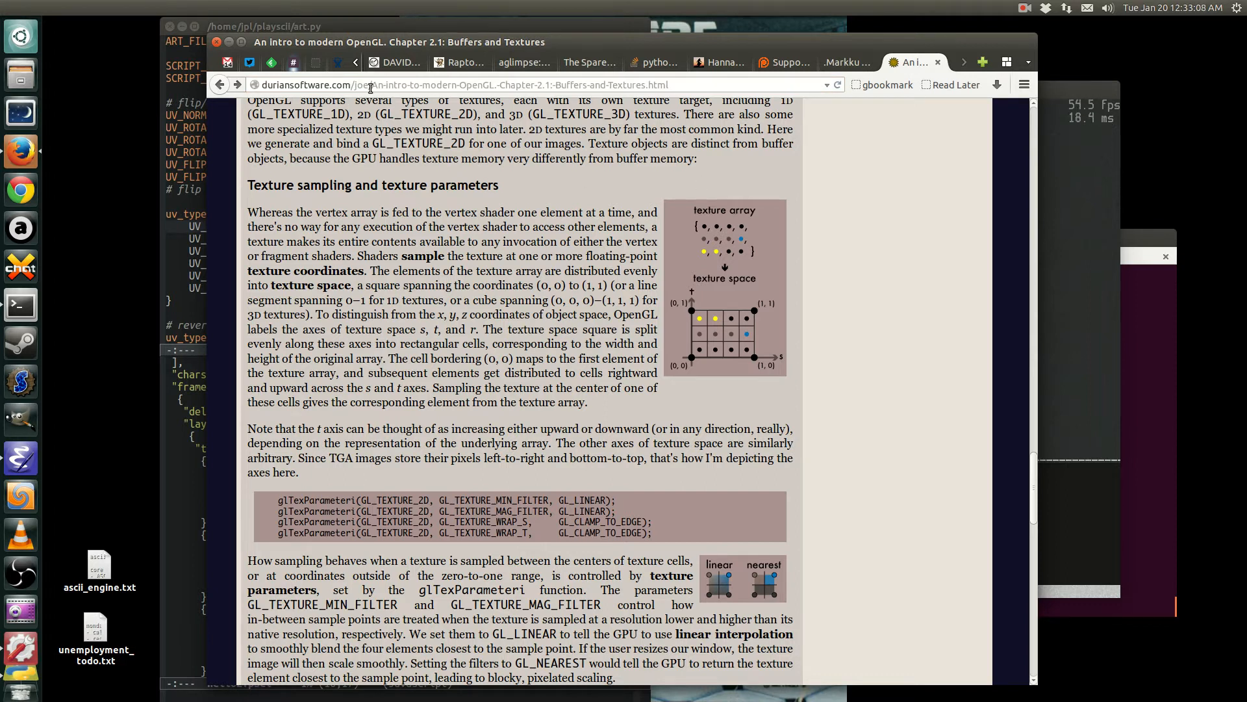
pyautogui.moveTo(708, 157)
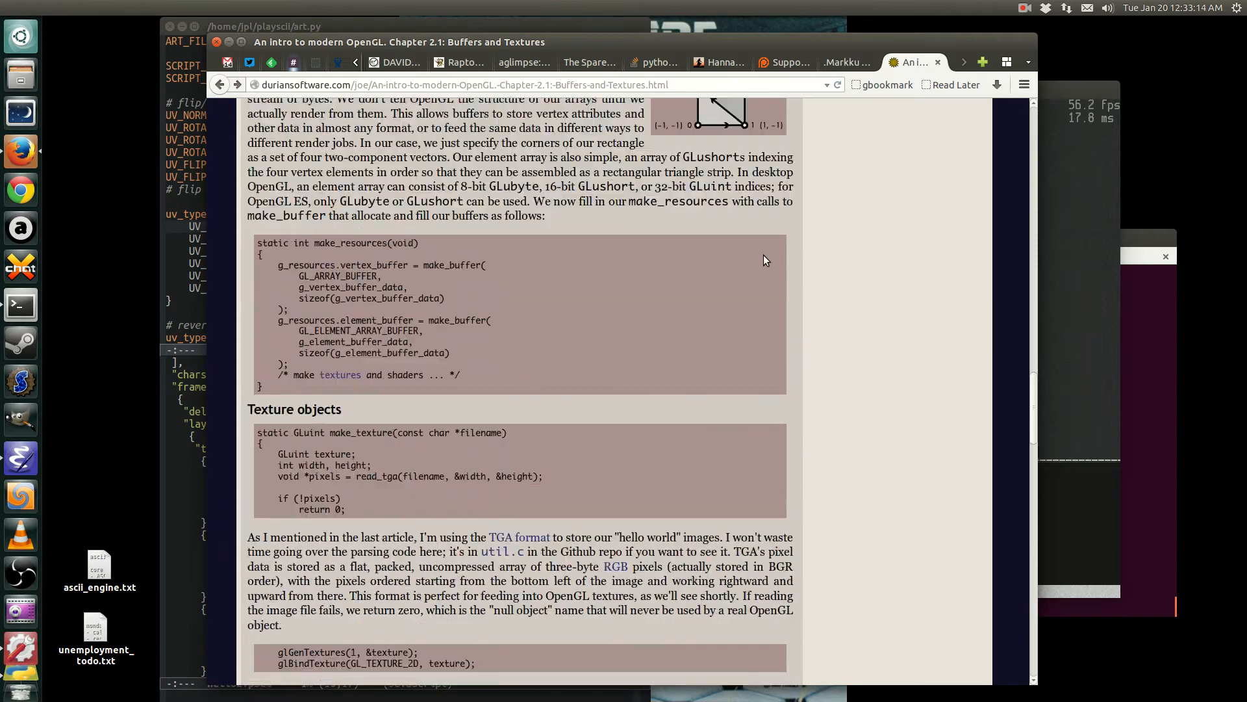
# - Scroll the OpenGL tutorial past texture objects, then back up to texture sampling and parameters
pyautogui.scroll(-3)
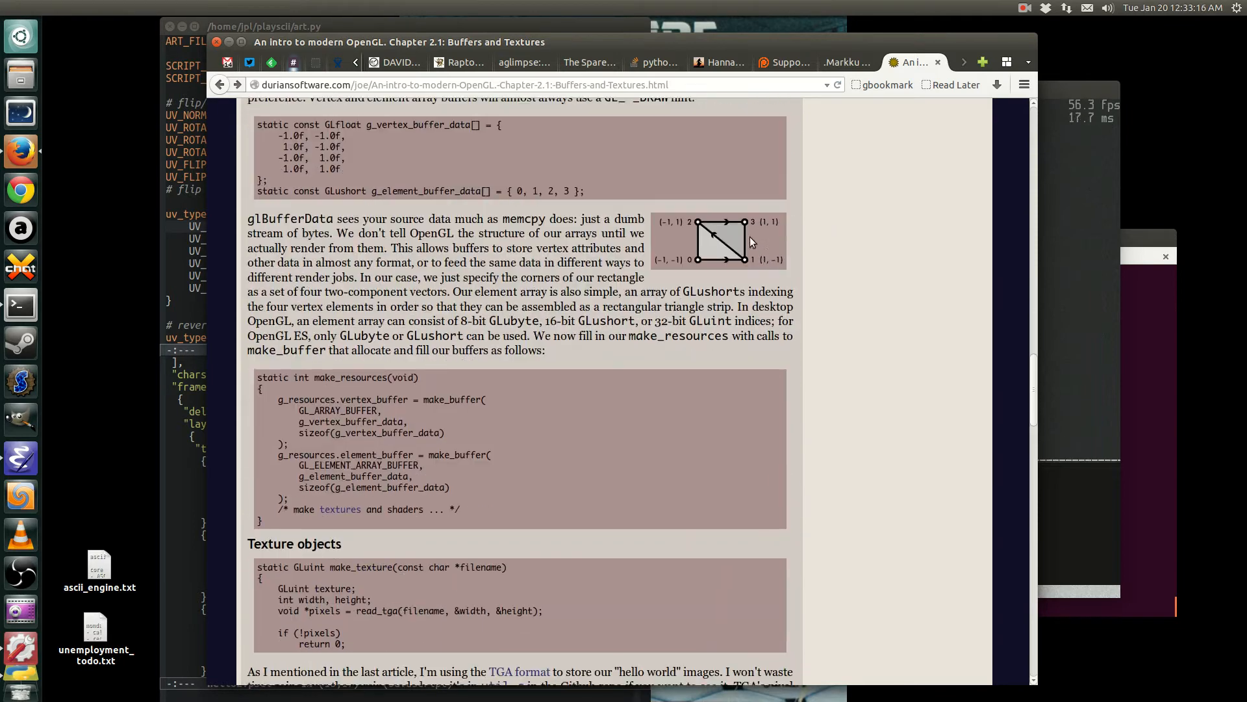
pyautogui.moveTo(751, 254)
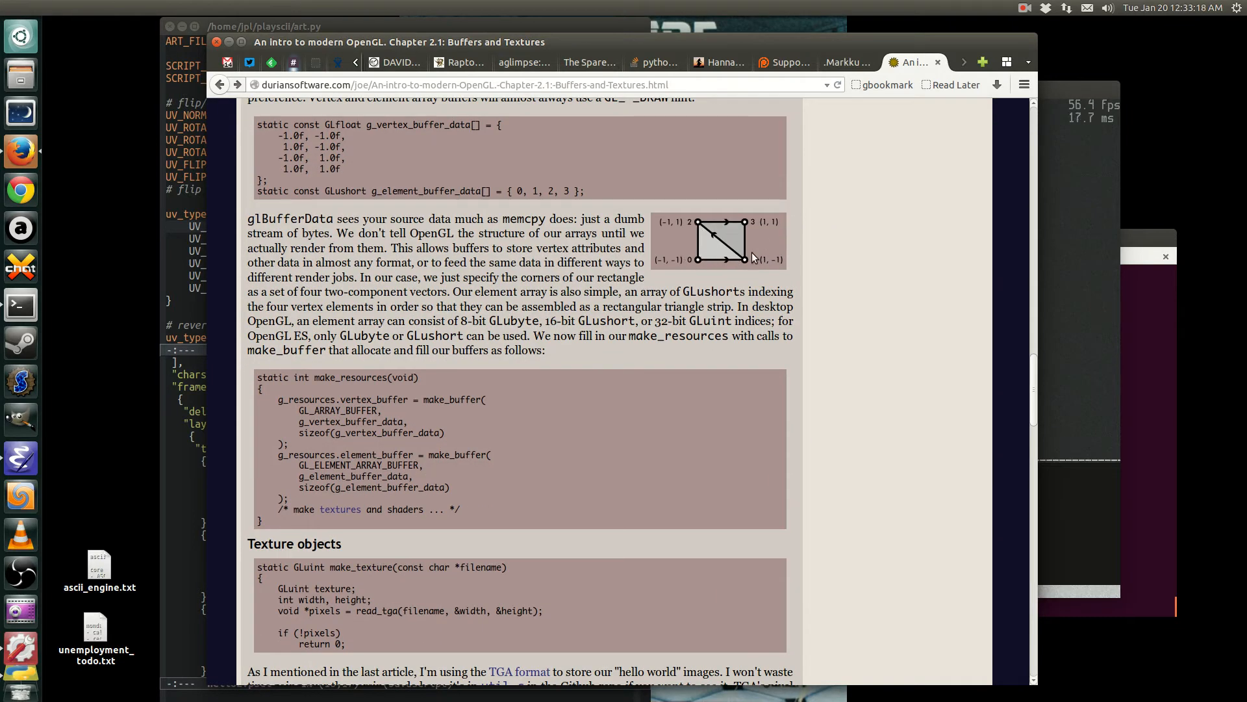
pyautogui.scroll(-3)
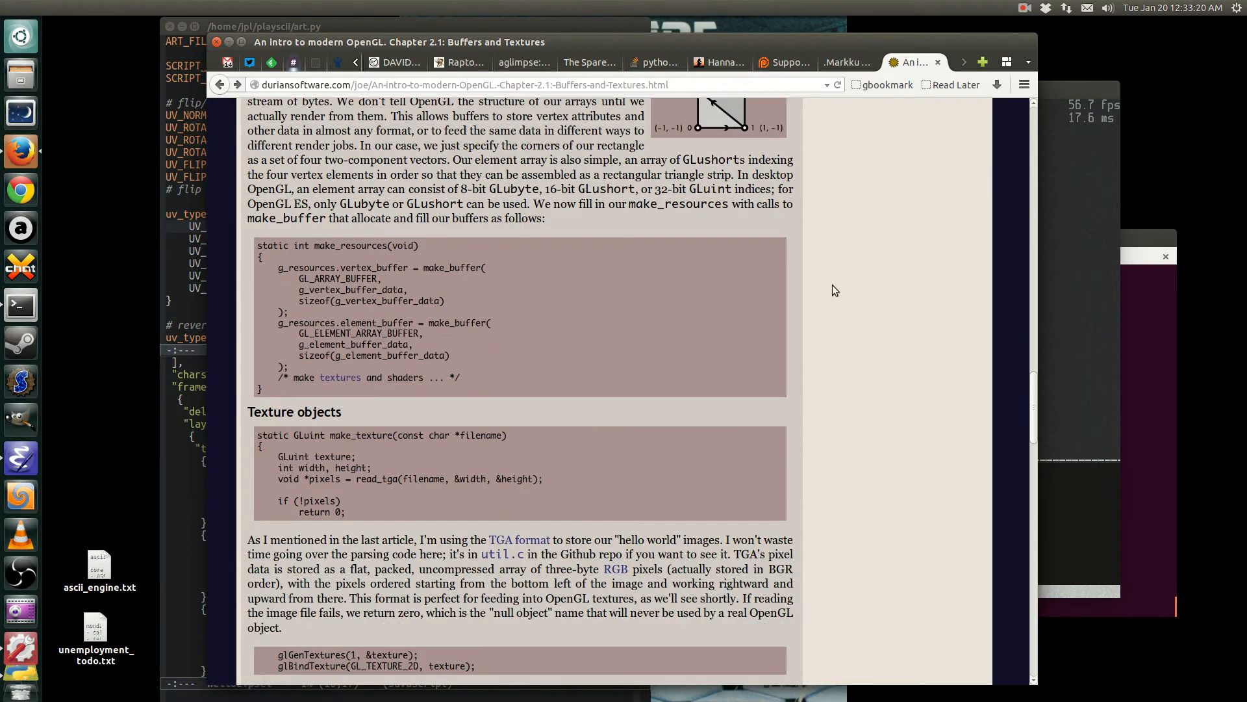
pyautogui.scroll(-3)
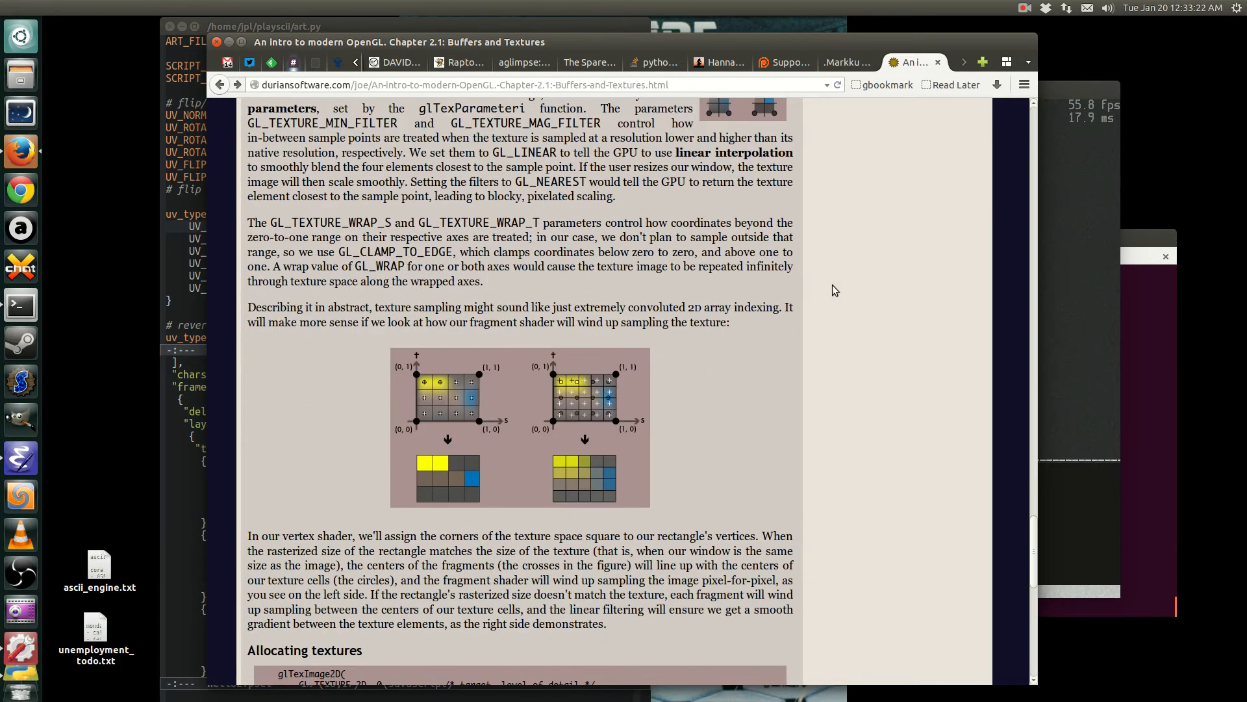
pyautogui.scroll(-3)
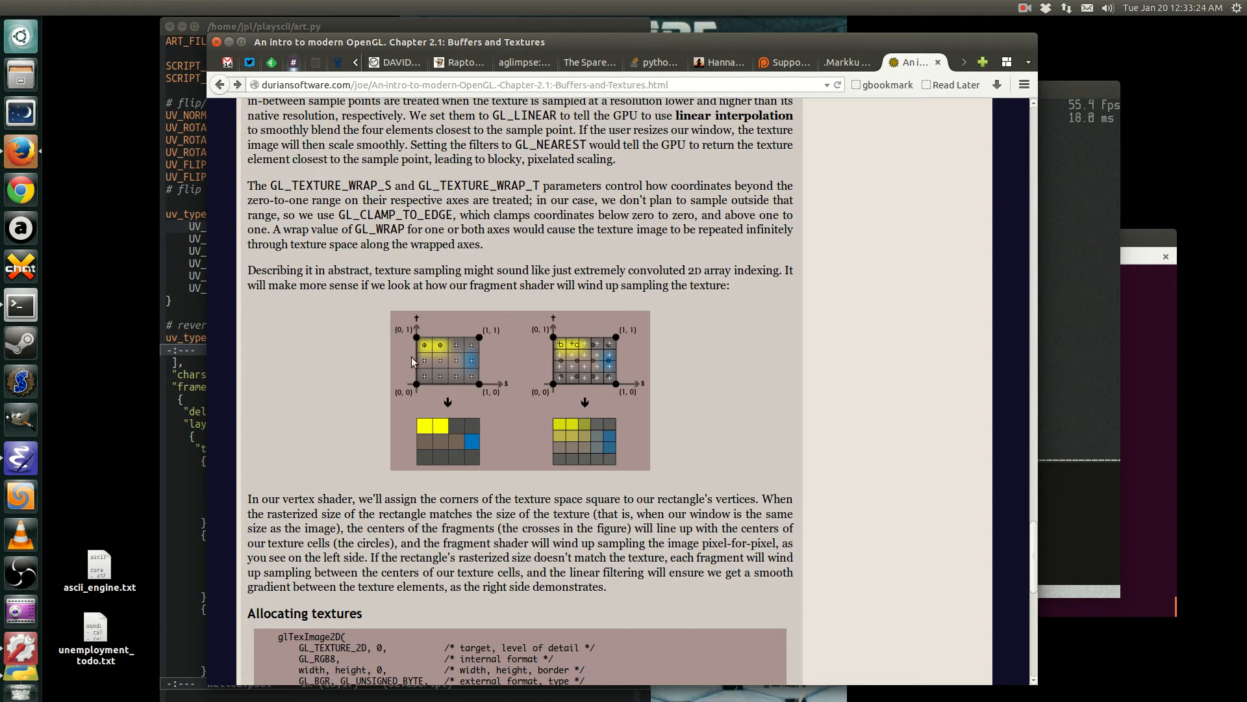
pyautogui.scroll(3)
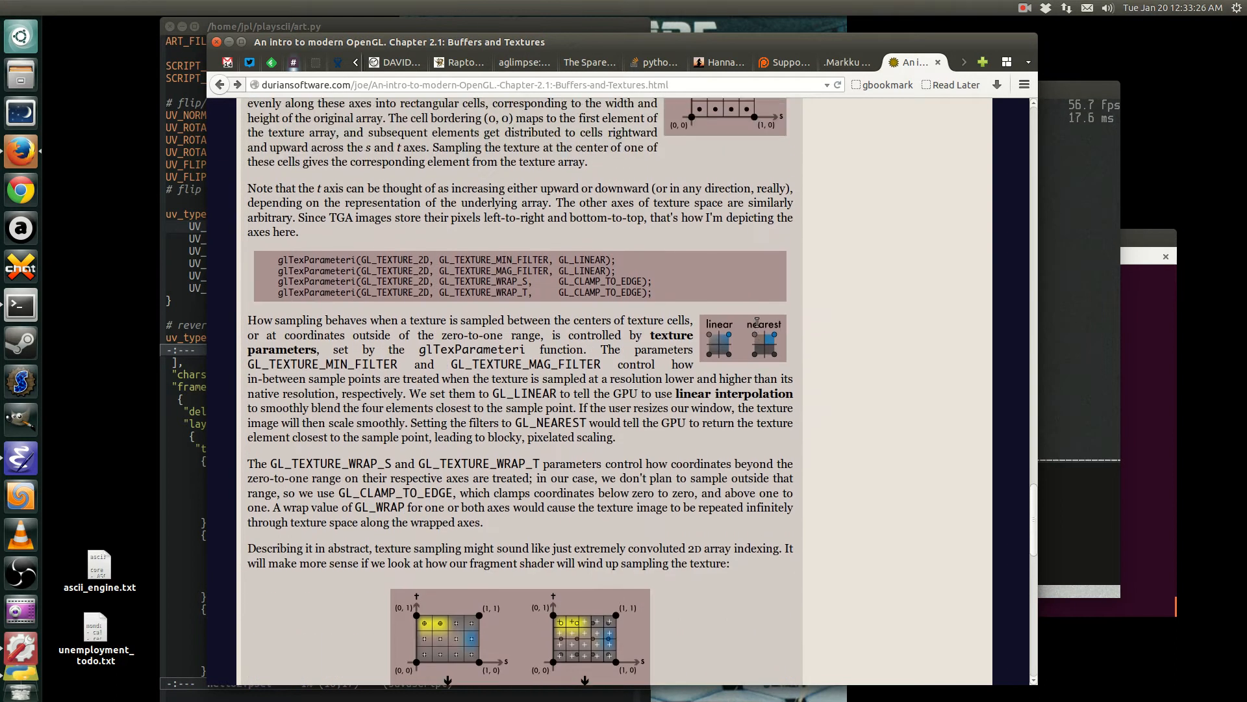
pyautogui.scroll(3)
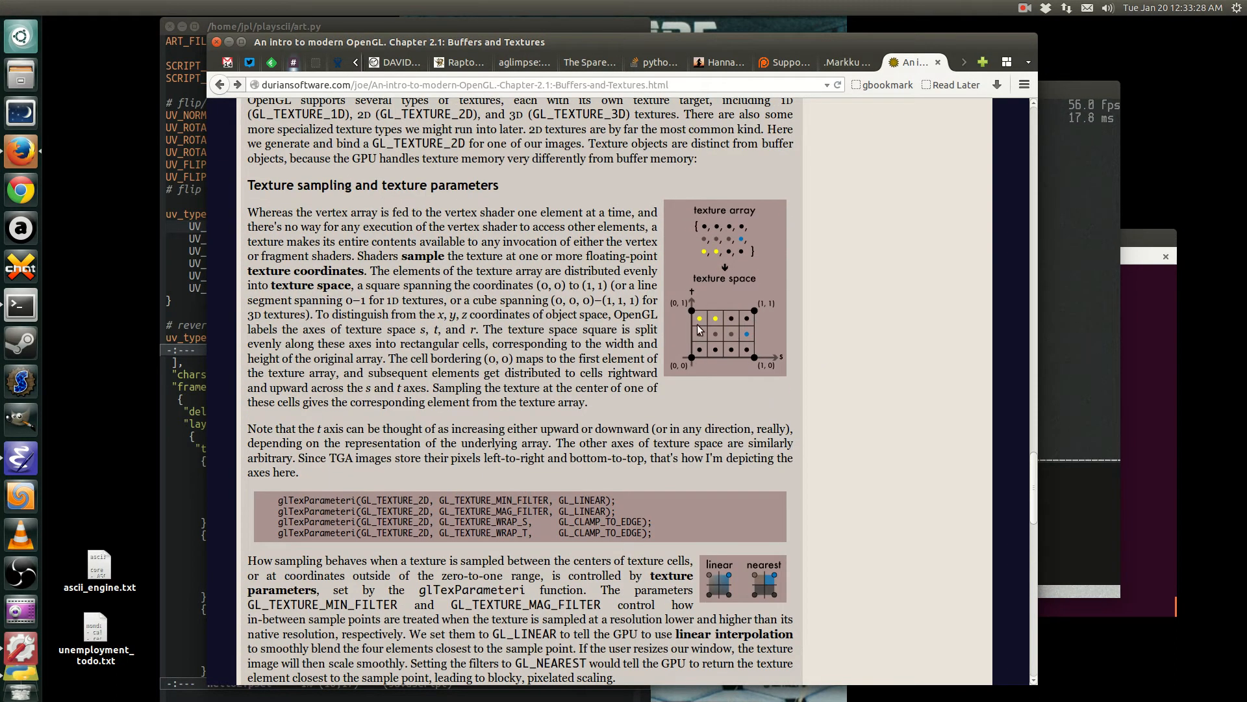
pyautogui.moveTo(740, 261)
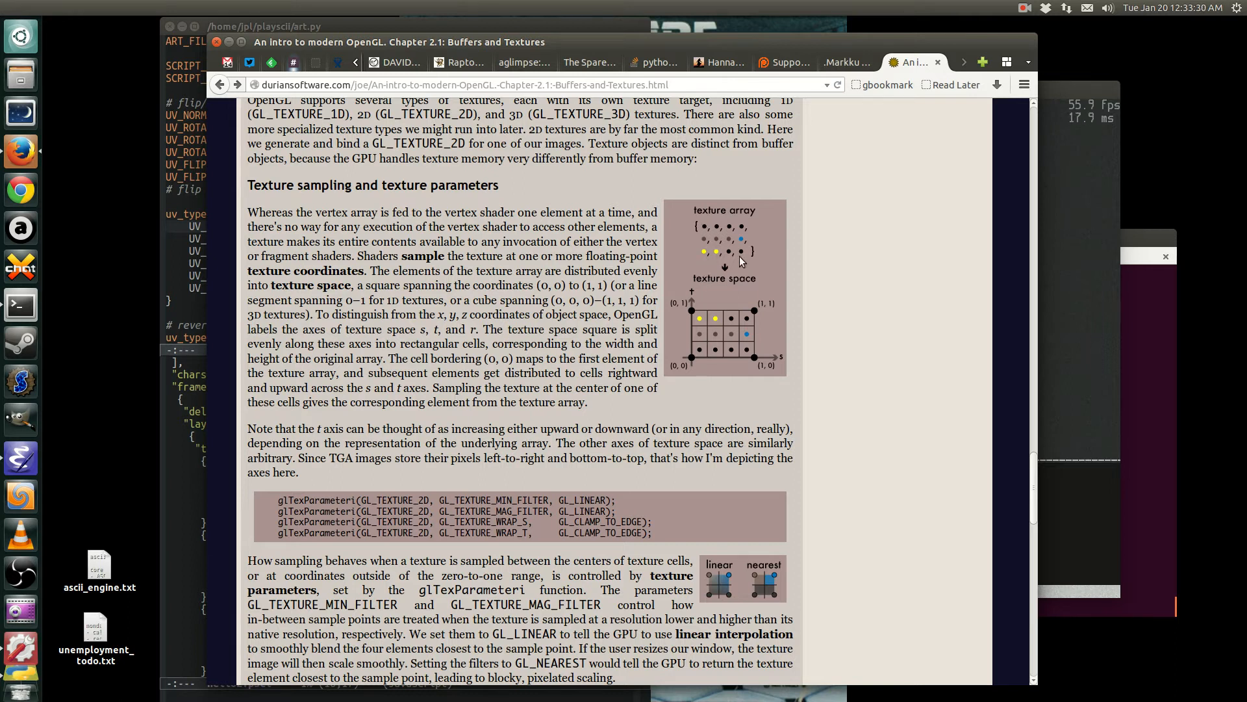
pyautogui.moveTo(688, 358)
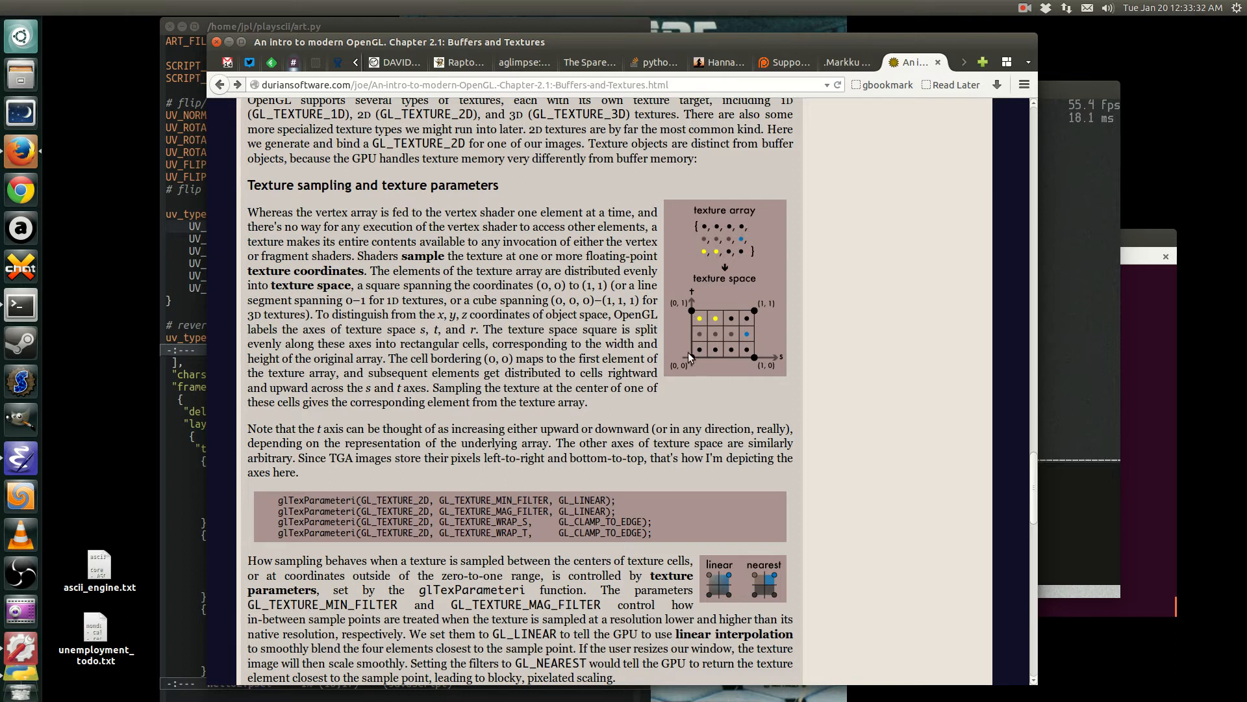
pyautogui.moveTo(696, 318)
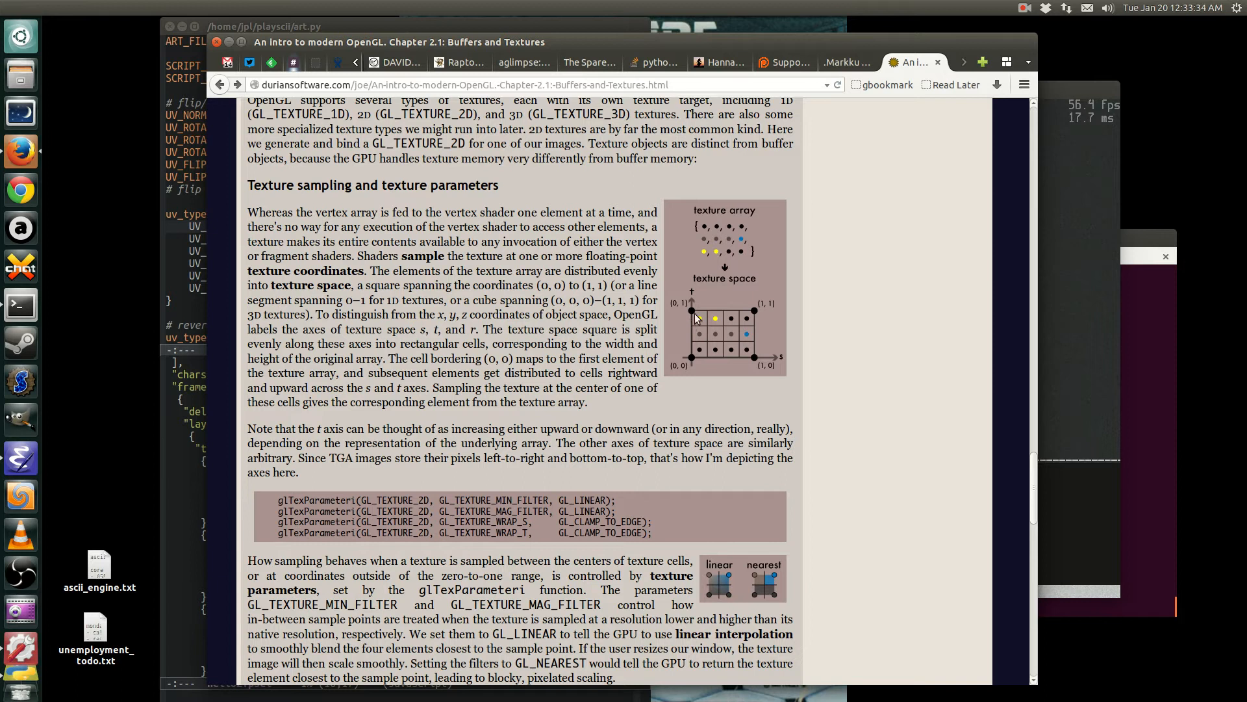
pyautogui.moveTo(692, 358)
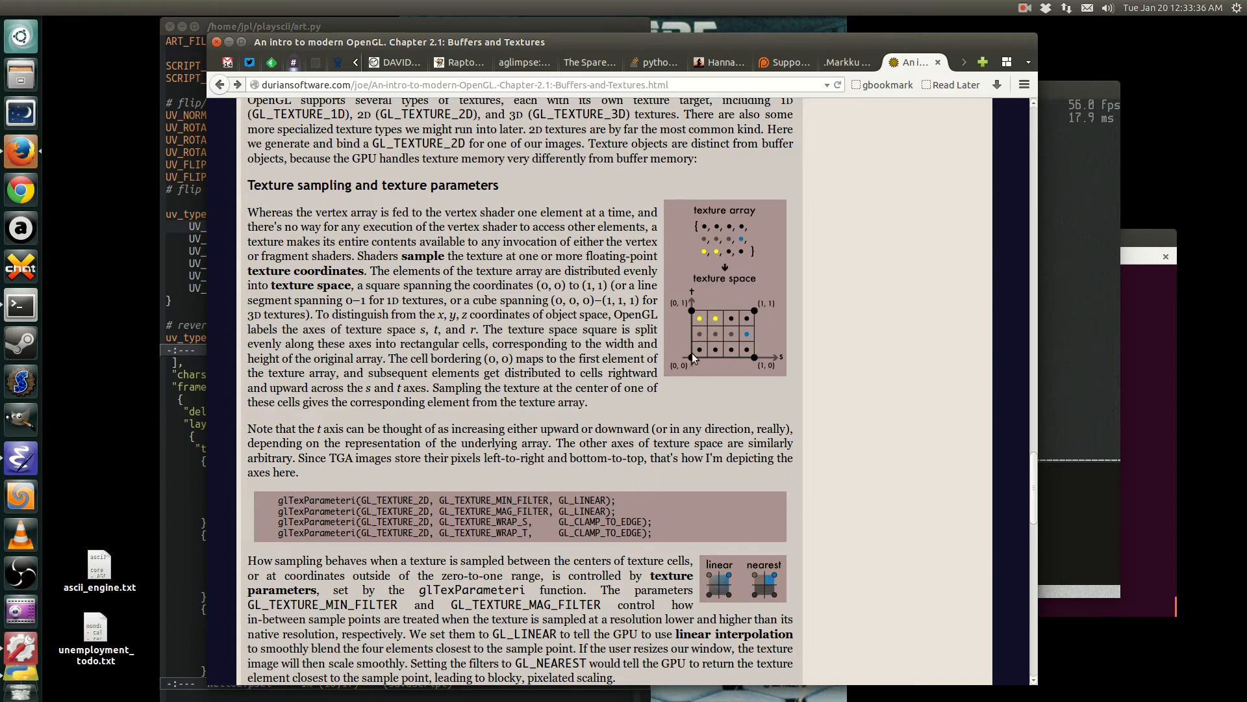
pyautogui.moveTo(747, 320)
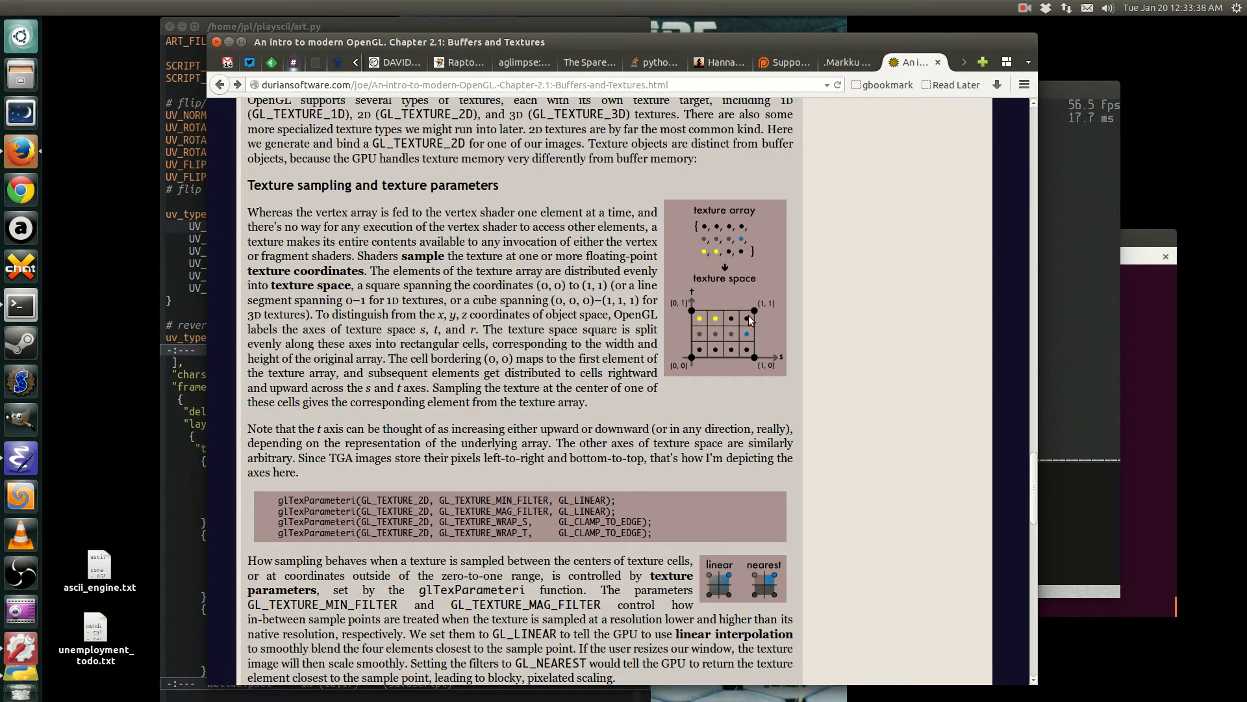
pyautogui.moveTo(732, 365)
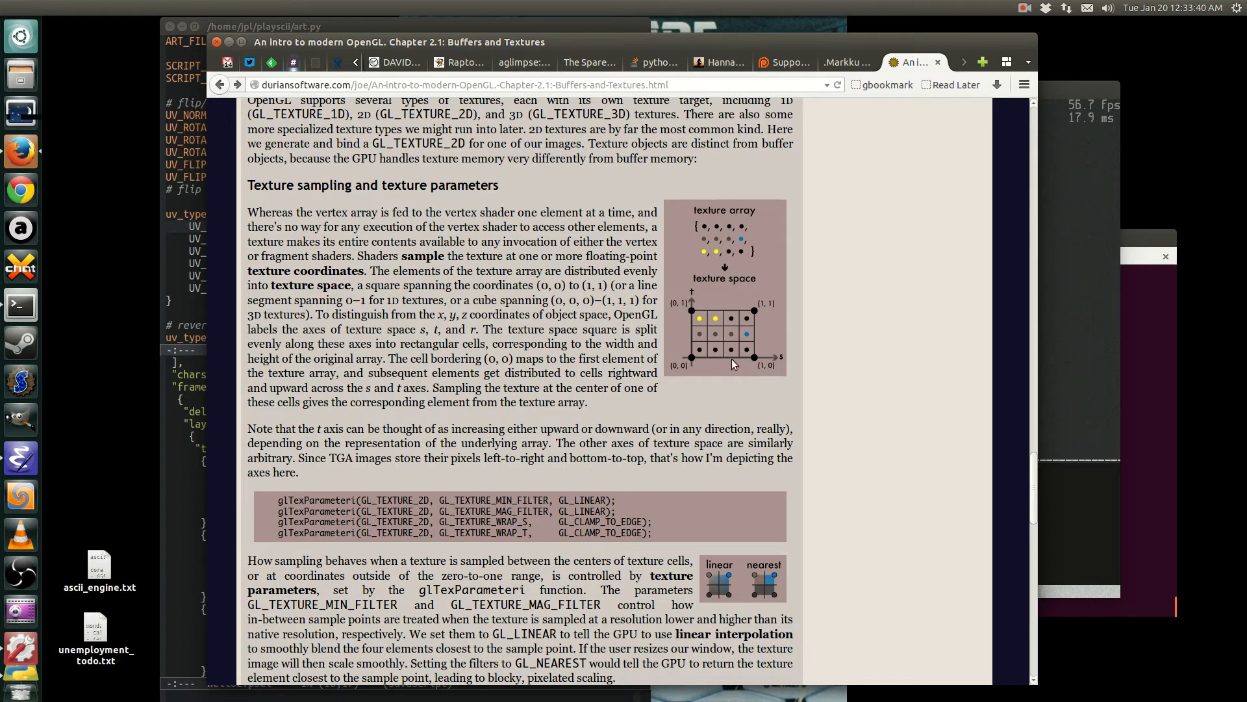
pyautogui.moveTo(732, 305)
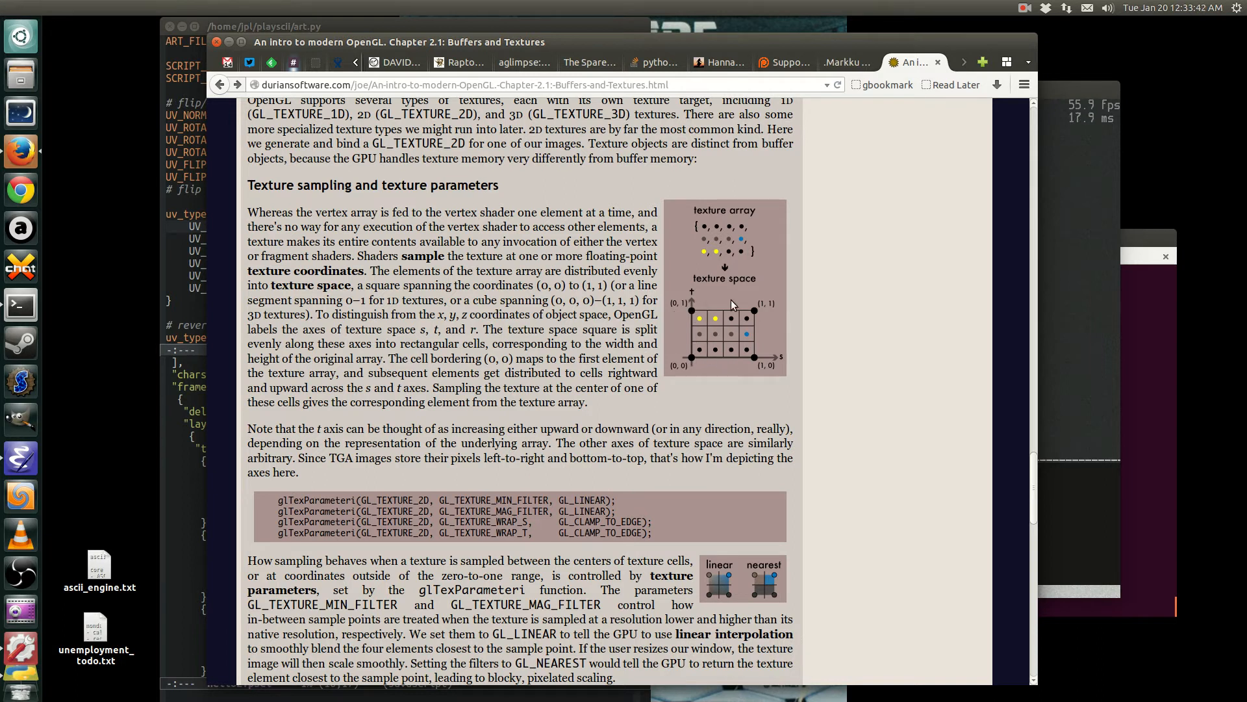
pyautogui.moveTo(531, 22)
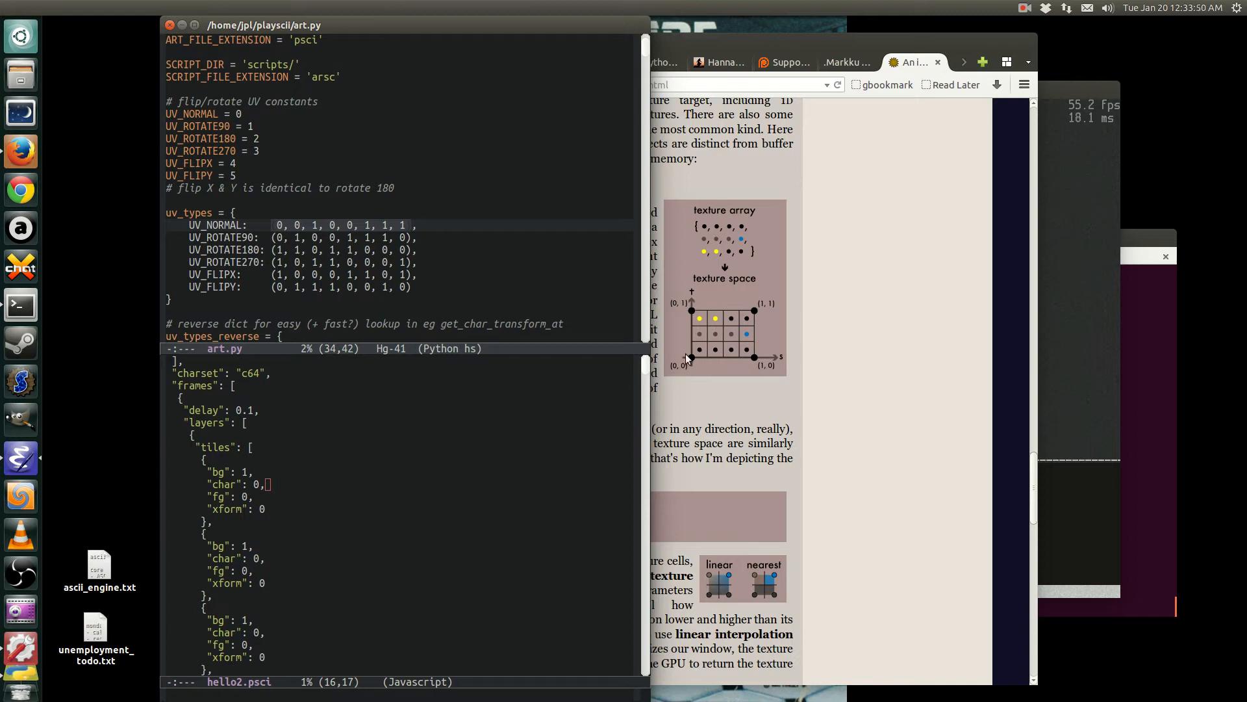
pyautogui.moveTo(665, 277)
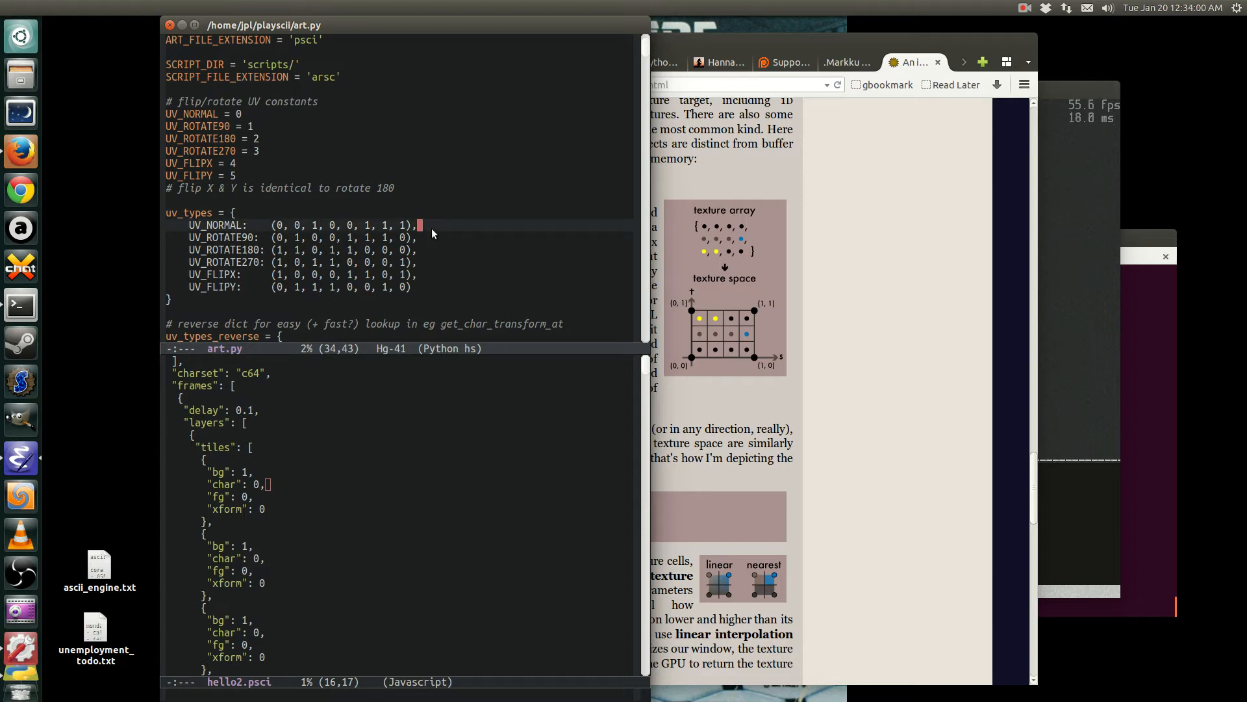
pyautogui.moveTo(426, 243)
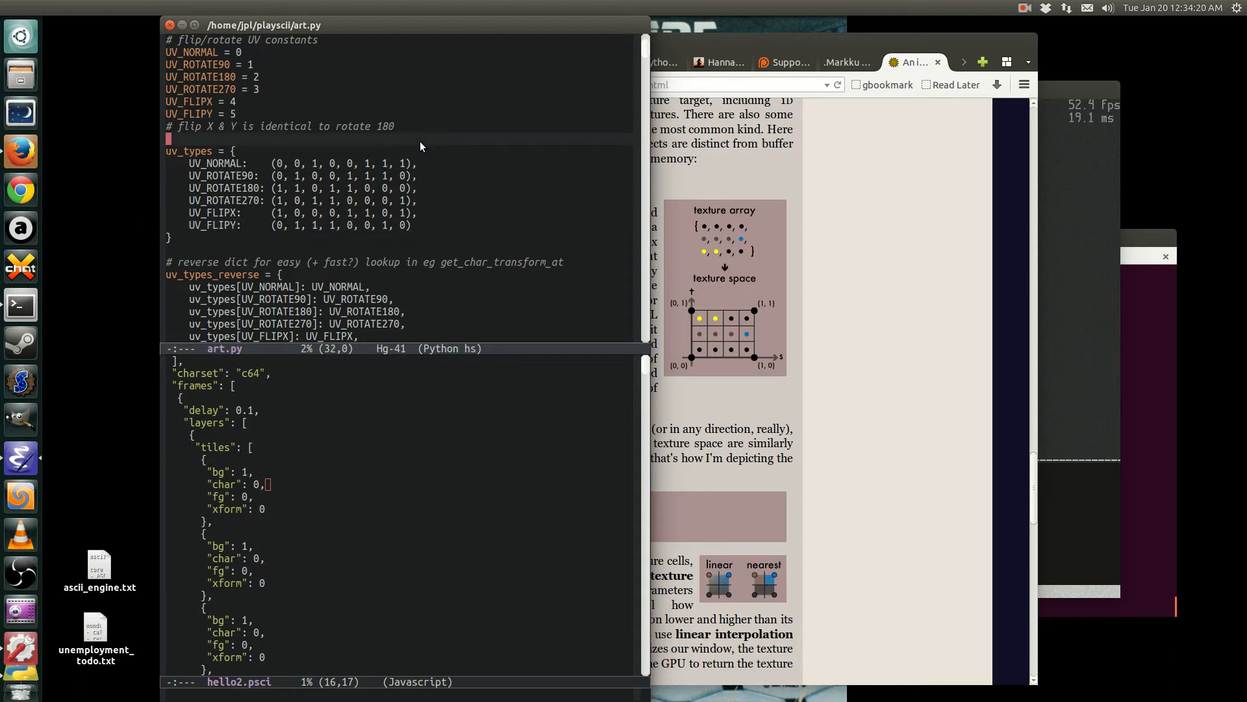
# - Scroll art.py down past uv_types_reverse into the Art class
pyautogui.scroll(-3)
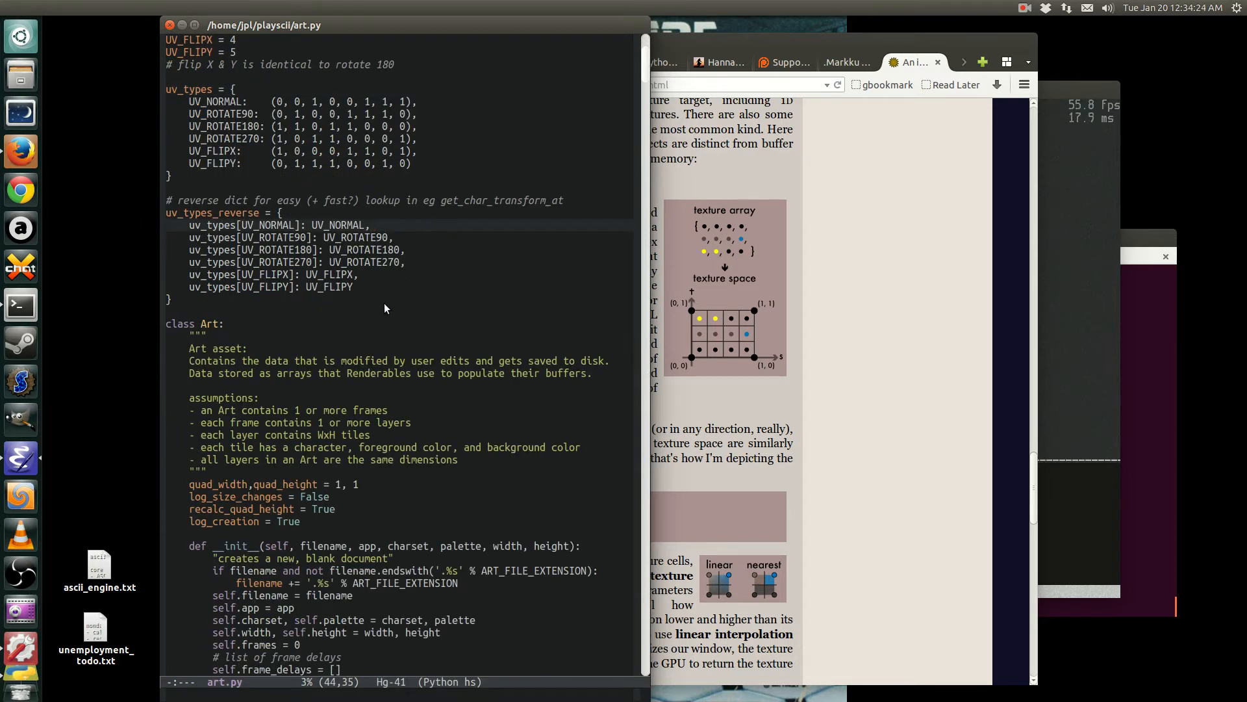
pyautogui.scroll(-3)
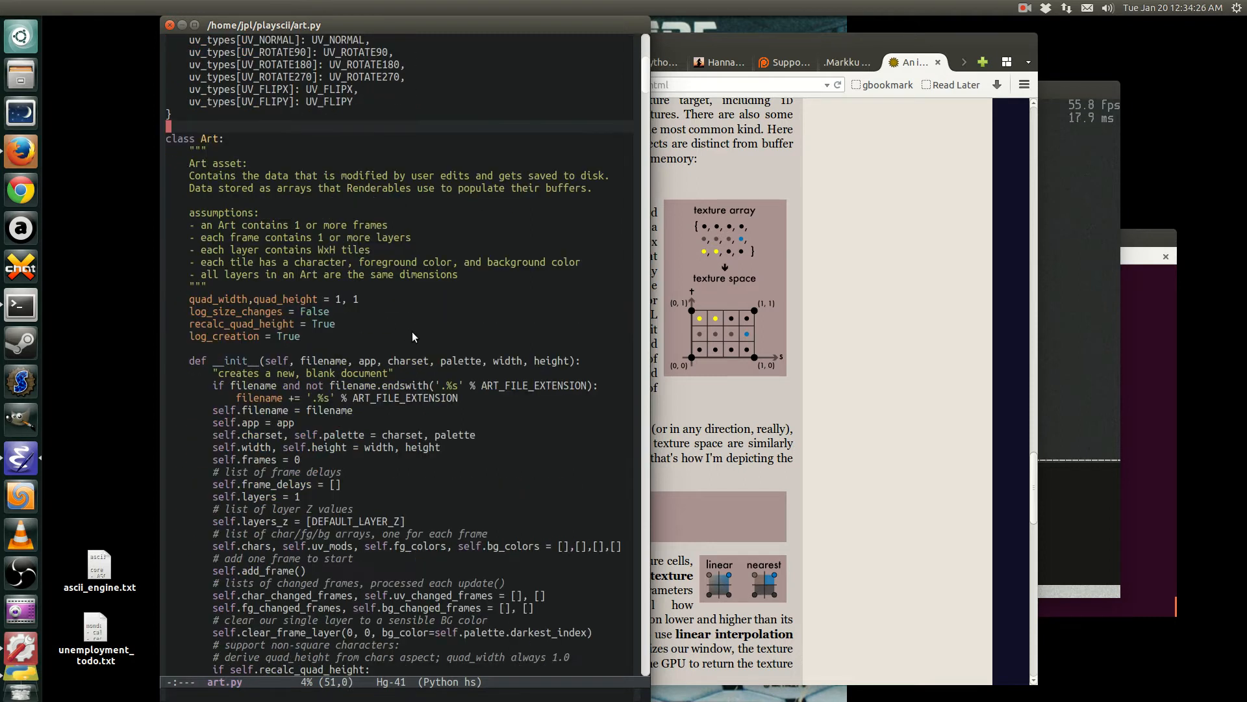
# - Scroll art.py down to the duplicate_frame and add_layer methods
pyautogui.scroll(-3)
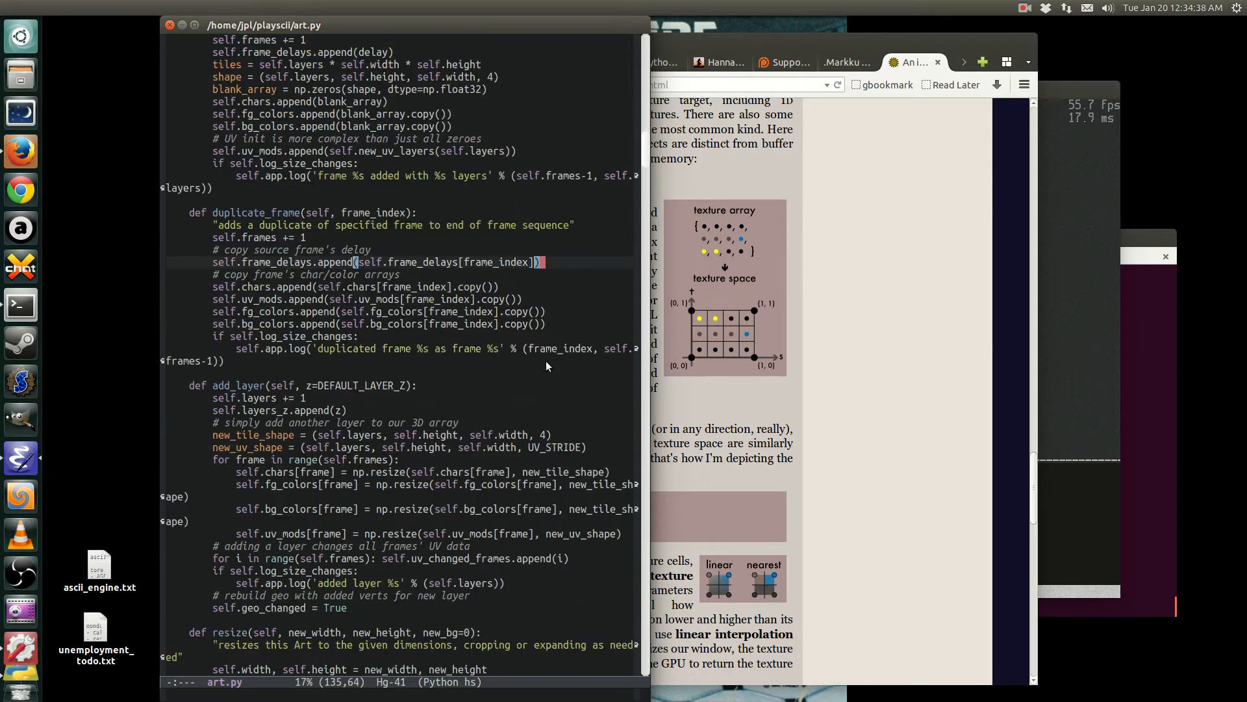
pyautogui.scroll(-3)
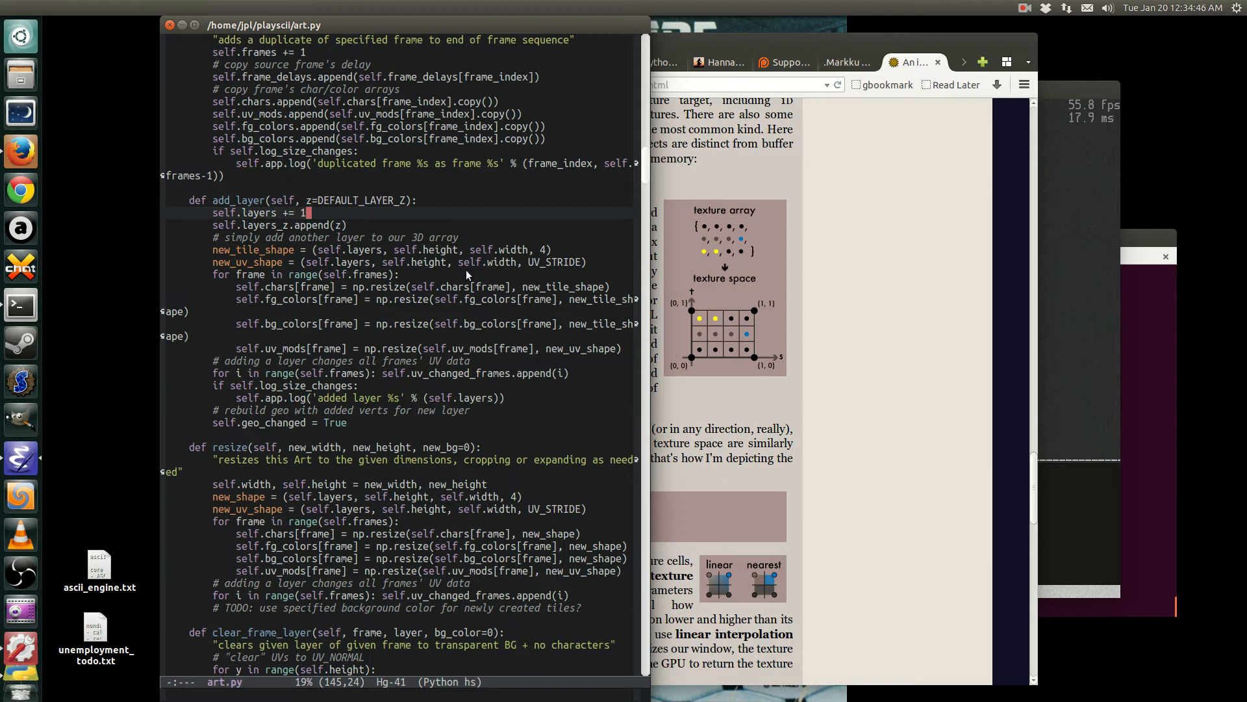
pyautogui.moveTo(520, 283)
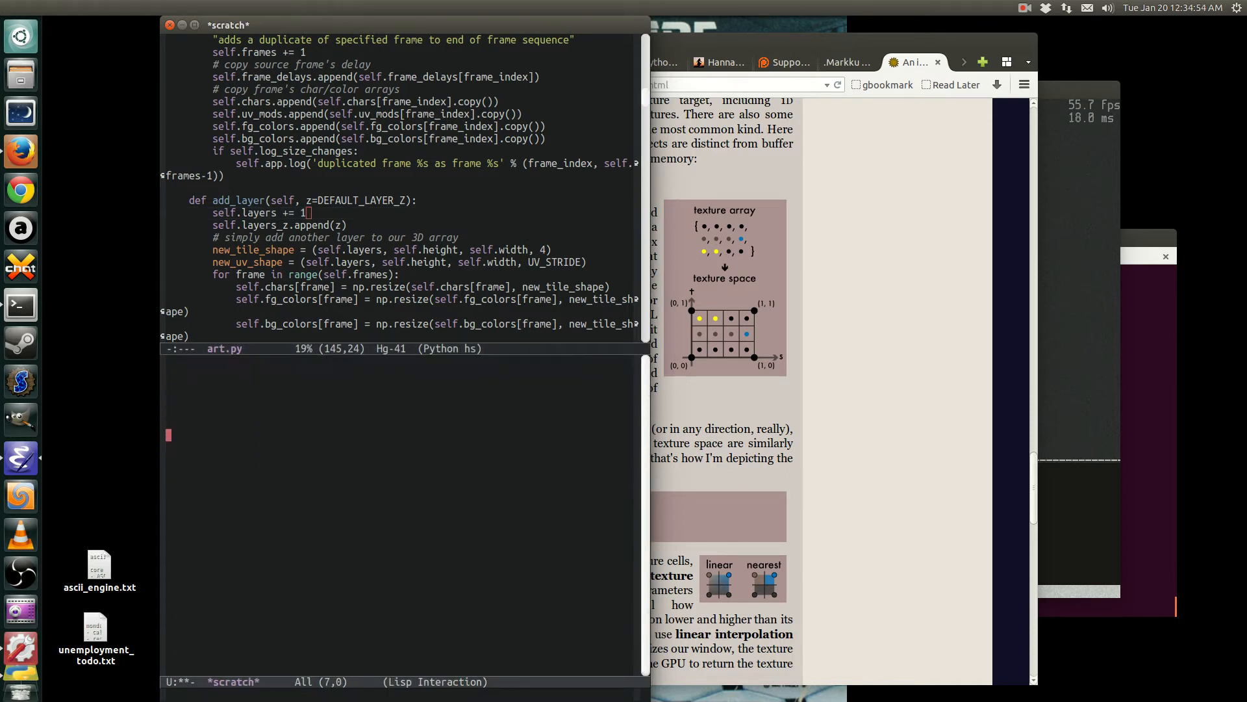
# - Jot 'Air Ray?', '!' and 'rra' into *scratch*, then undo the last edit
pyautogui.write('Air Ray?')
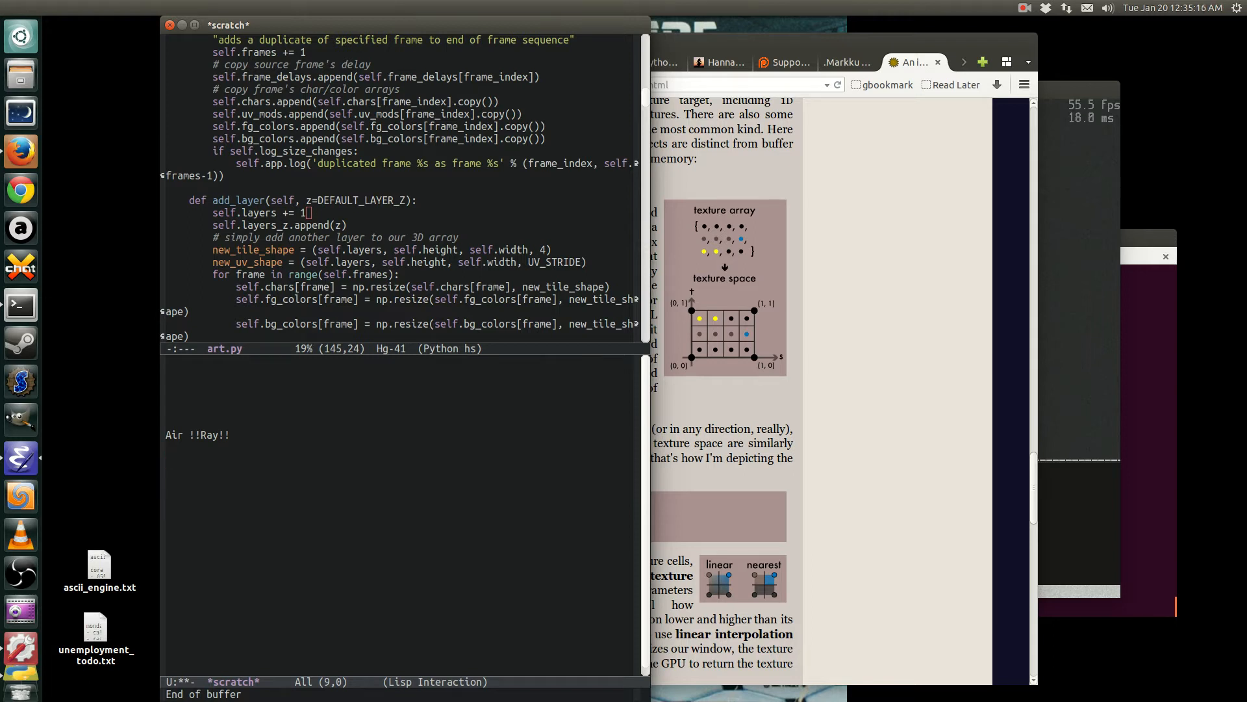
pyautogui.write('!')
pyautogui.write('A')
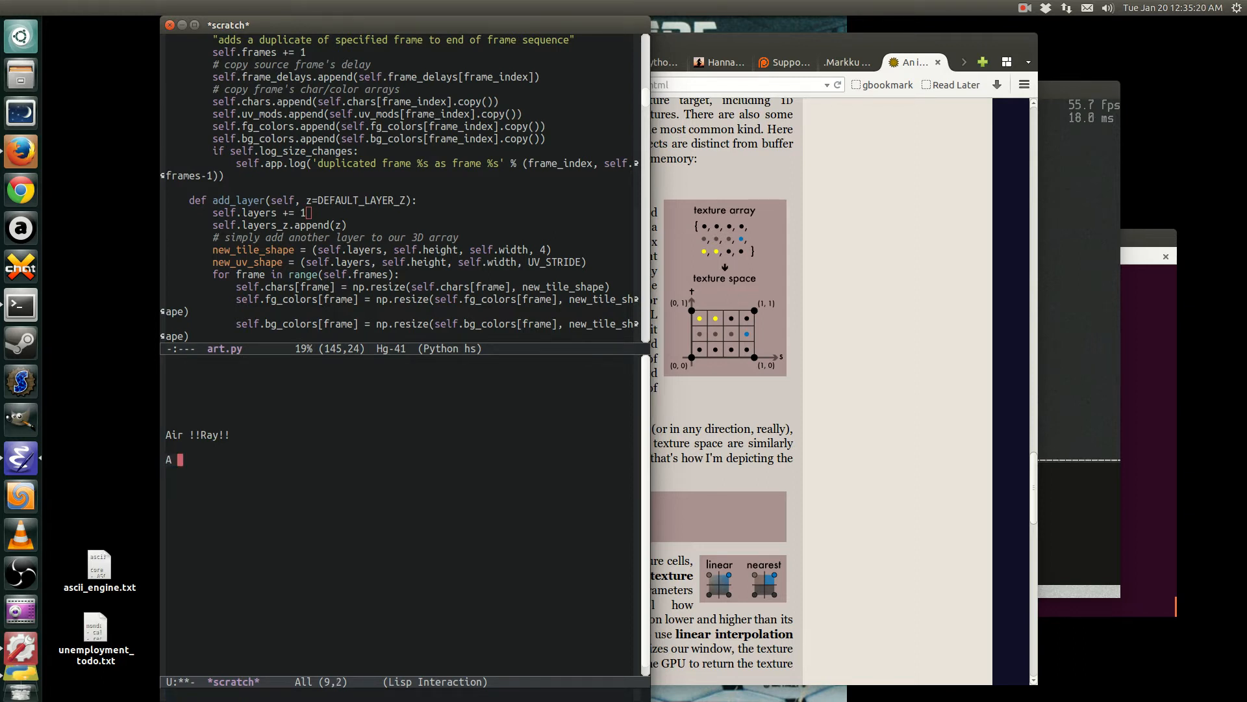
pyautogui.write('rra')
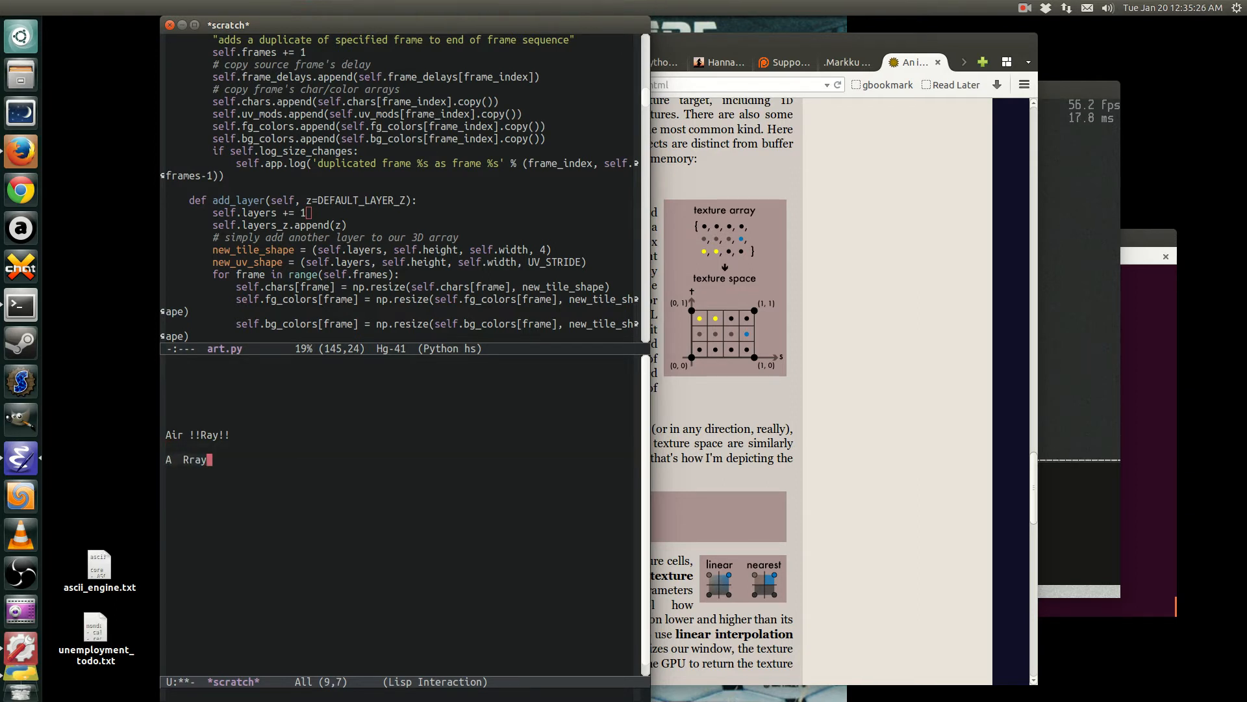
pyautogui.press('ctrl+/')
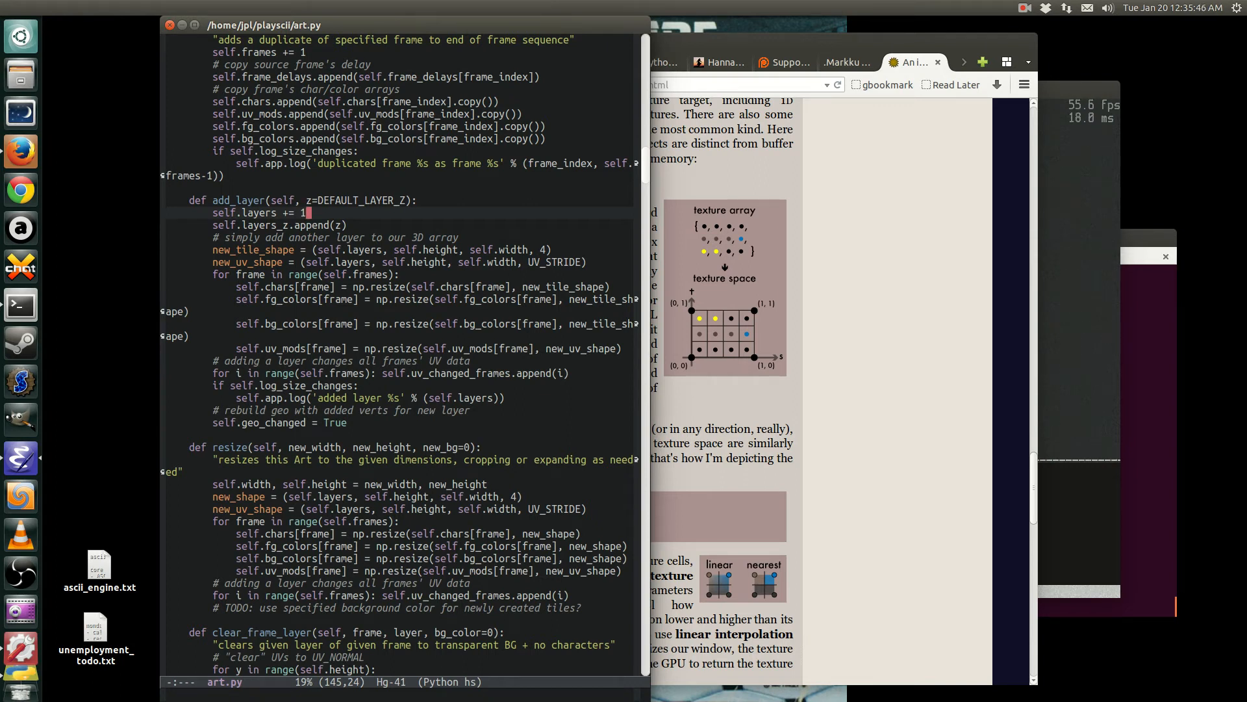
# - Scroll art.py down to the resize method
pyautogui.scroll(-3)
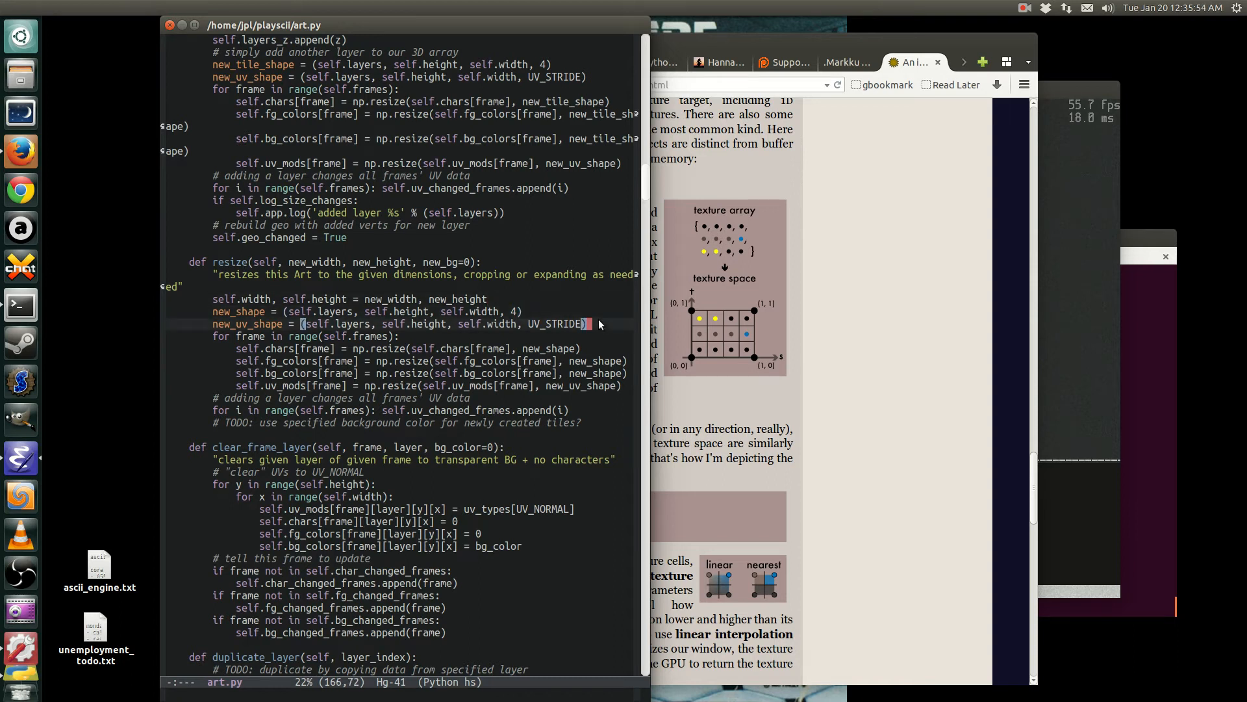
pyautogui.moveTo(927, 284)
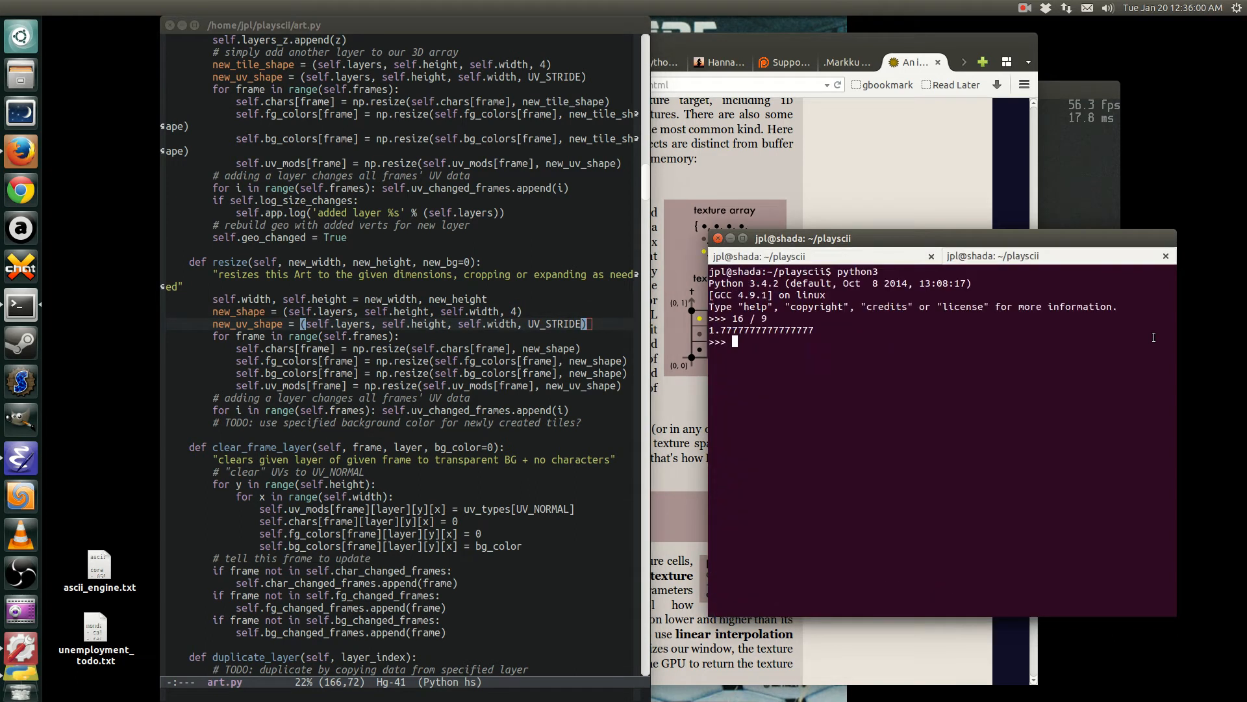
# - Import NumPy and create a five-element zero array with a = np.zeros(5)
pyautogui.write('import nyu')
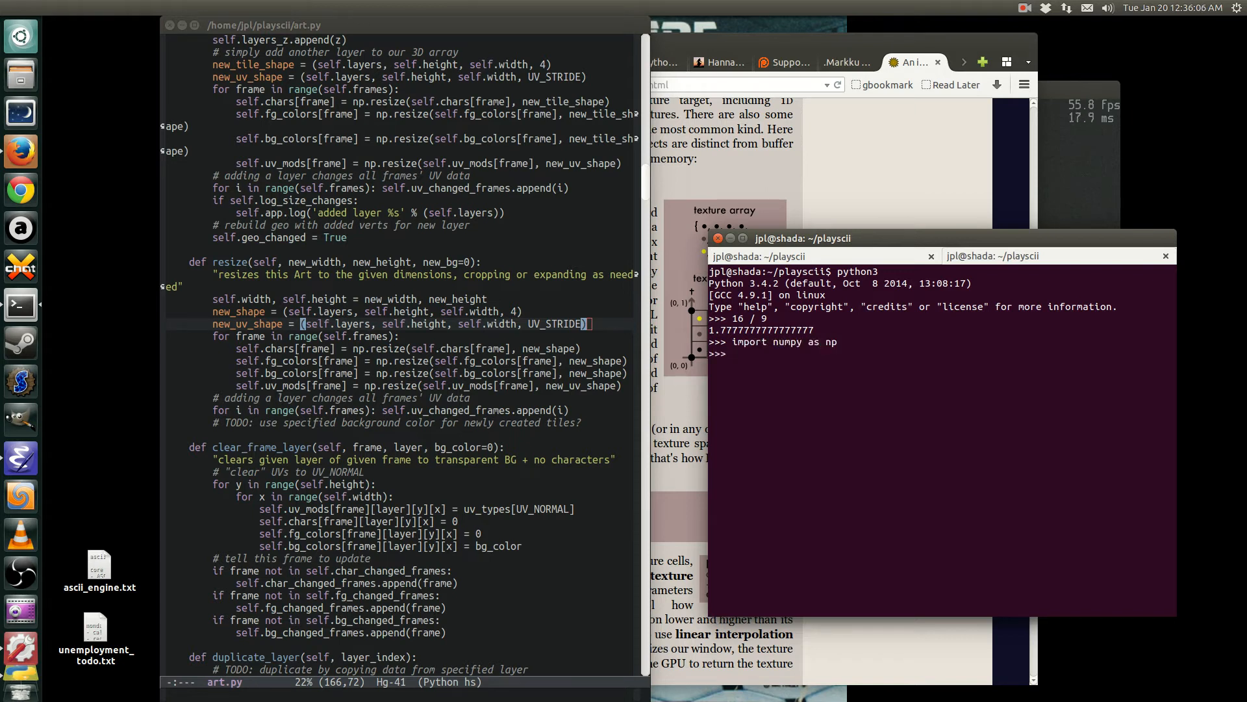
pyautogui.write('a = np.')
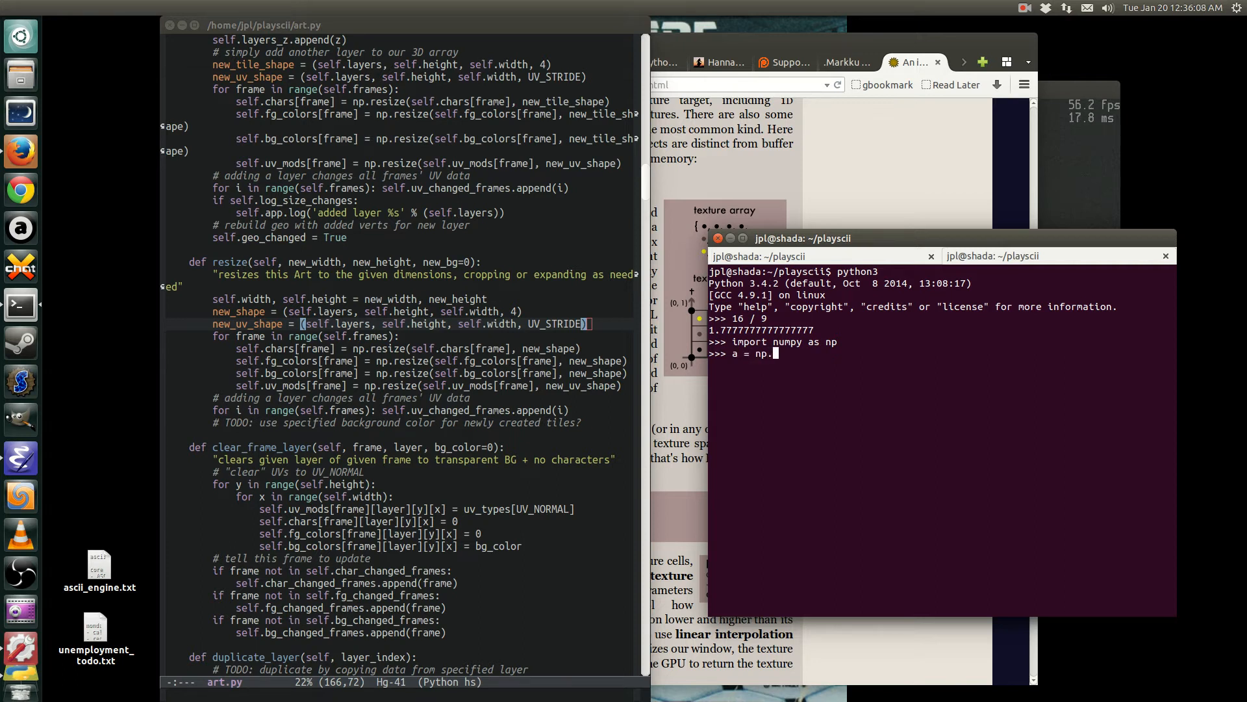
pyautogui.write('zeroes')
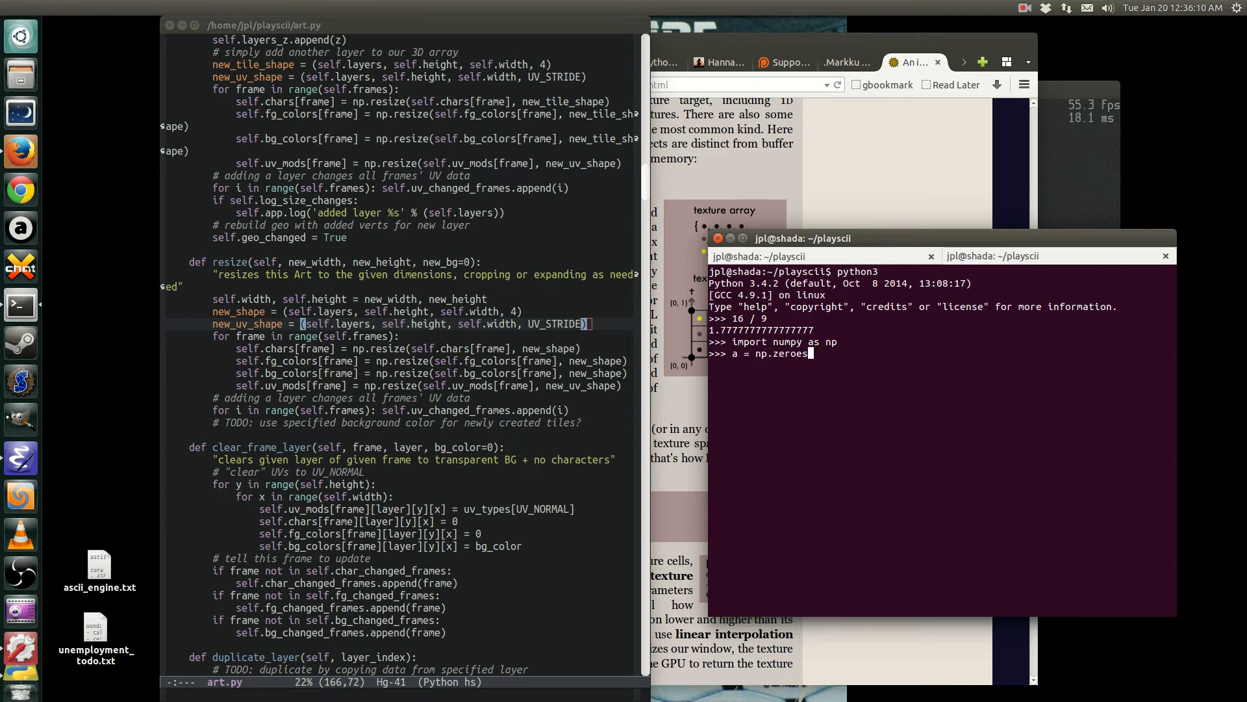
pyautogui.write('(5)')
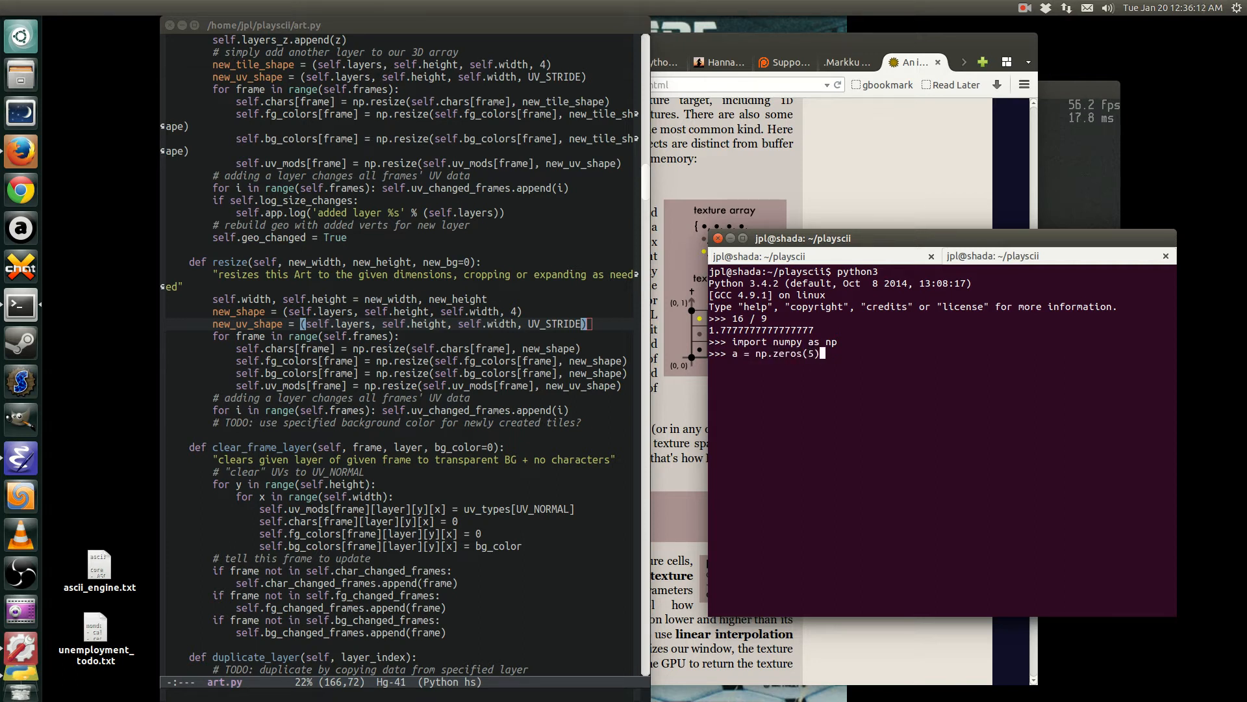
pyautogui.write('a')
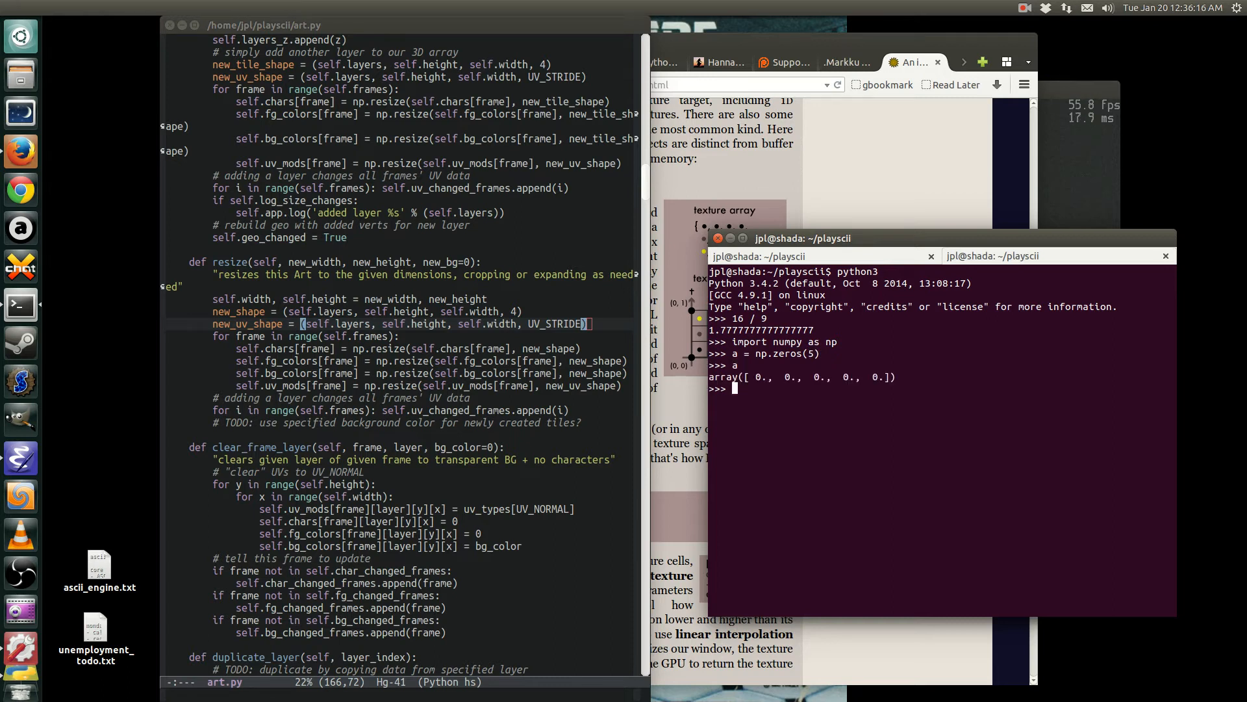
pyautogui.write('a = np.zeros(5)')
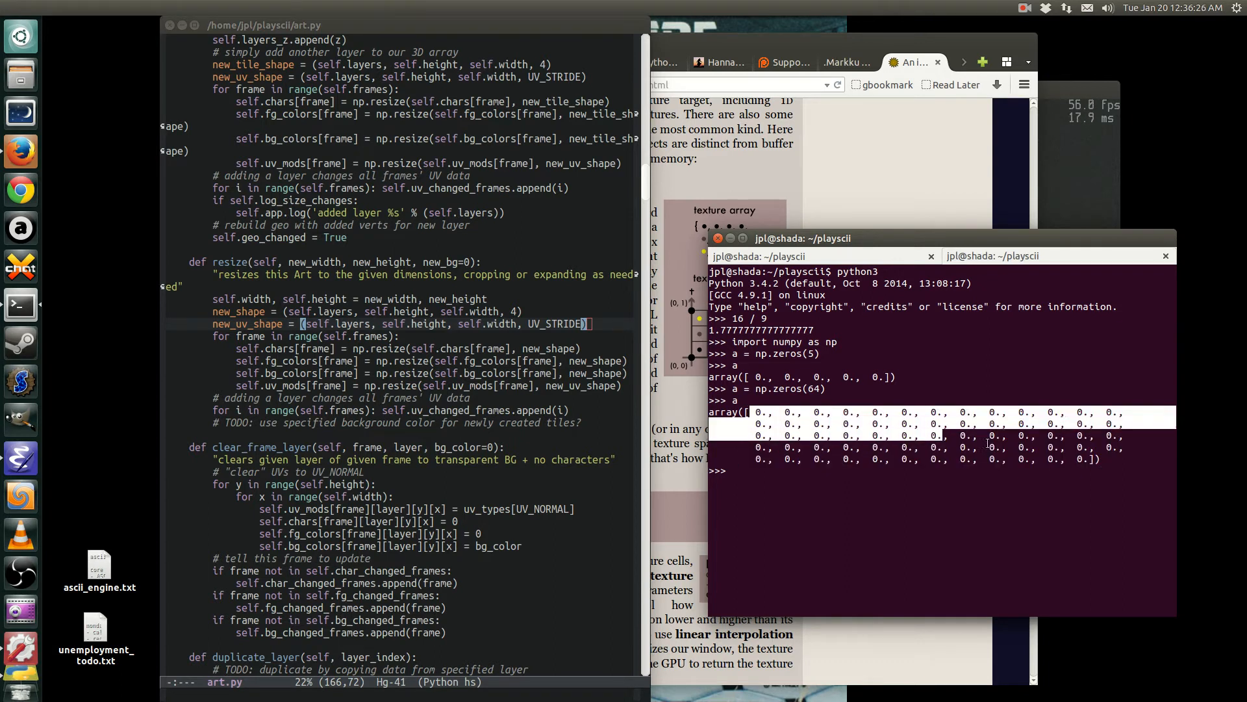
pyautogui.press('Return')
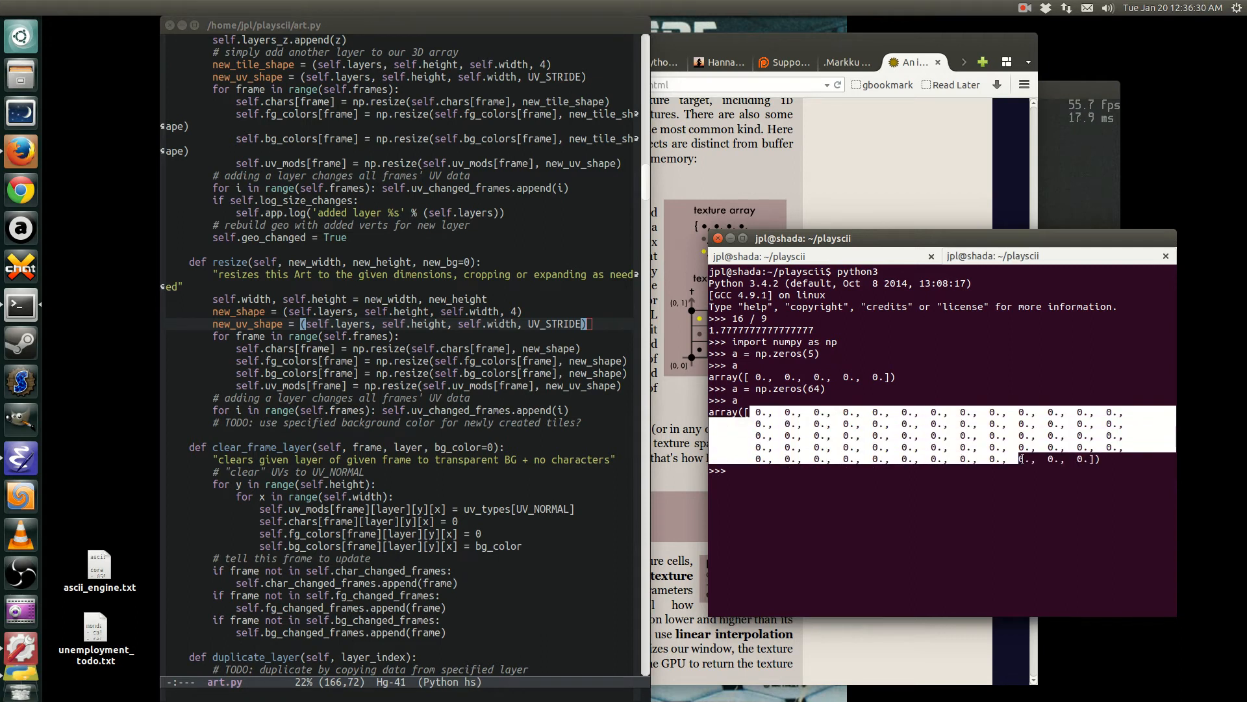
# - Recreate a as an 8x8 zero array and highlight its printed rows
pyautogui.write('a = np.zeros')
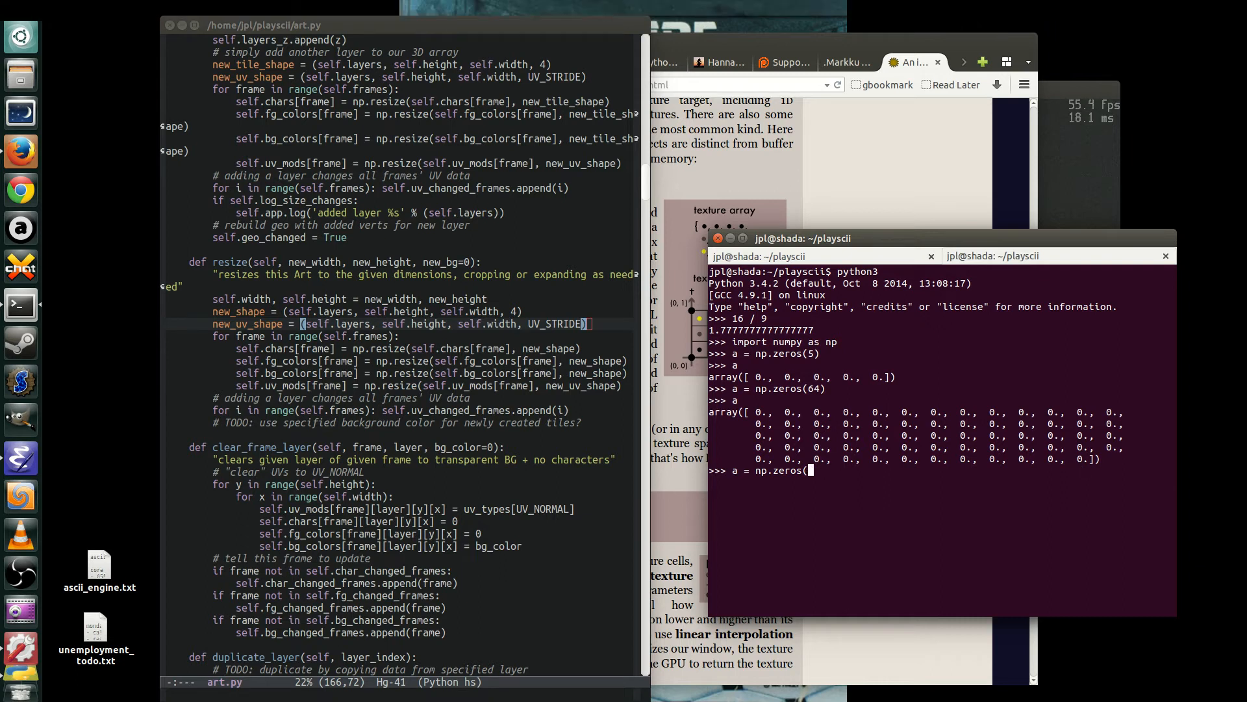
pyautogui.write('(')
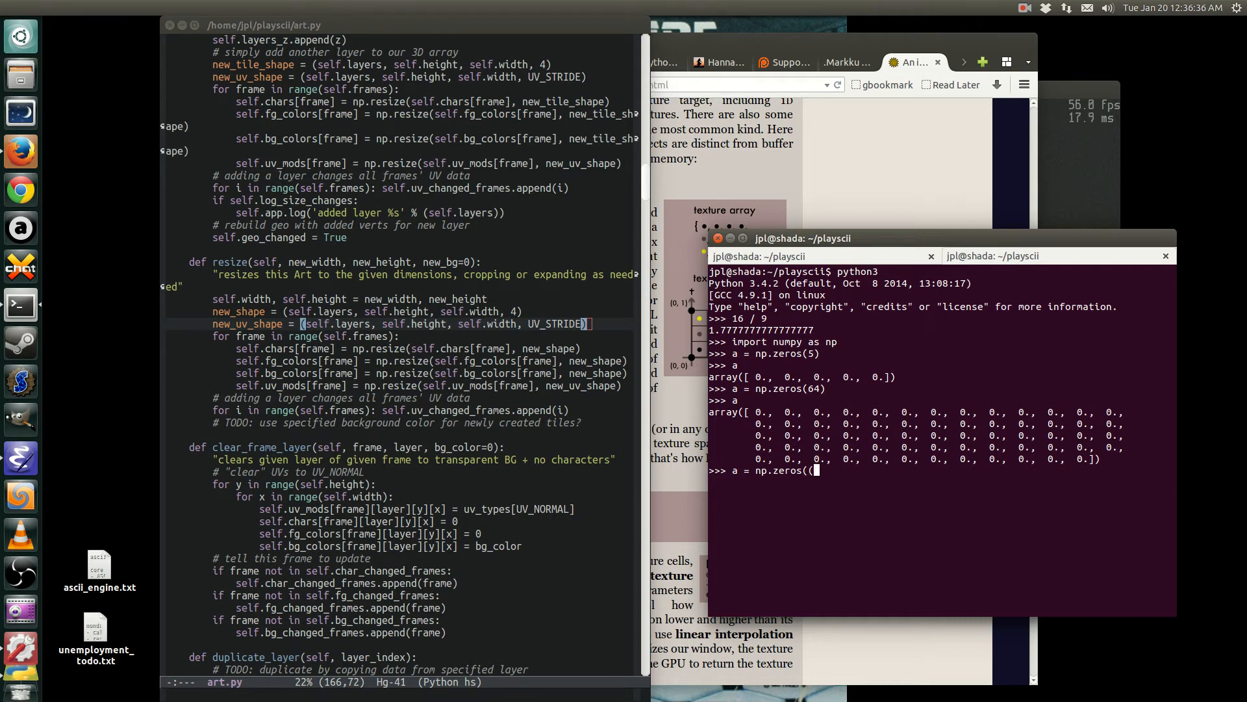
pyautogui.write('8,')
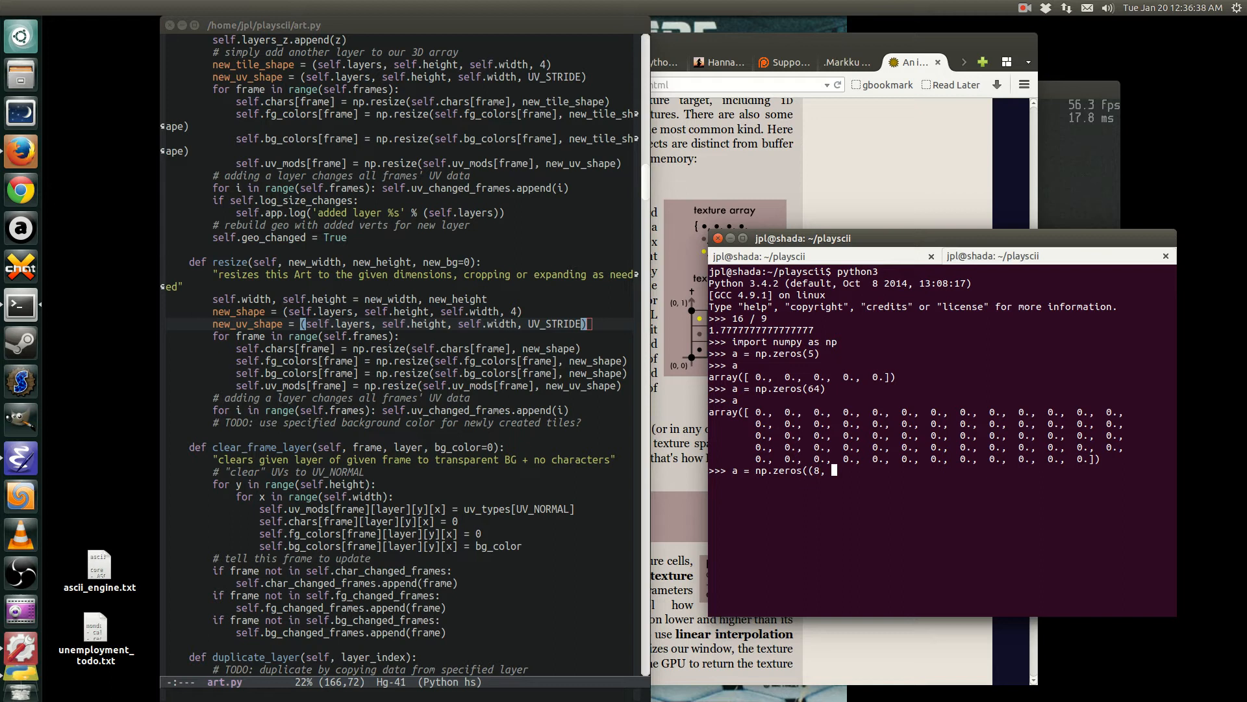
pyautogui.write('8))')
pyautogui.write('a')
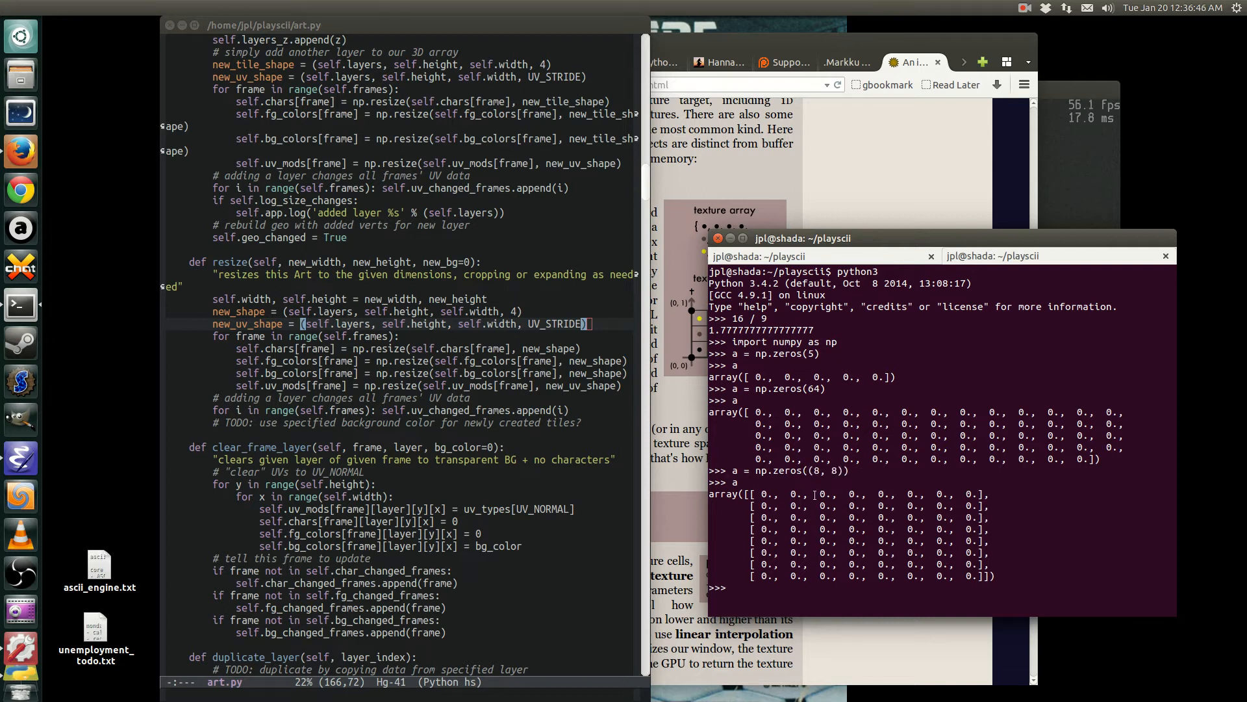
pyautogui.moveTo(755, 493); pyautogui.dragTo(963, 571)
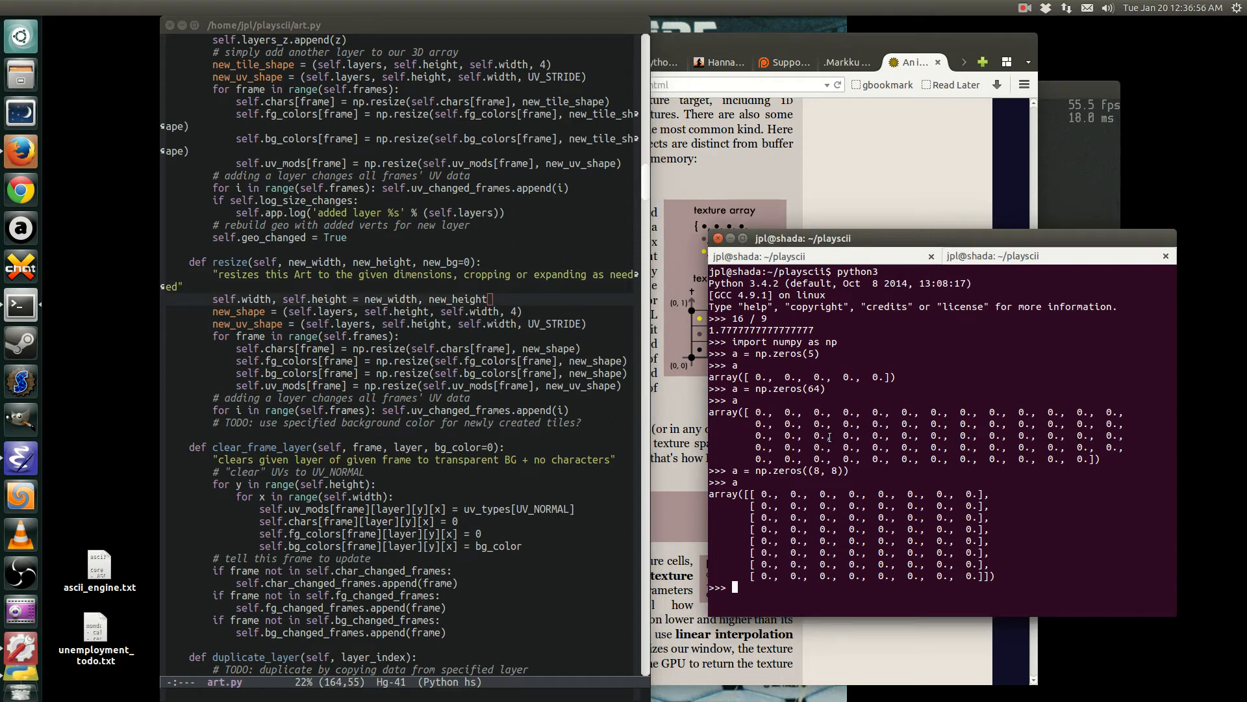
pyautogui.write('a = np.zeros((8, 8))')
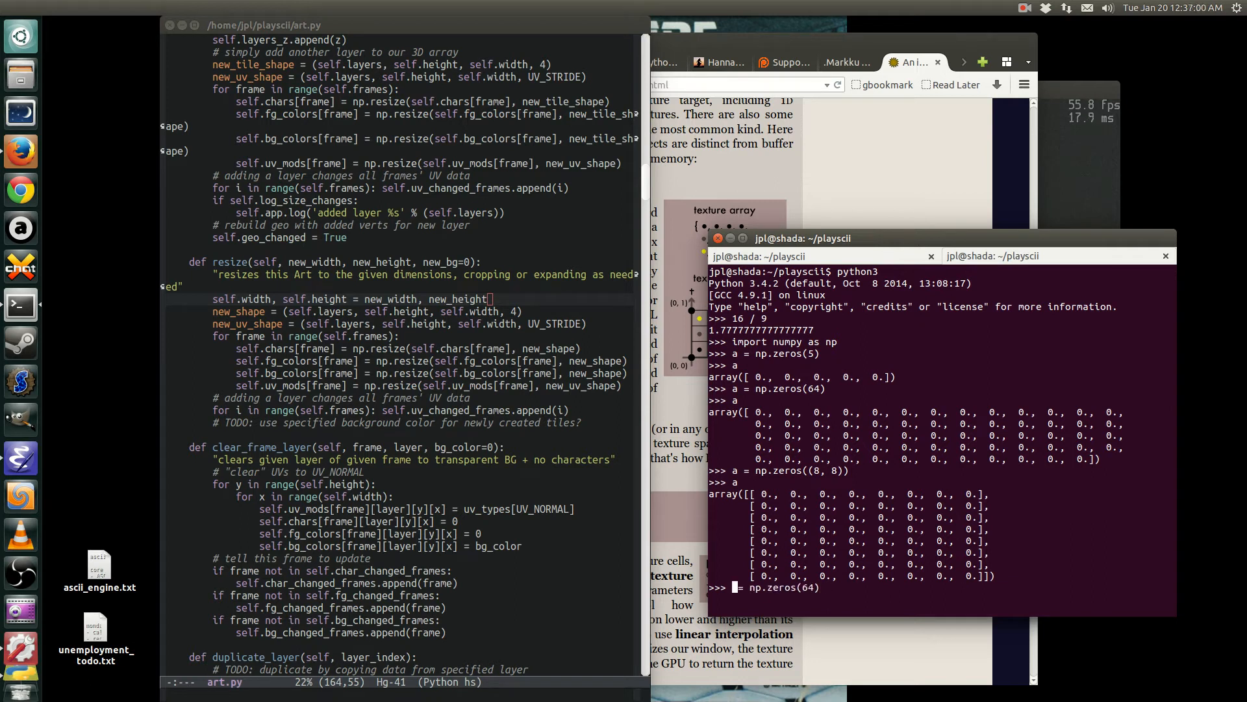
# - Create flat array b = np.zeros(64) and evaluate a[3][4], returning 0.0
pyautogui.write('b = np.zeros(64)')
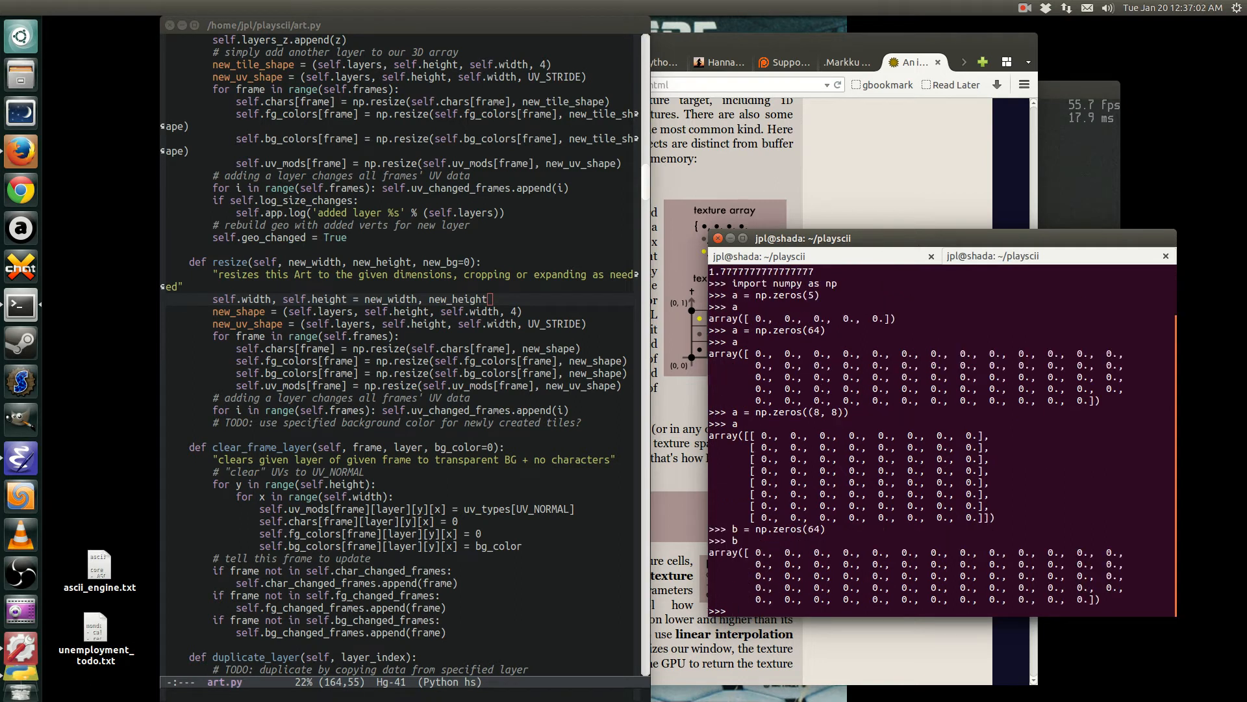
pyautogui.write('b[')
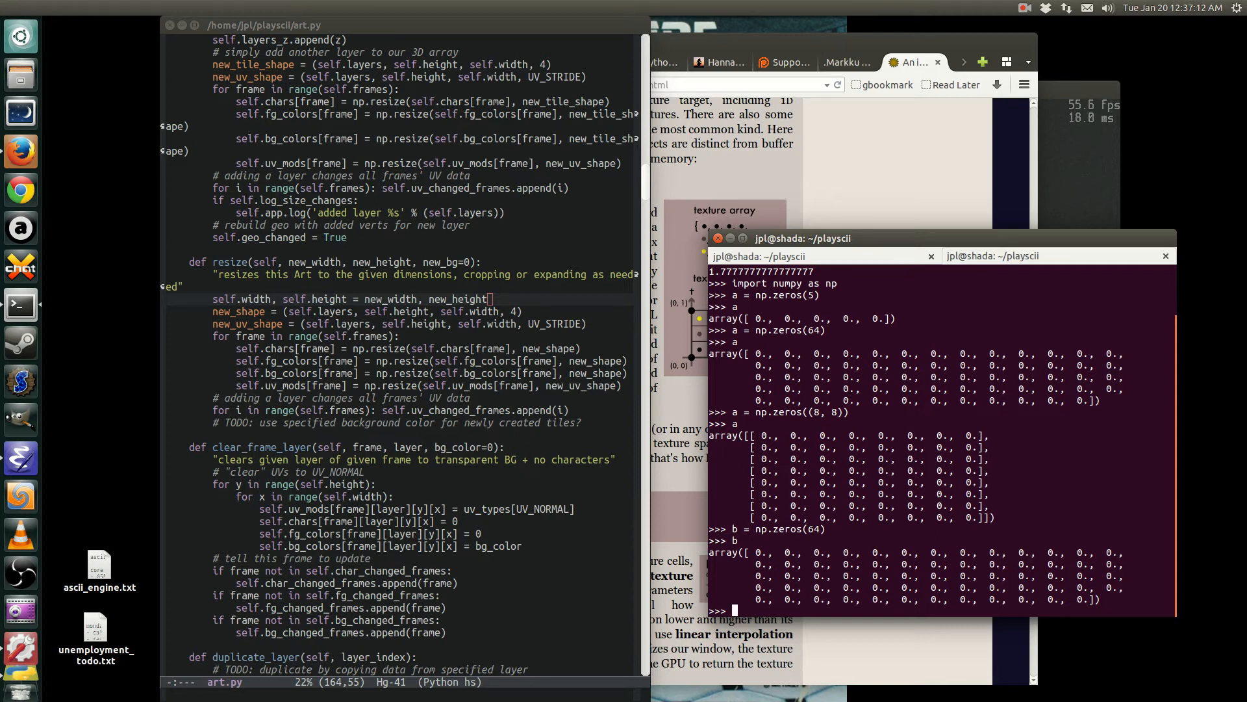
pyautogui.write('index =')
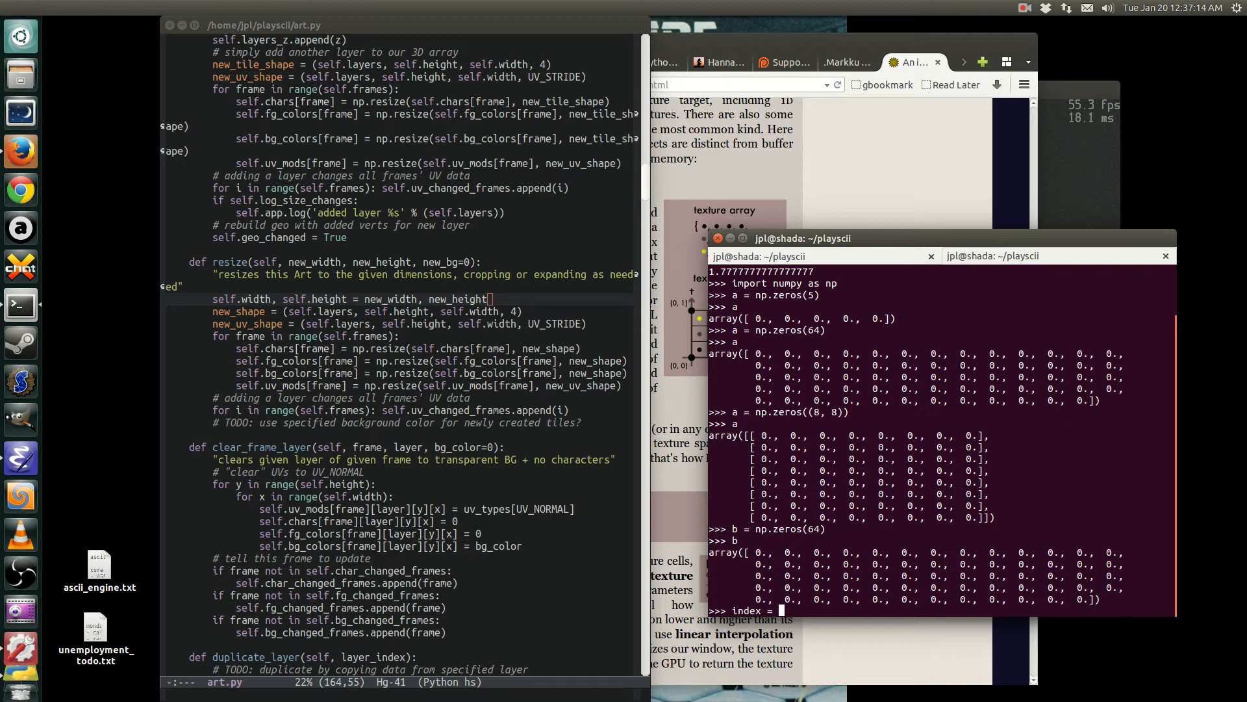
pyautogui.write('row')
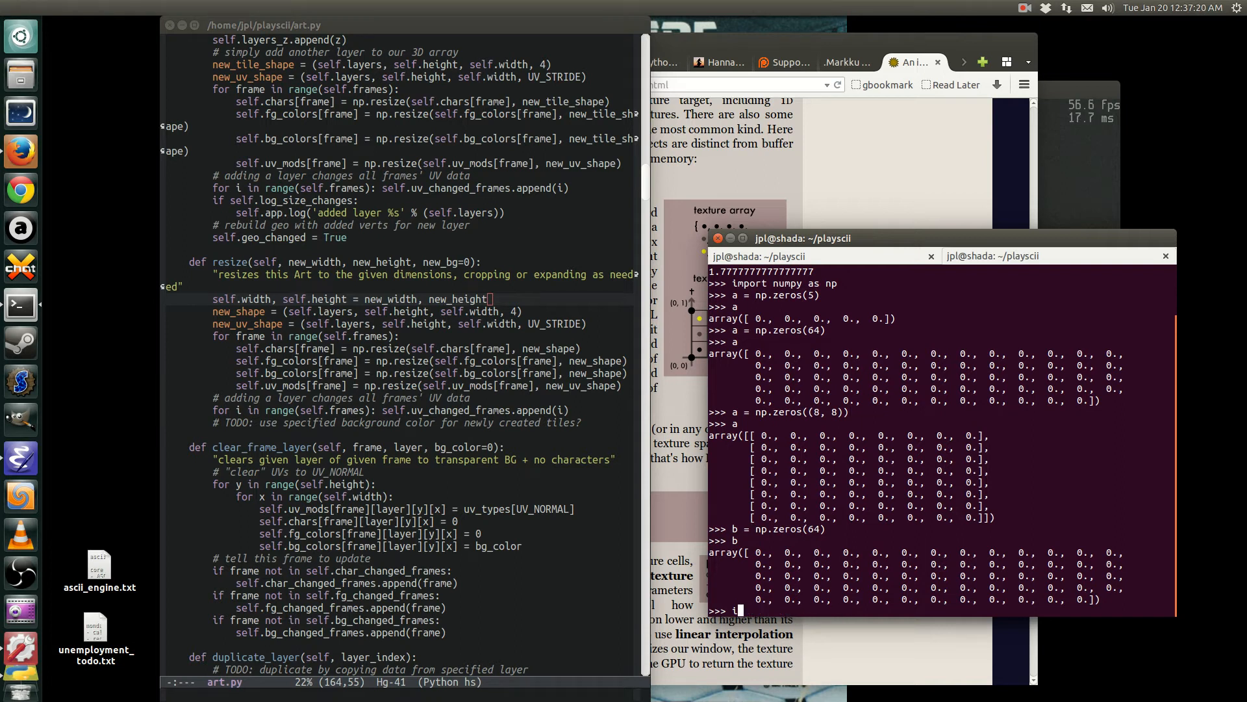
pyautogui.write('[index')
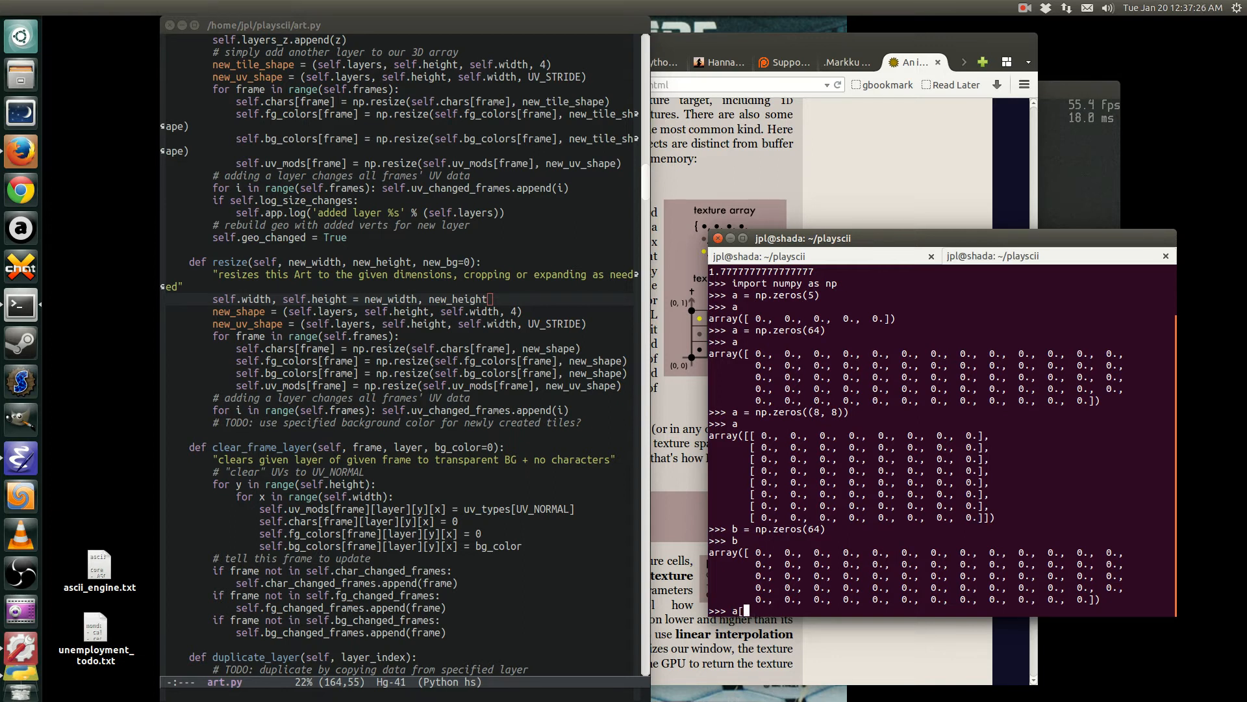
pyautogui.write('3')
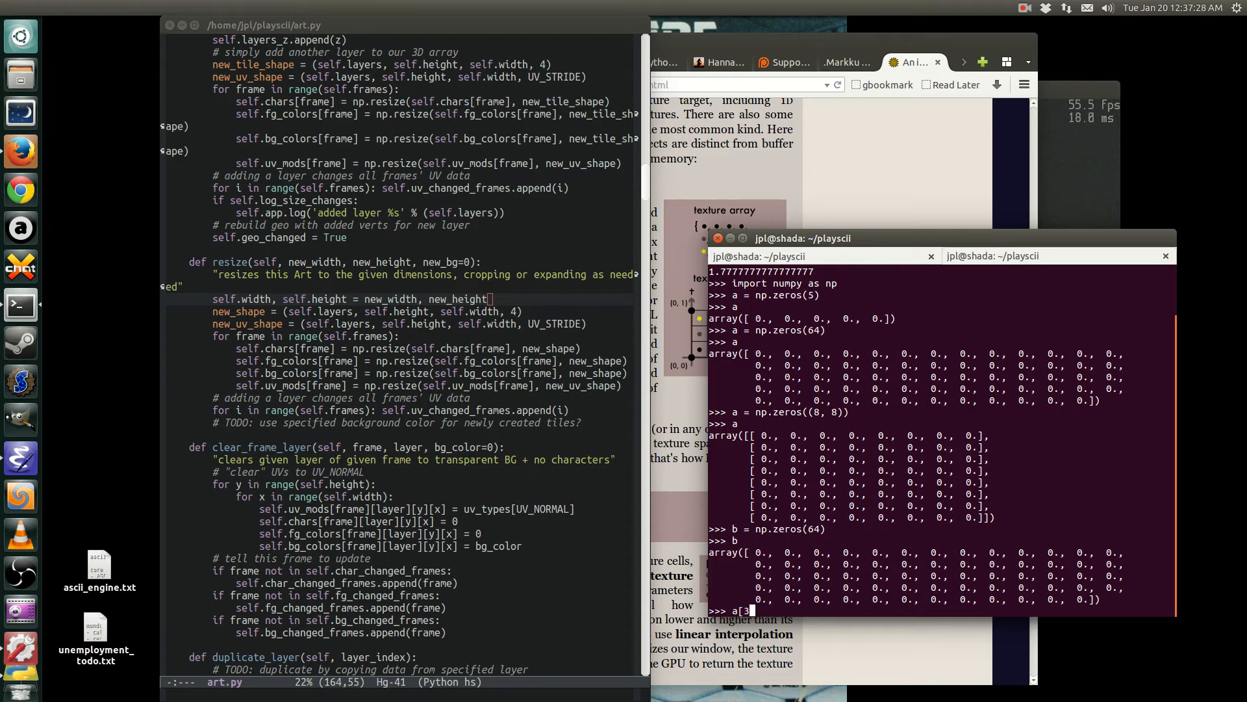
pyautogui.write('[3]')
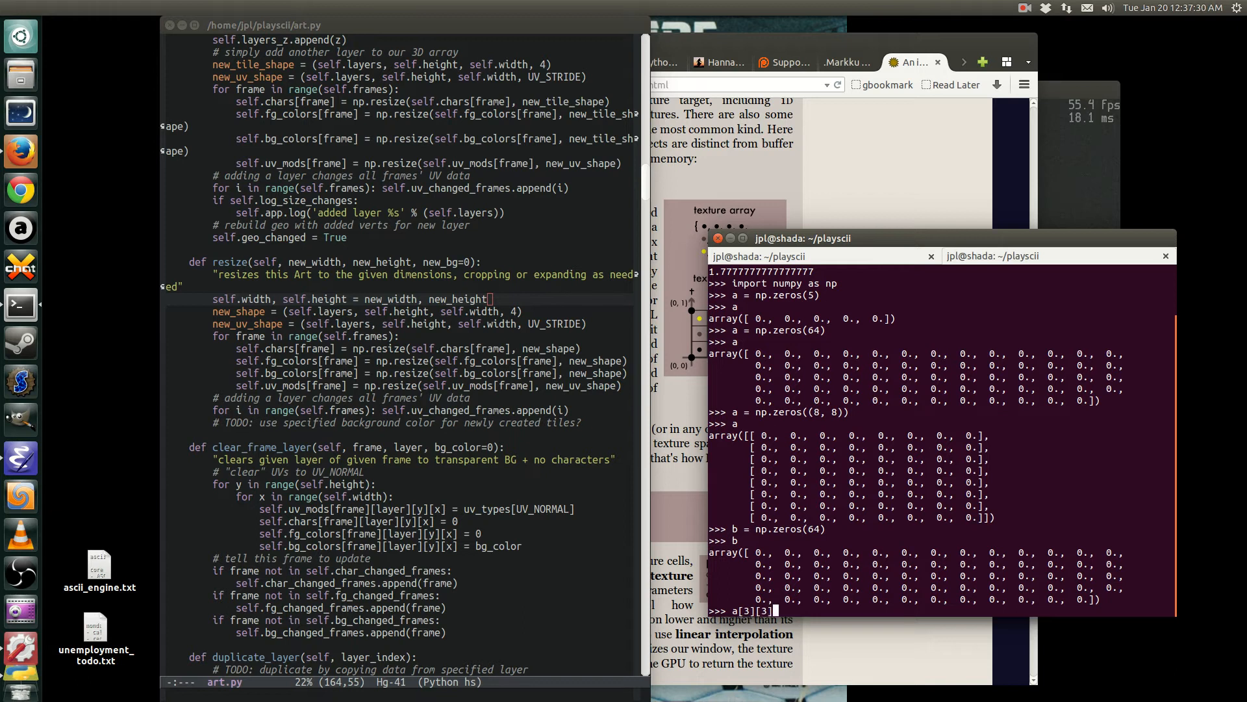
pyautogui.write('4')
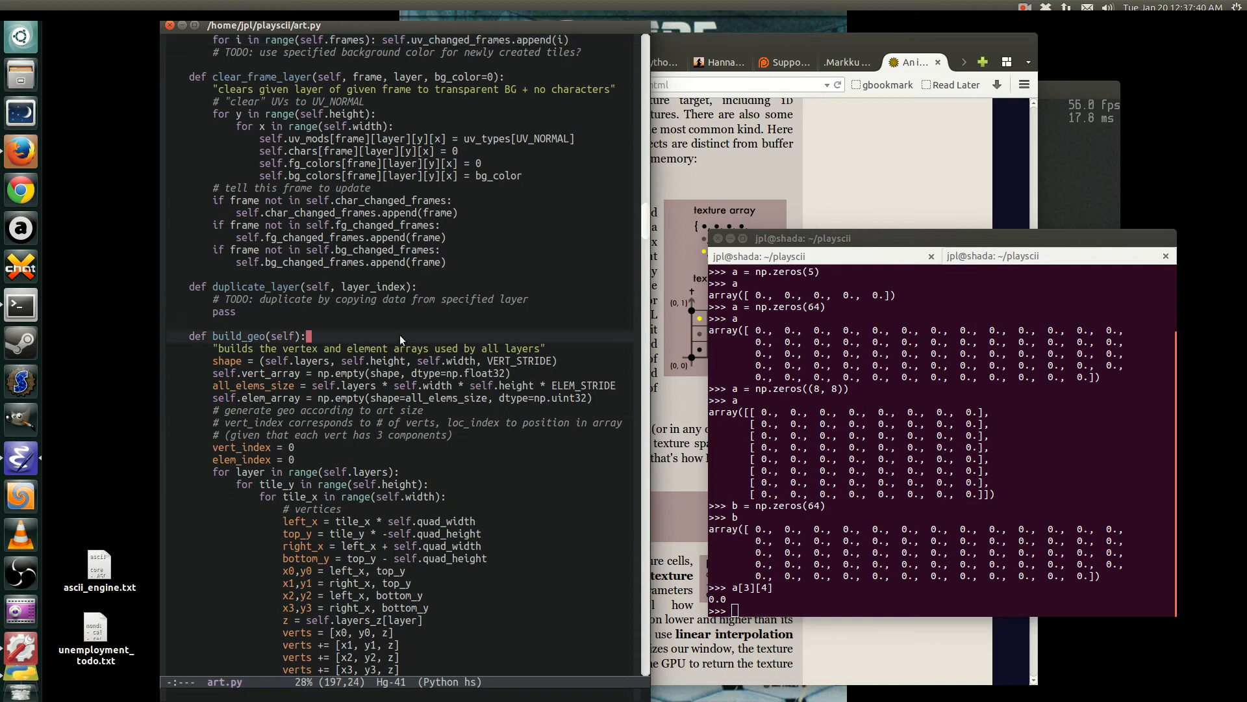
# - Scroll art.py to the '# get methods' section and point out the get_char_index_at definition
pyautogui.scroll(-3)
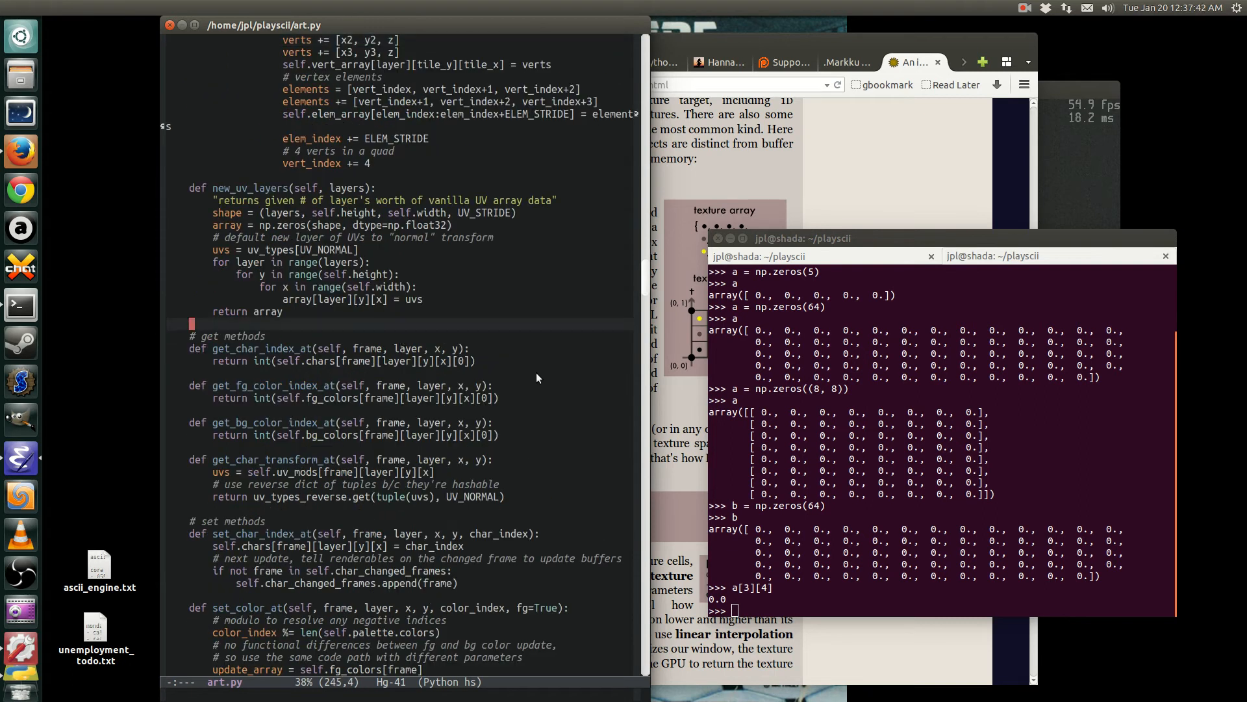
pyautogui.click(475, 348)
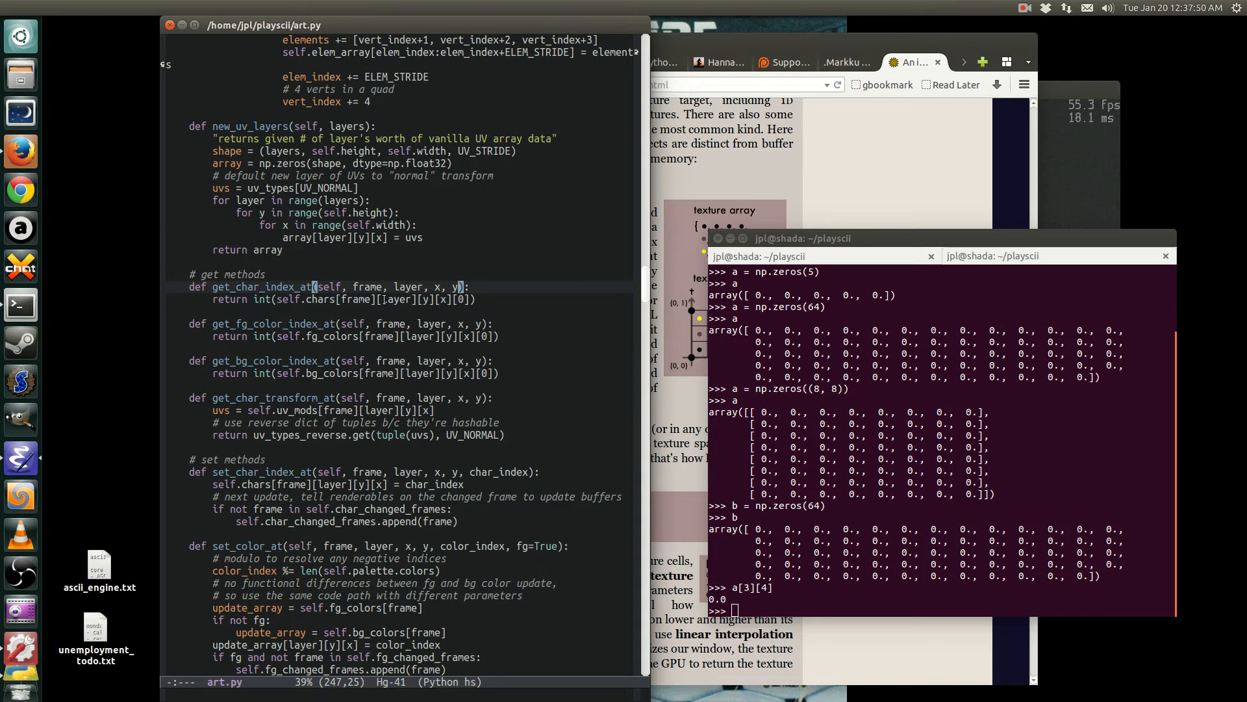
pyautogui.click(401, 299)
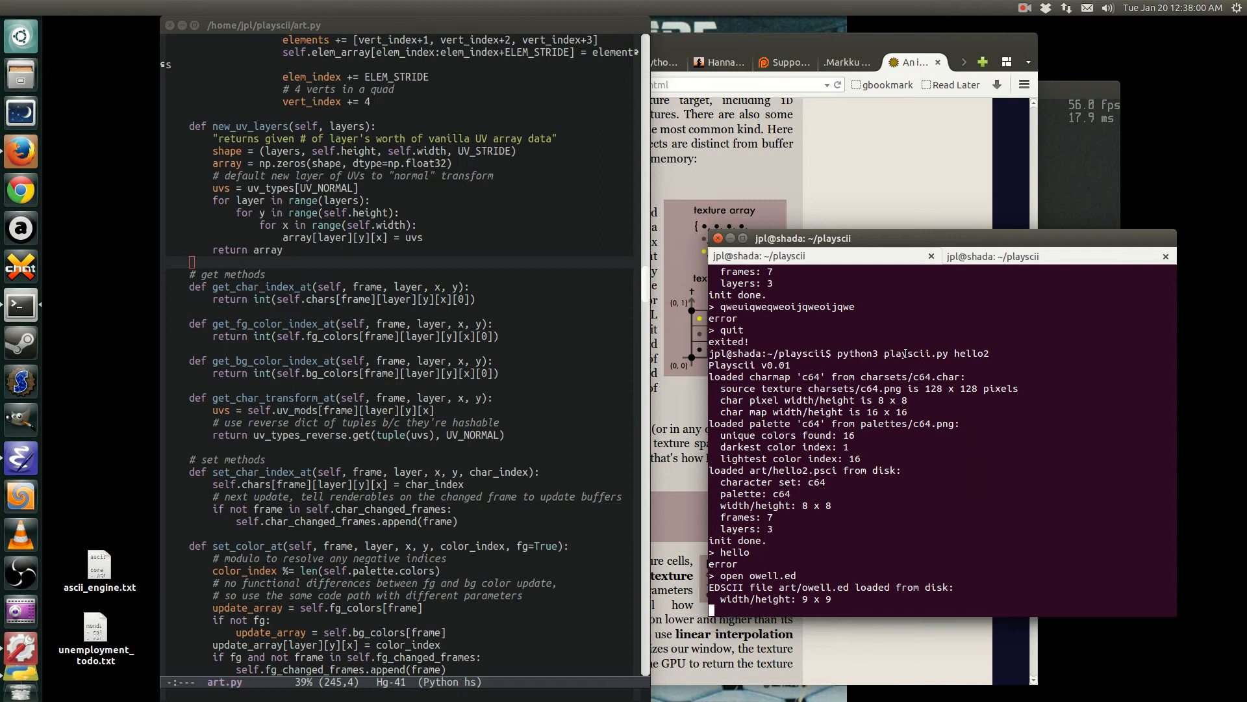
# - Bring up Playscii's command console and type 'open hello' to load the hello1 art
pyautogui.press('up')
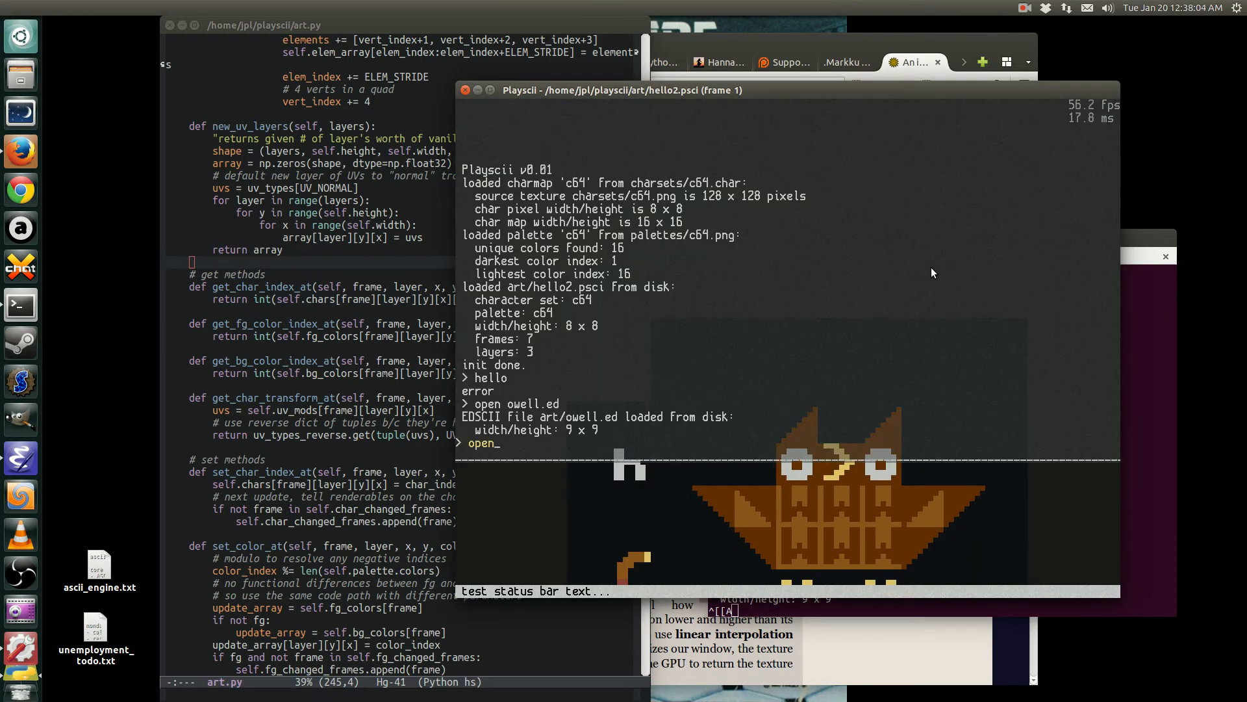
pyautogui.write('hello')
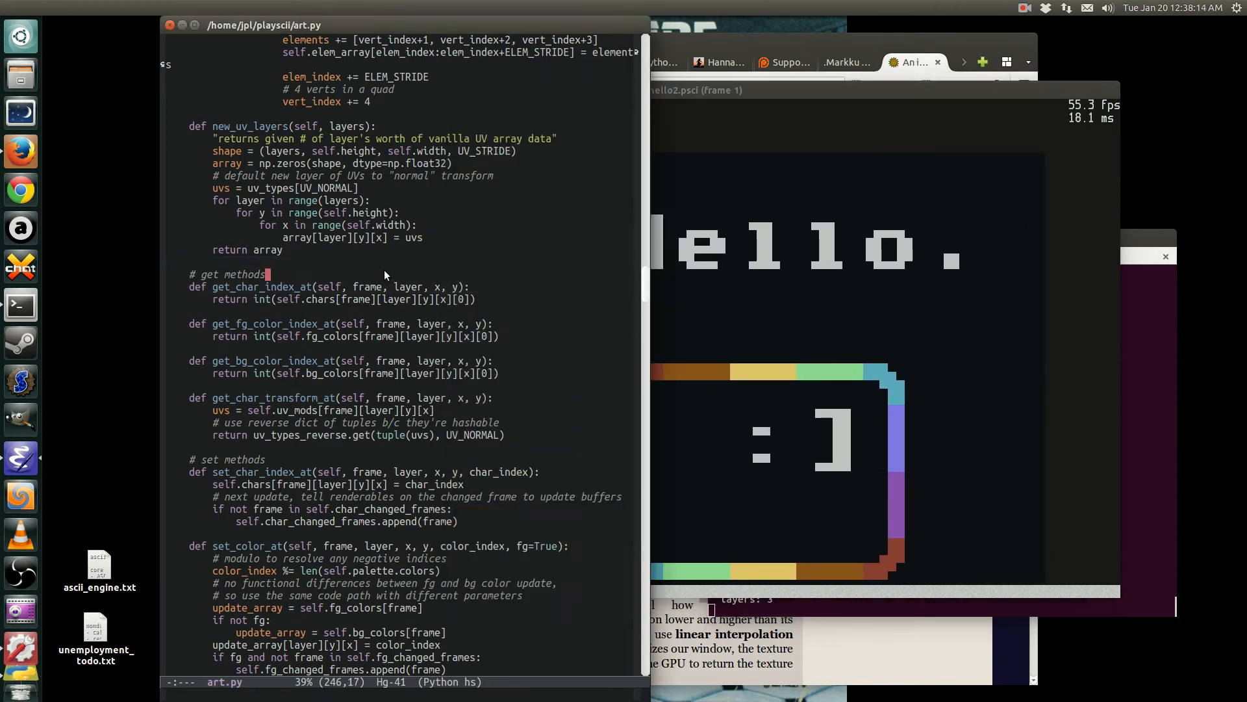
pyautogui.click(380, 299)
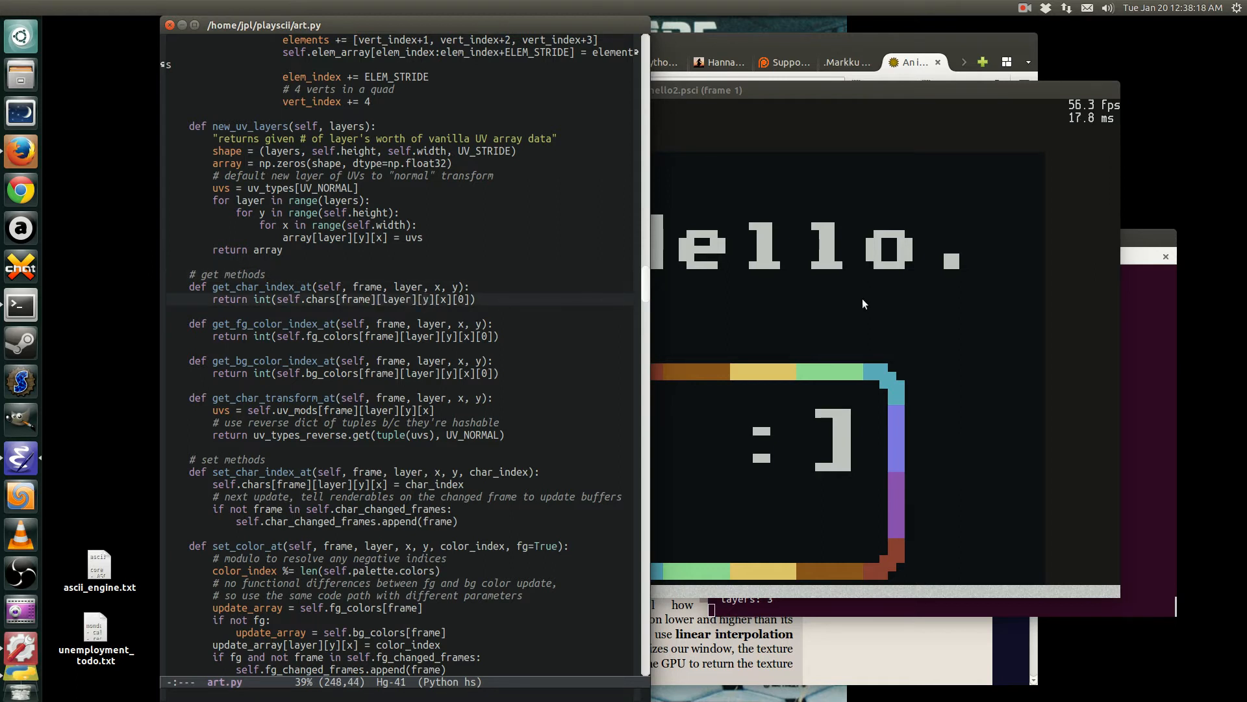
pyautogui.moveTo(1000, 231)
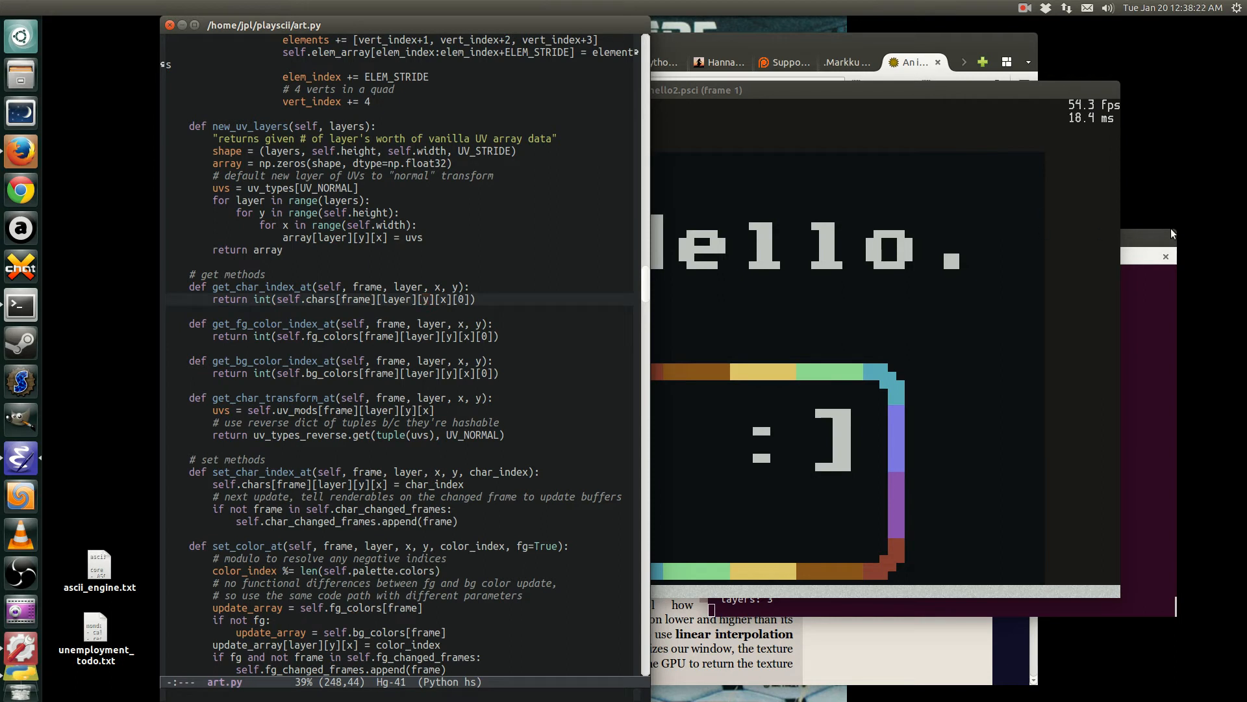
pyautogui.moveTo(577, 272)
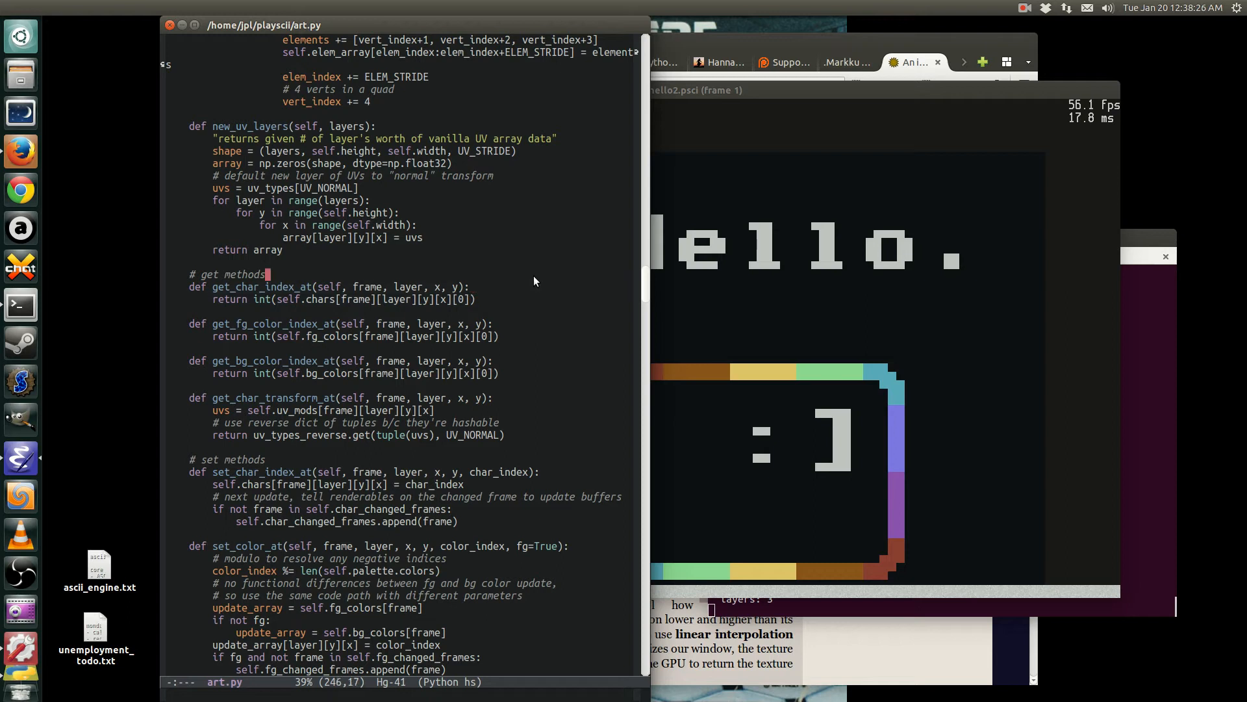
pyautogui.click(475, 298)
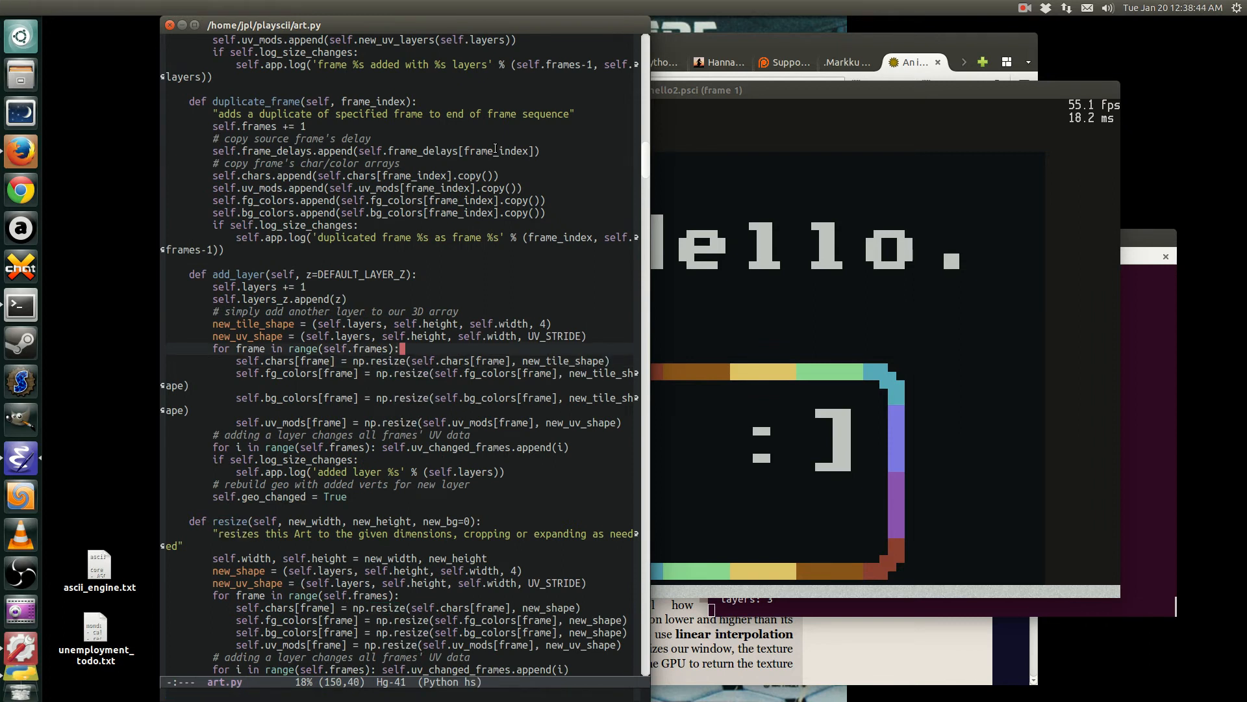
# - Search art.py for 'resize' to reach the resize method
pyautogui.write('resize')
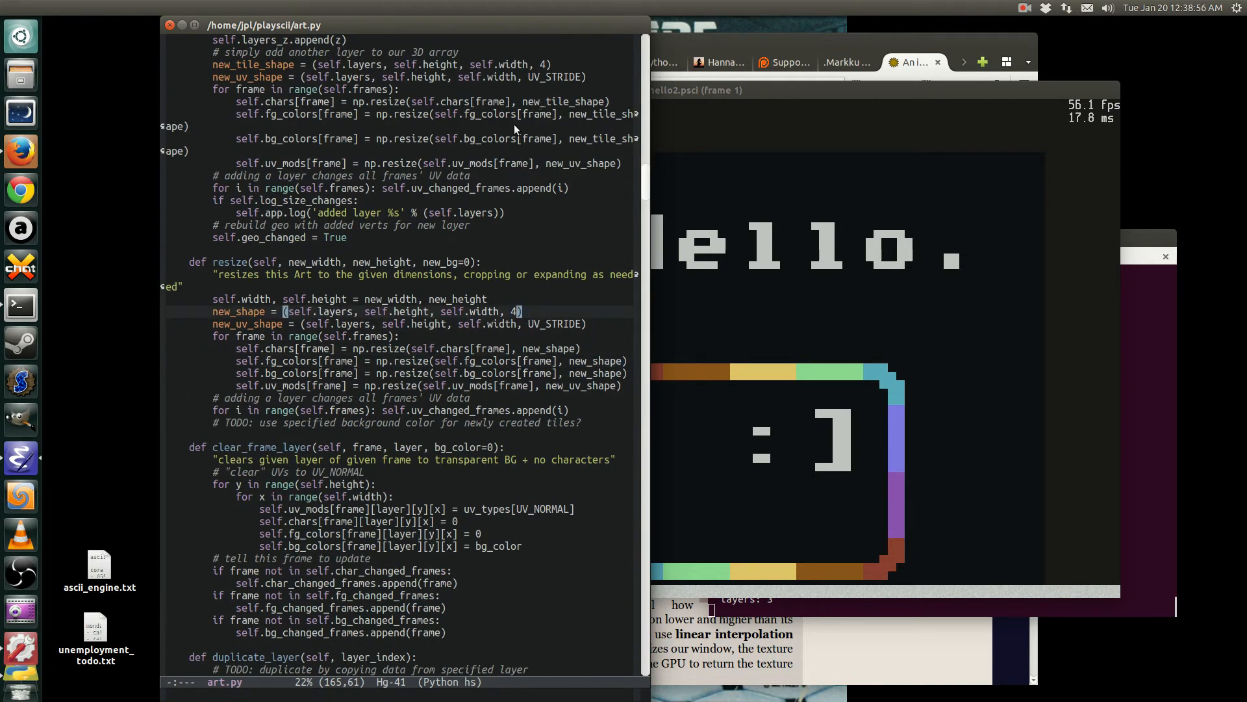
pyautogui.moveTo(371, 284)
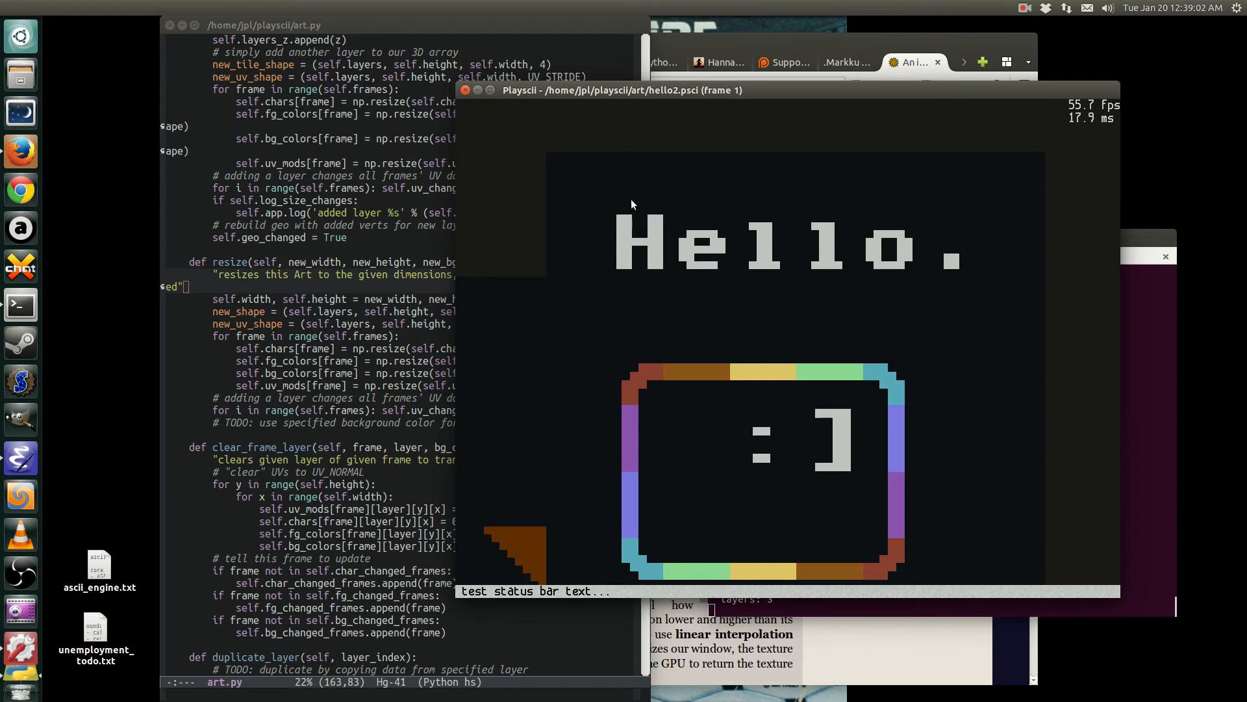
pyautogui.moveTo(631, 227)
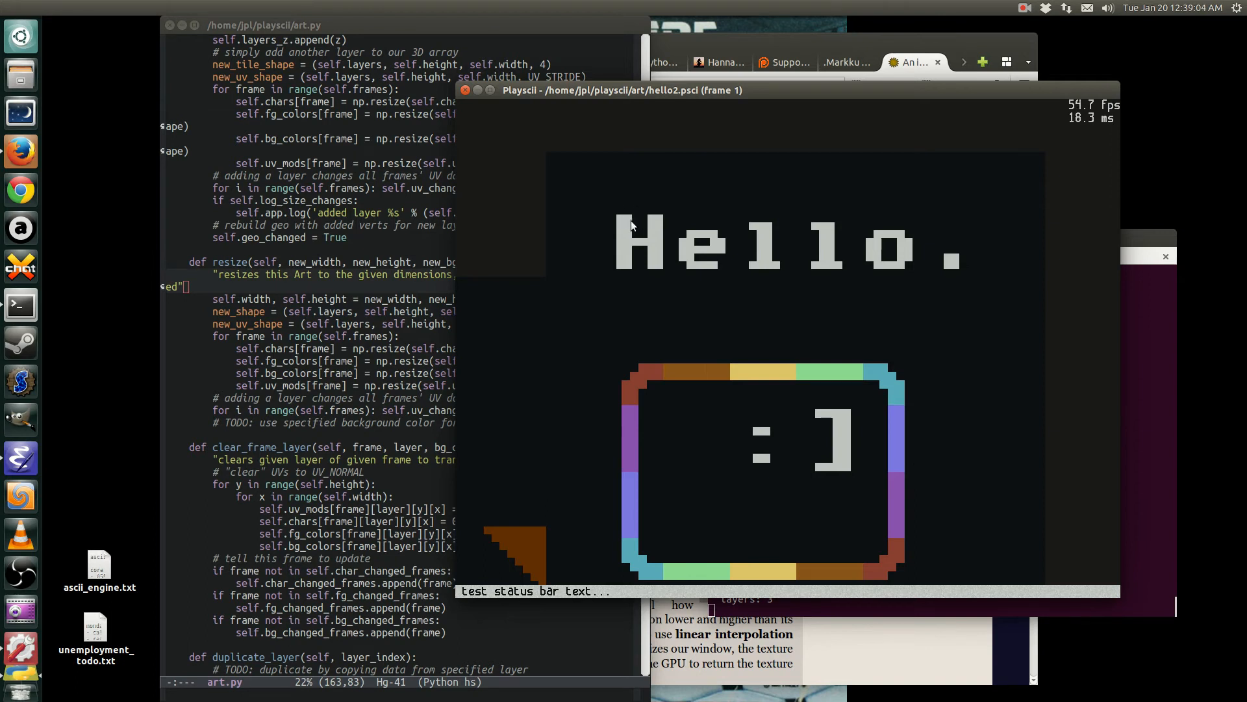
pyautogui.moveTo(619, 212)
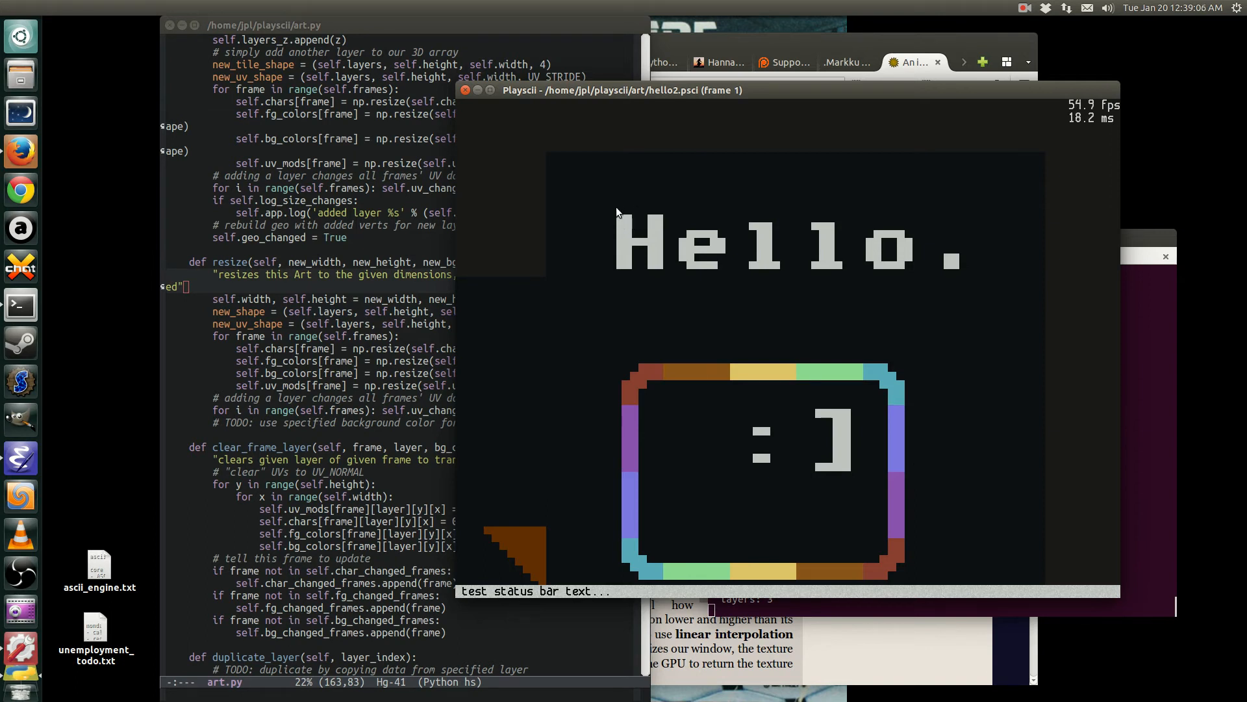
pyautogui.moveTo(550, 156)
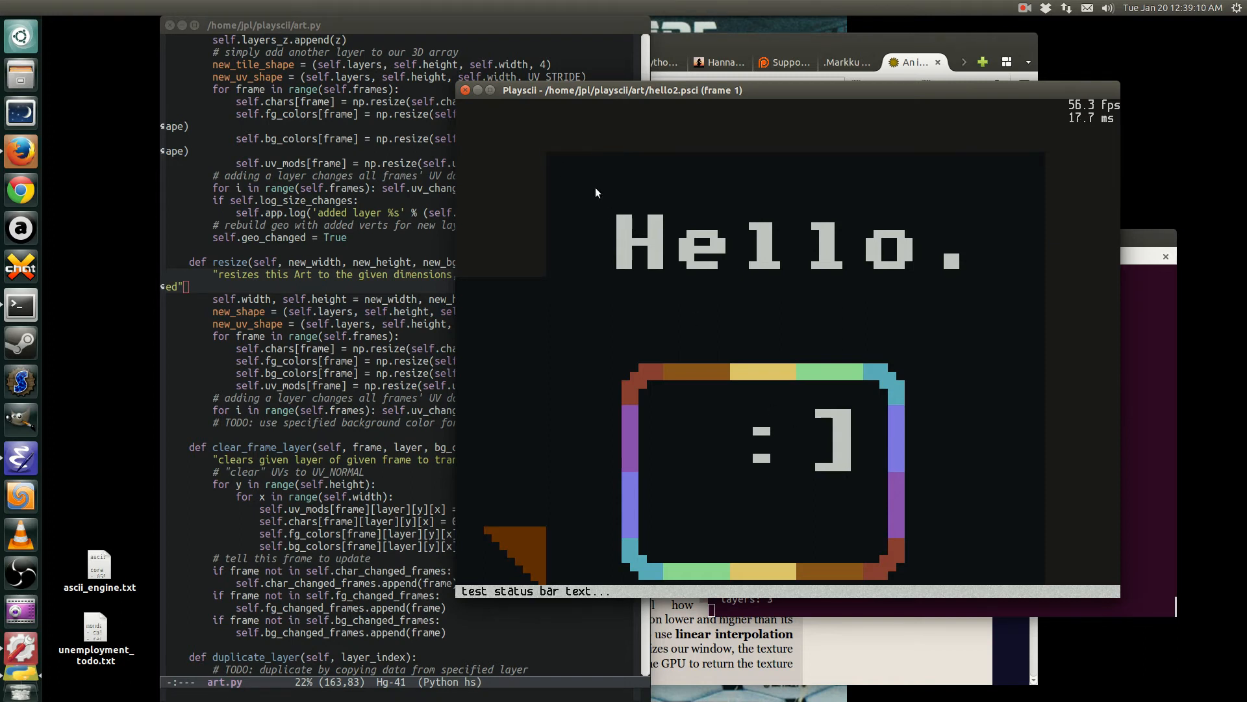
pyautogui.moveTo(851, 202)
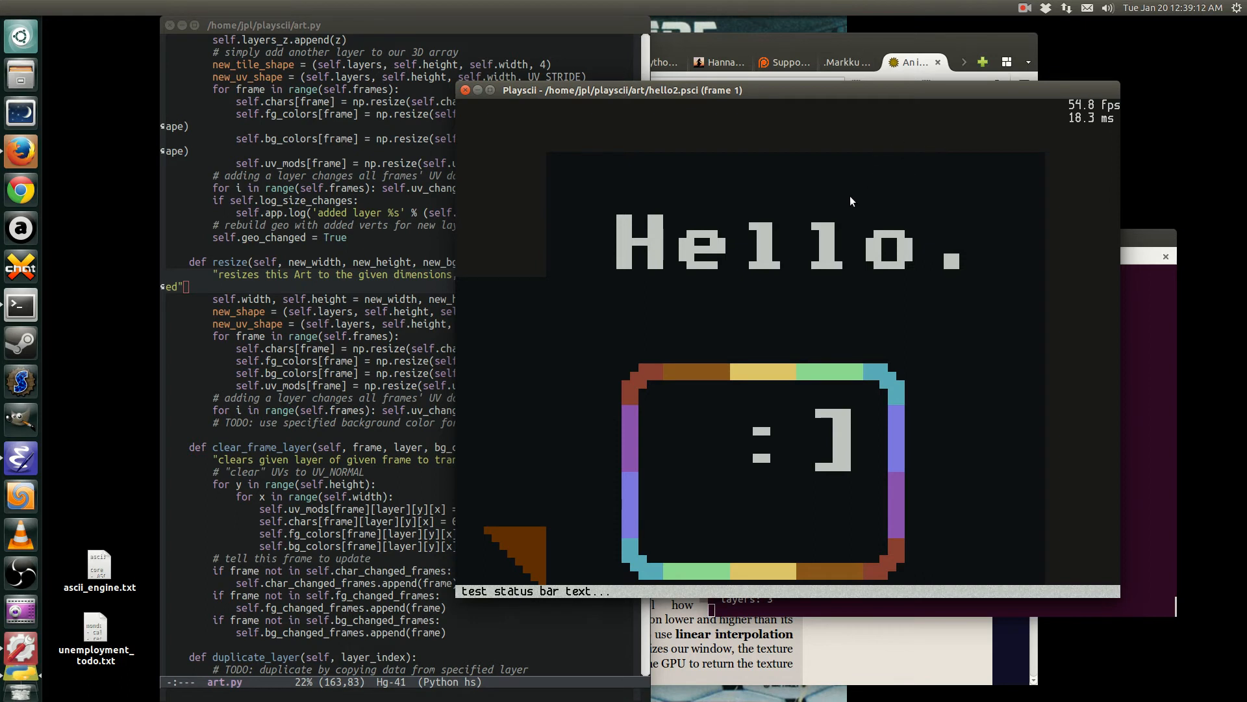
pyautogui.moveTo(865, 182)
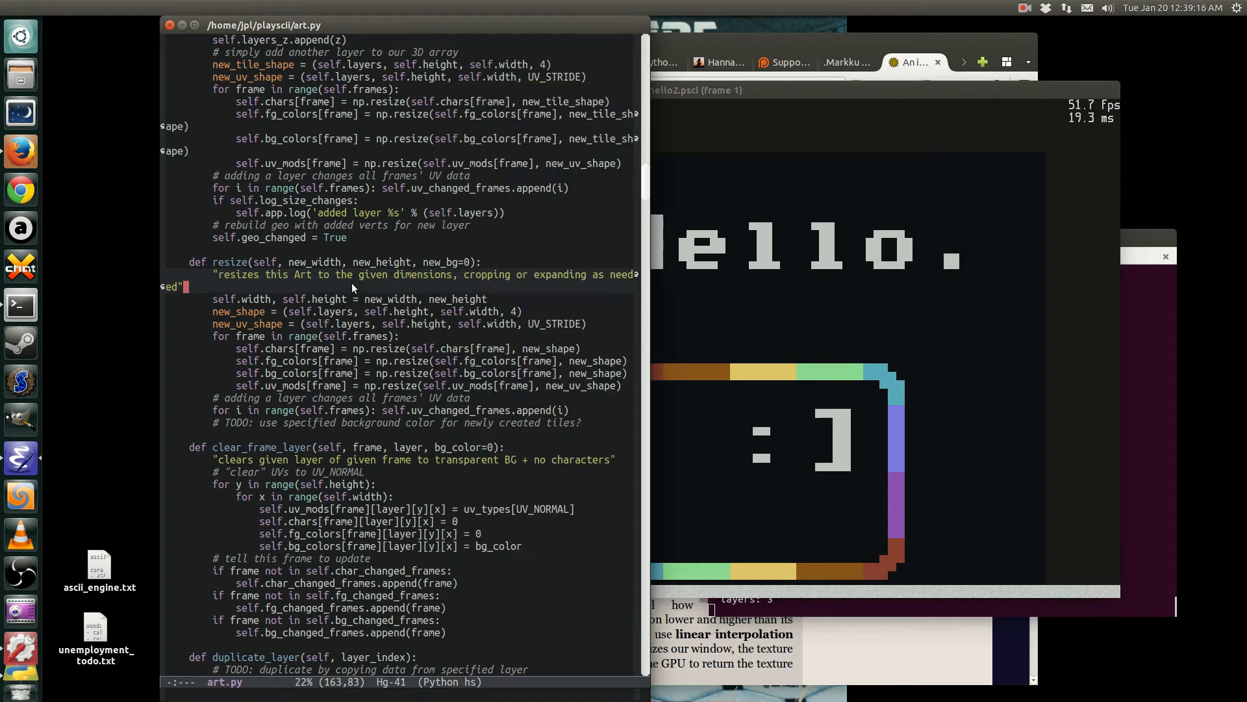
pyautogui.moveTo(530, 297)
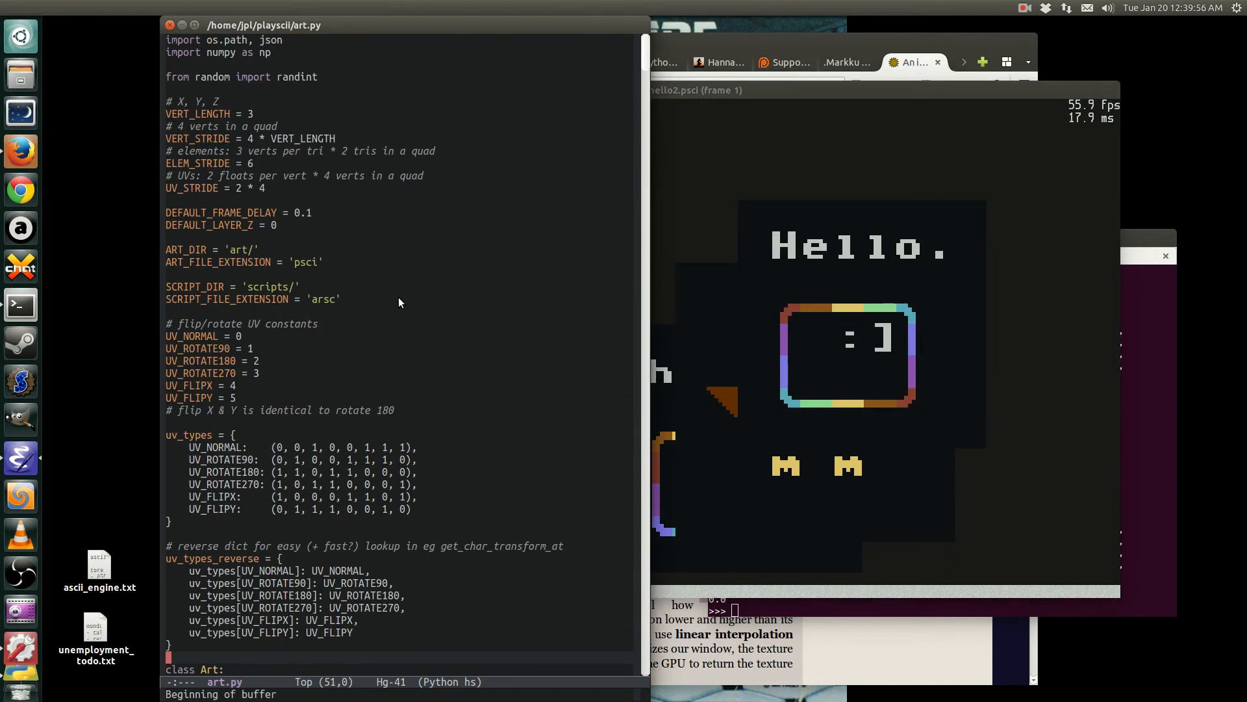
# - Bring Emacs back to the front and open ~/playscii/ui_element.py
pyautogui.scroll(-3)
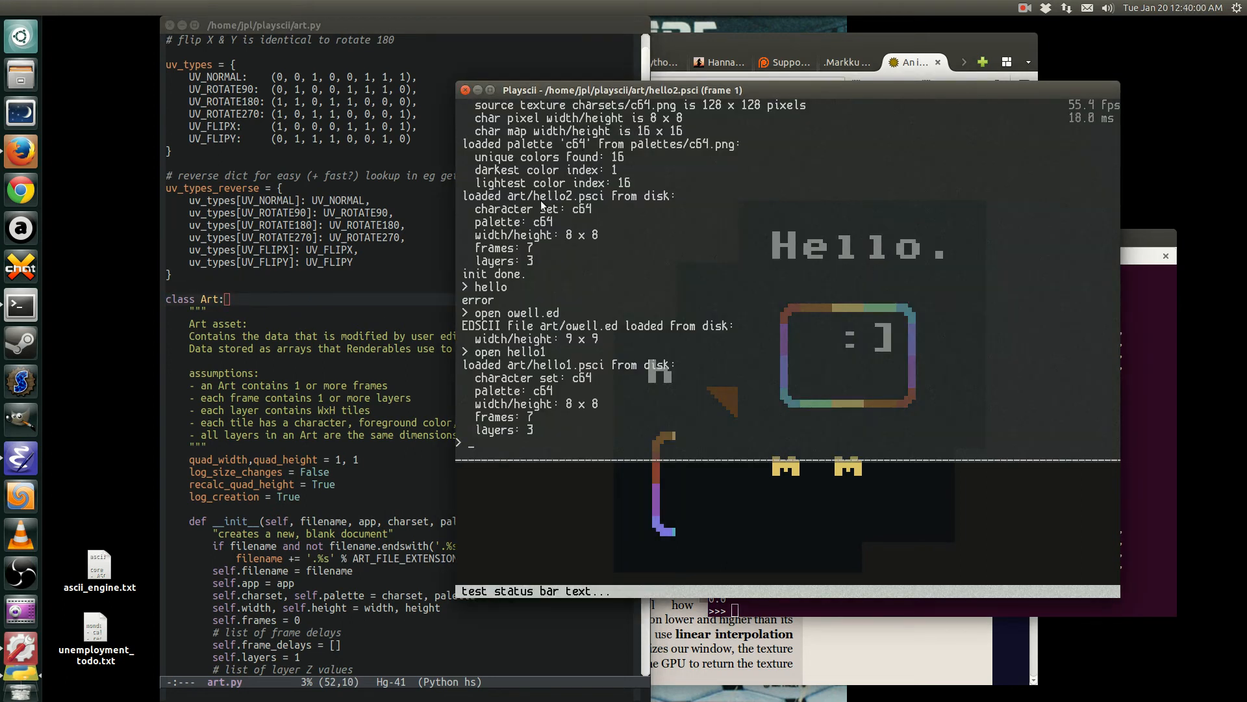
pyautogui.moveTo(580, 253)
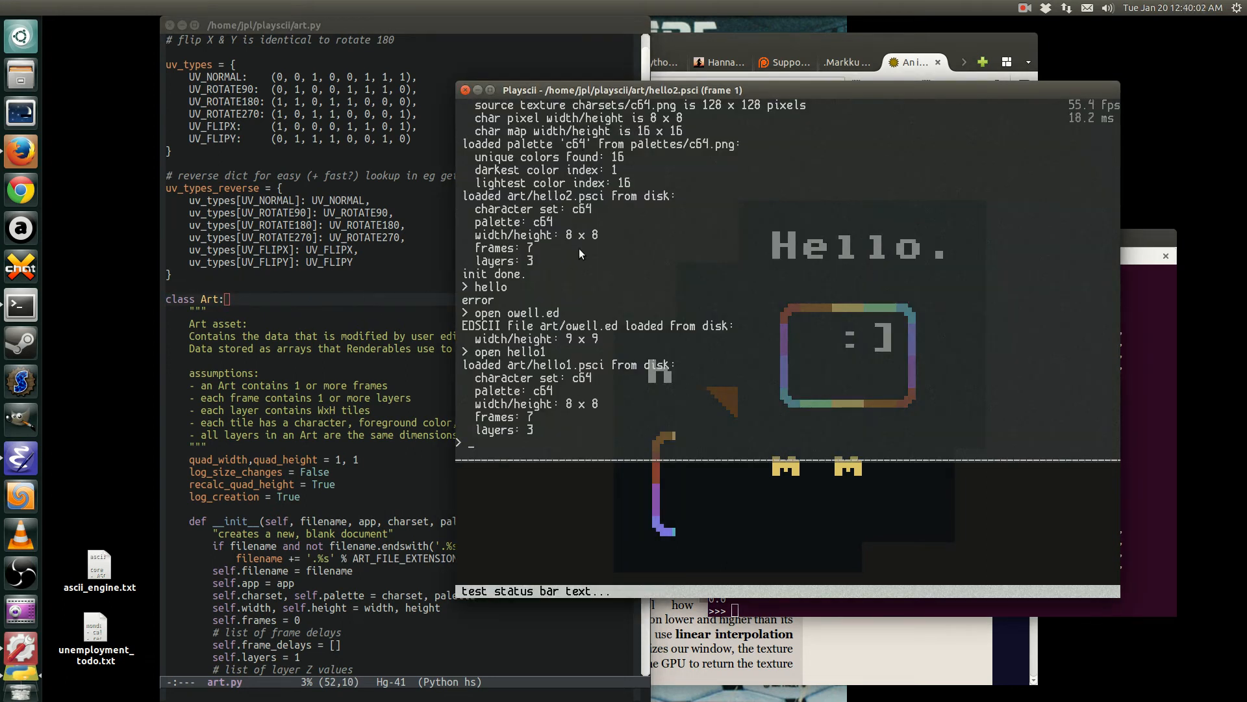
pyautogui.click(318, 25)
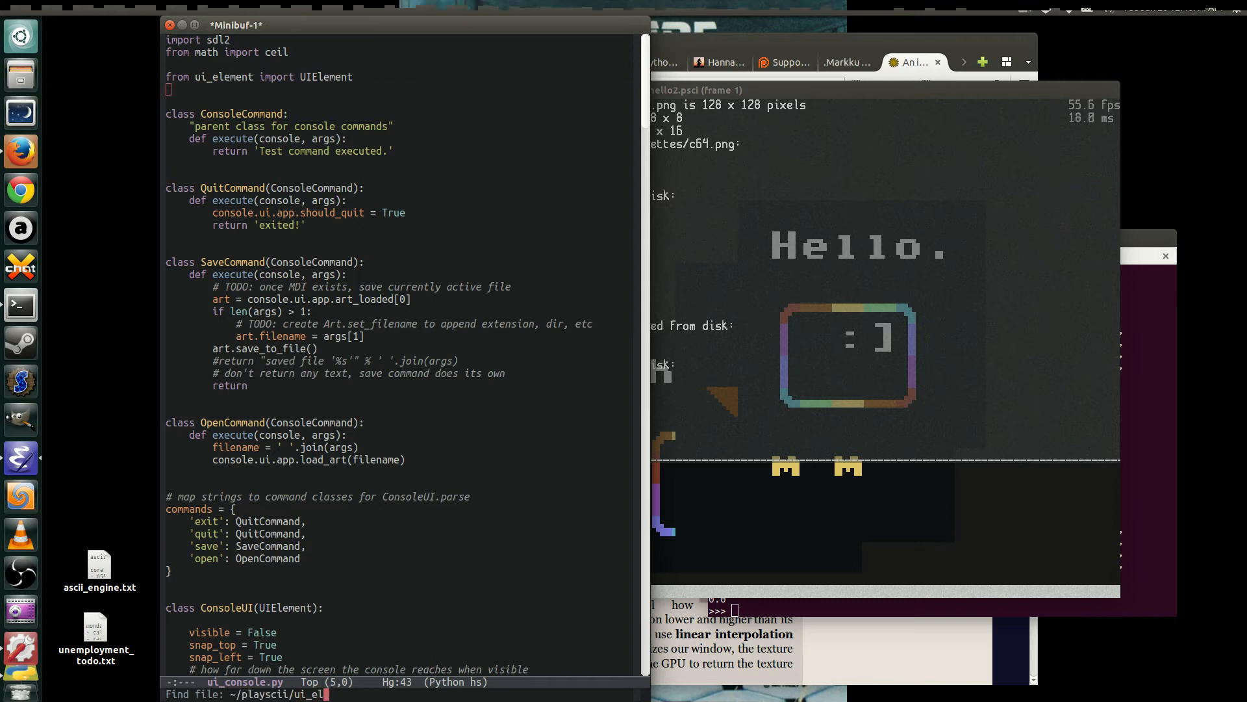
pyautogui.press('Return')
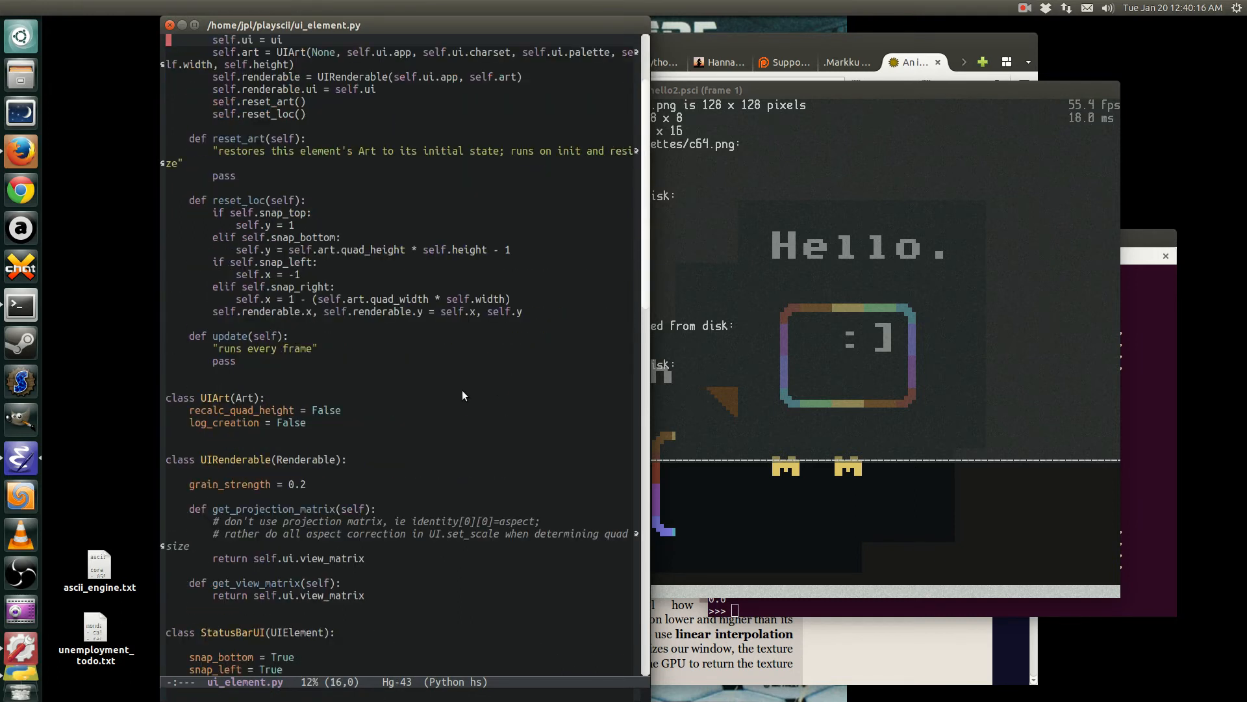
# - Mark the clear_frame_layer and art resize lines in StatusBarUI.reset_art
pyautogui.scroll(-3)
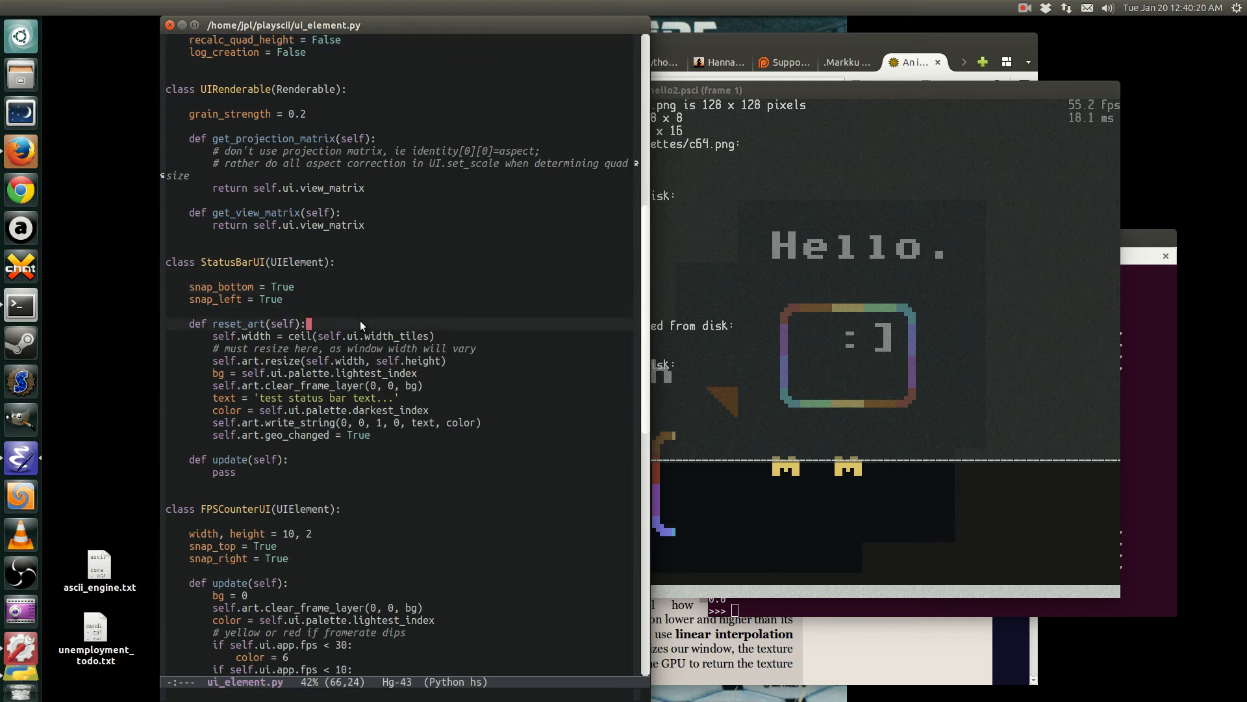
pyautogui.click(433, 387)
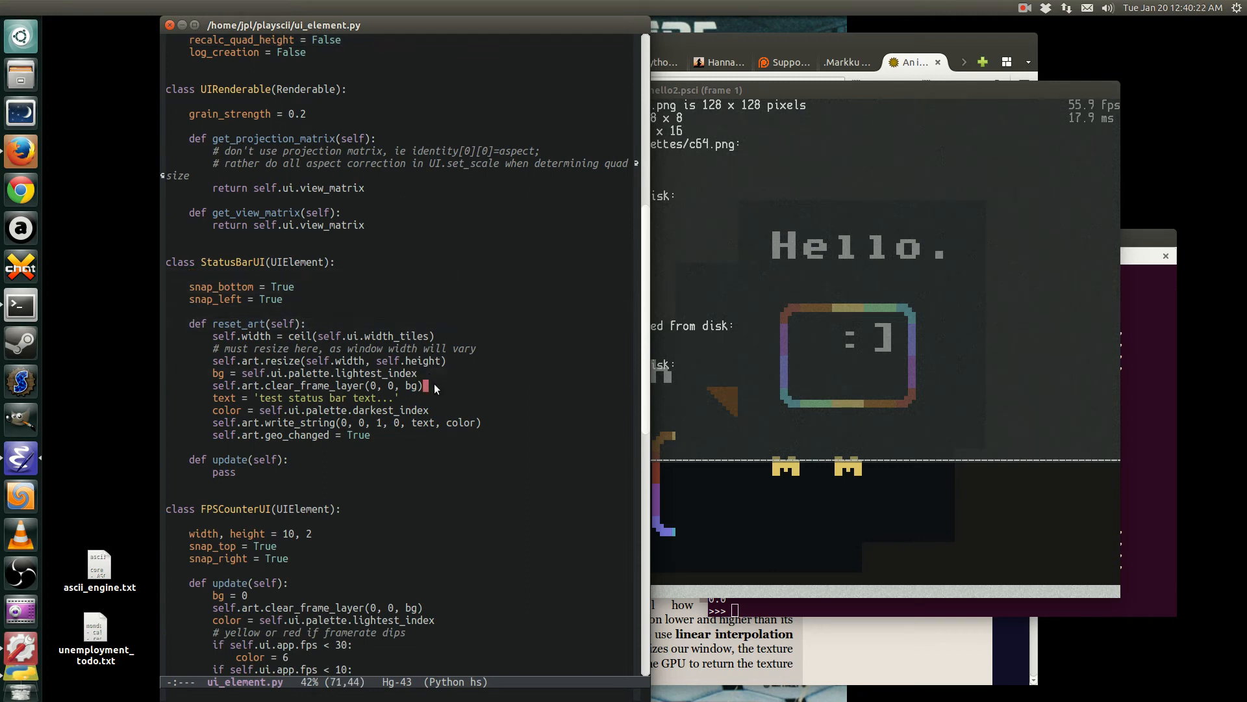
pyautogui.click(215, 386)
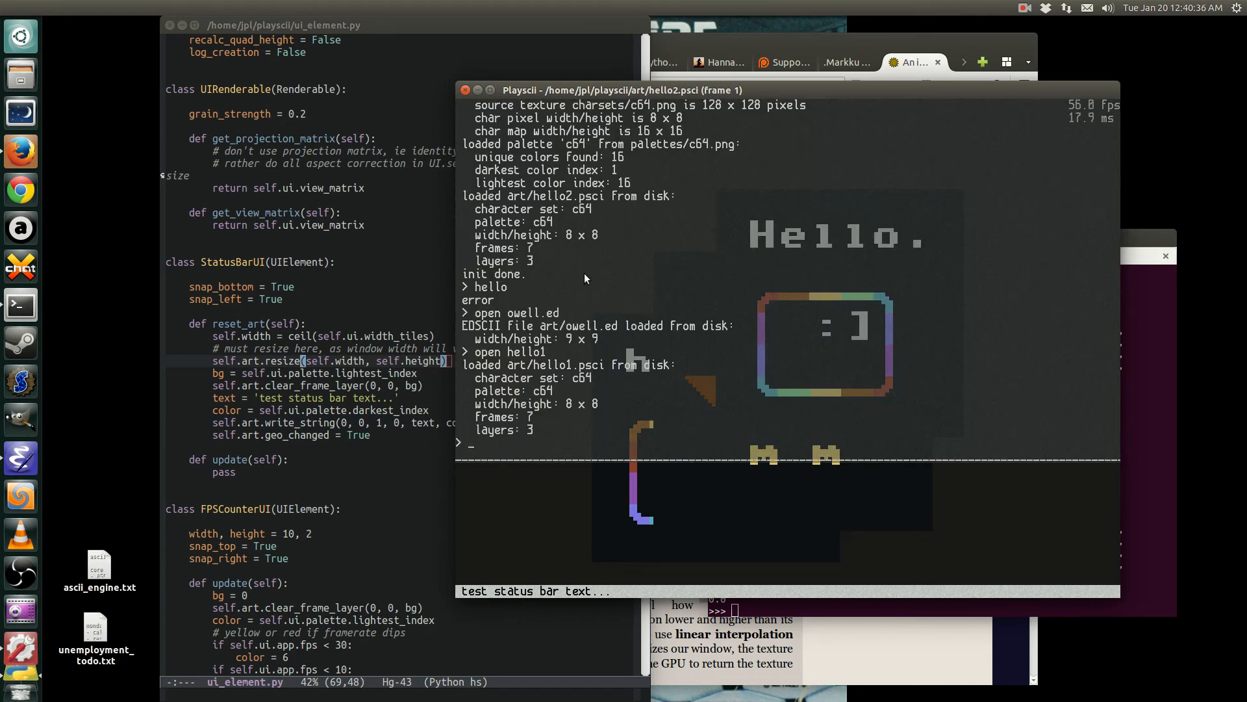
pyautogui.moveTo(613, 318)
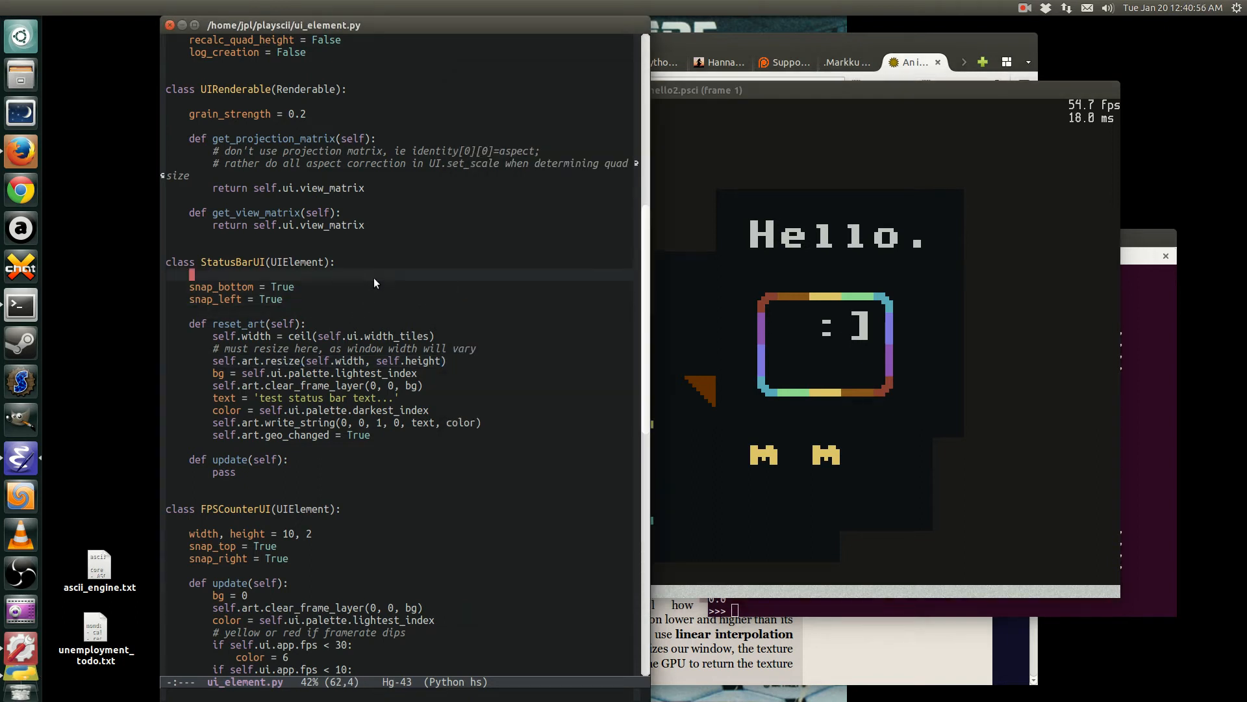
# - Point out the get_view_matrix return line and scroll on to ConsoleUI in ui_console.py
pyautogui.click(342, 212)
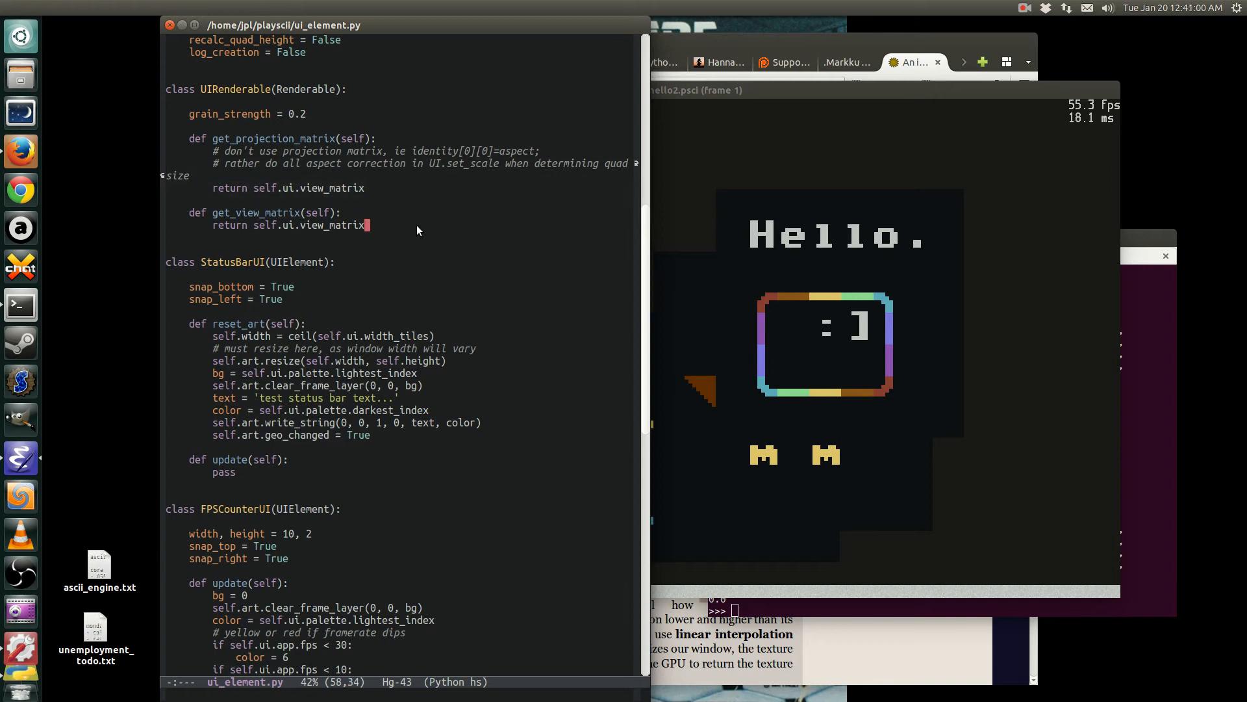
pyautogui.scroll(-3)
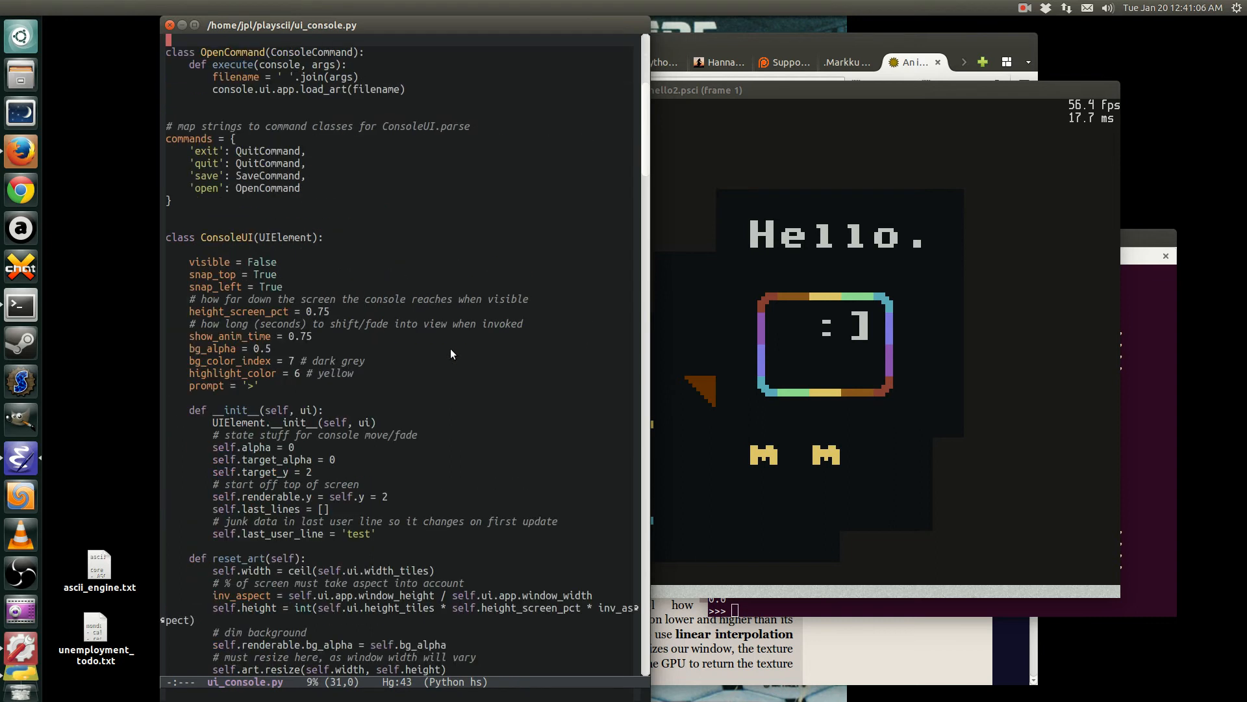
pyautogui.scroll(-3)
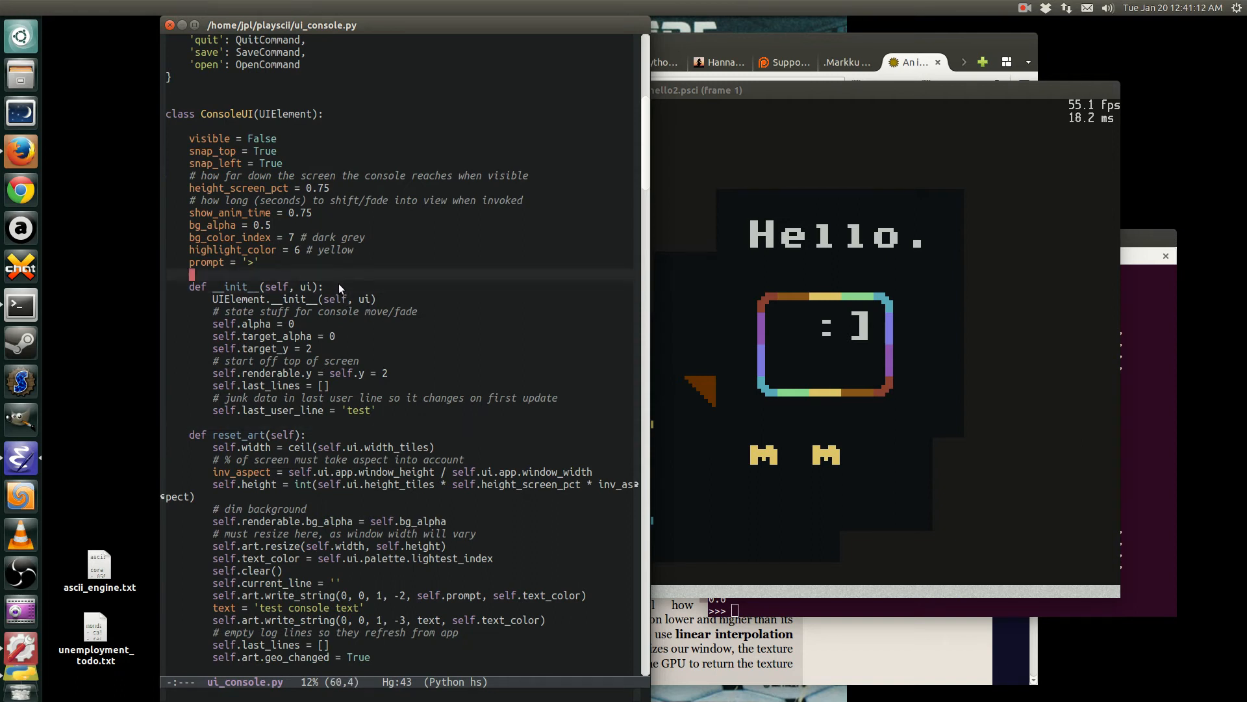
# - Scroll ui_console.py past ConsoleUI.reset_art, toggle, show and hide down to update_loc
pyautogui.scroll(-3)
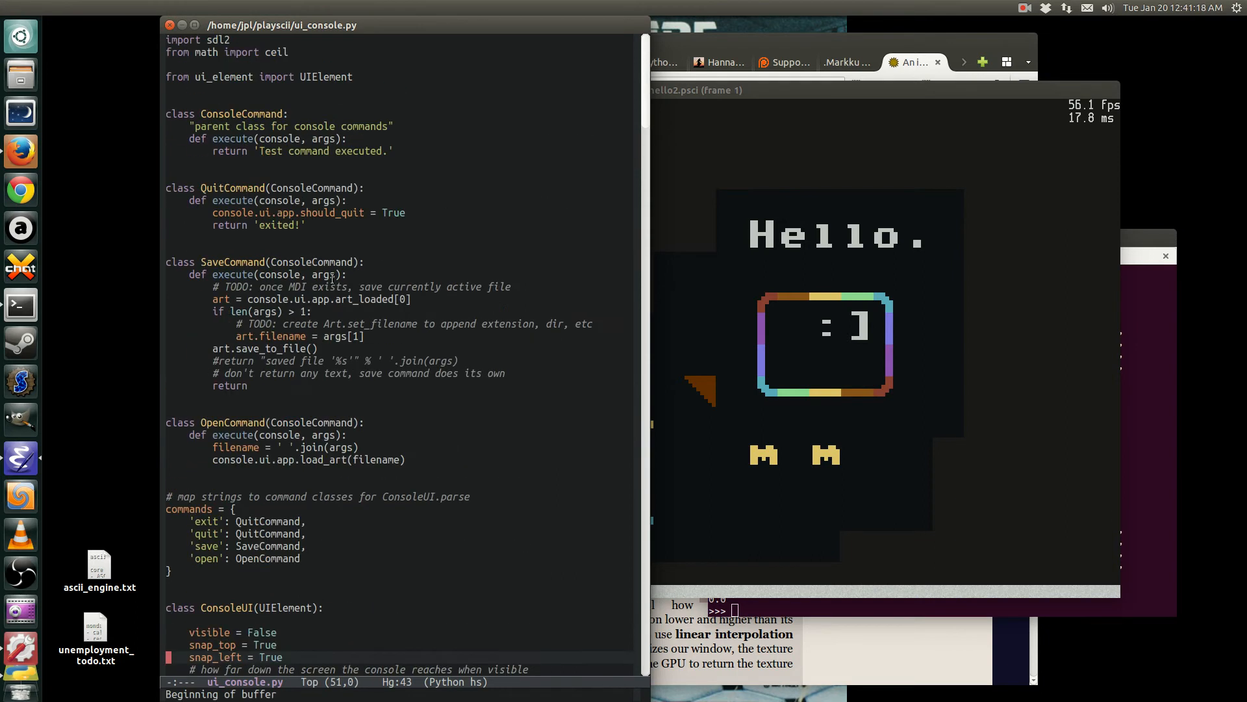
pyautogui.scroll(-3)
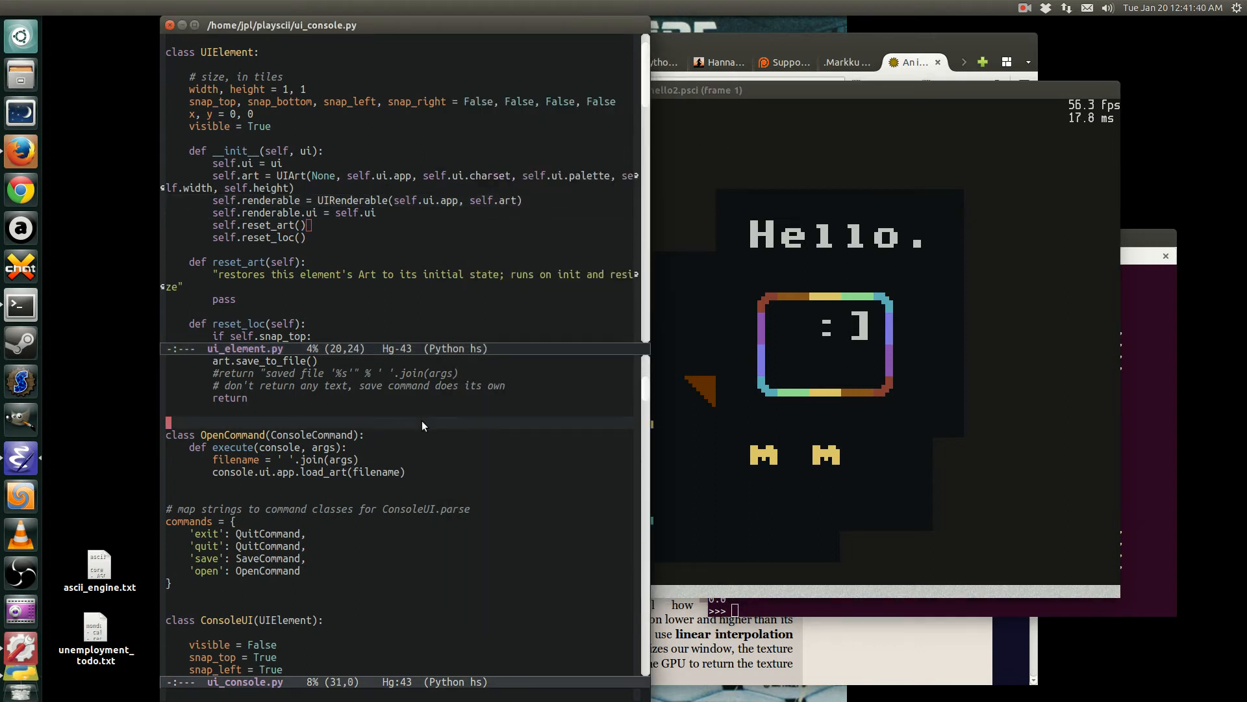
pyautogui.scroll(-3)
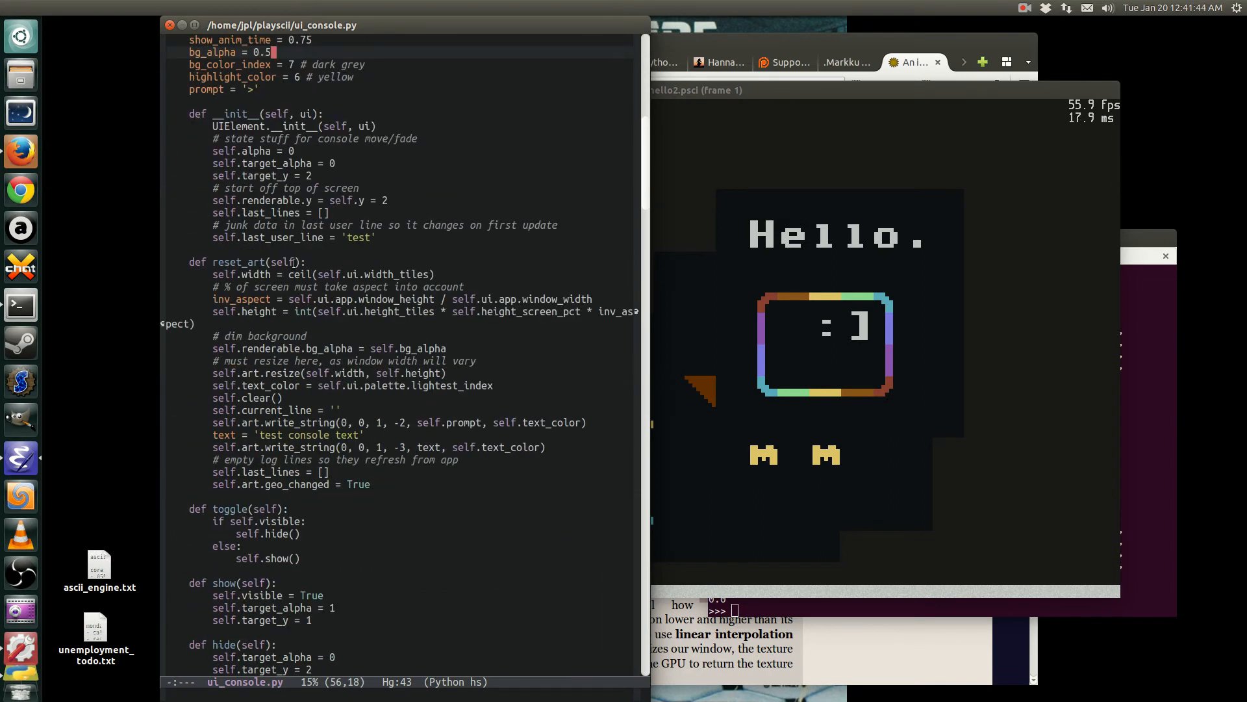
pyautogui.click(308, 261)
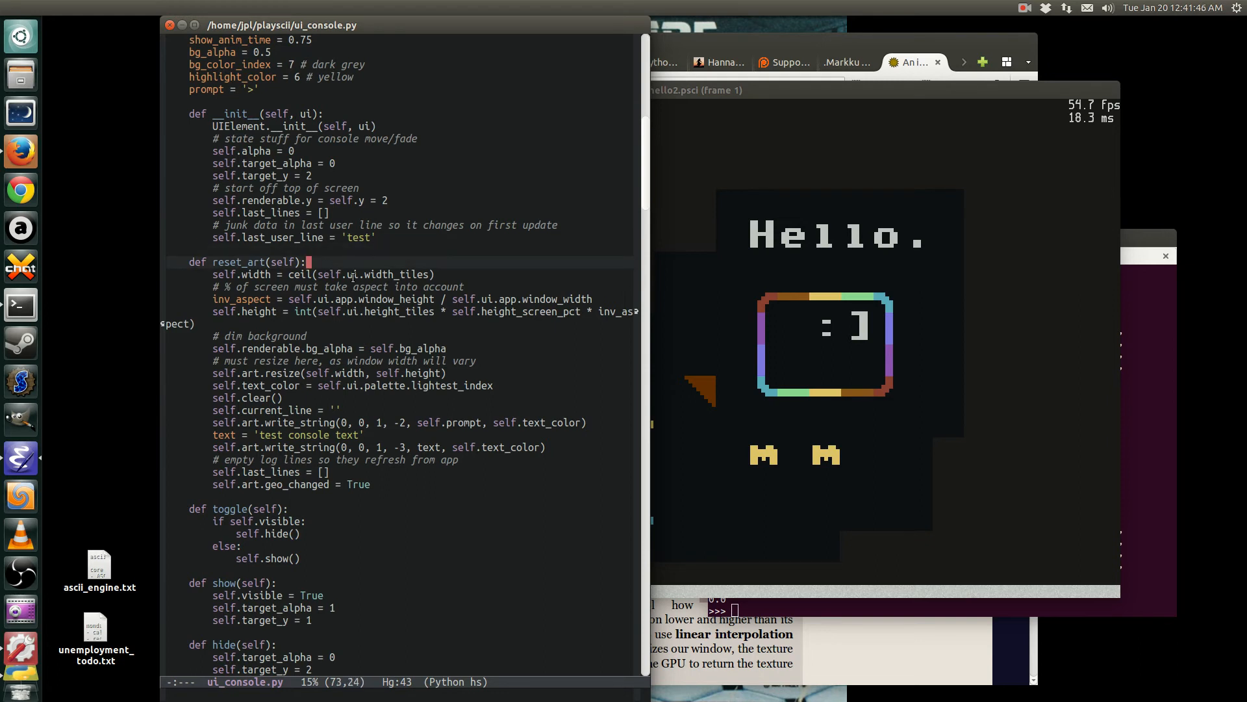
pyautogui.scroll(-3)
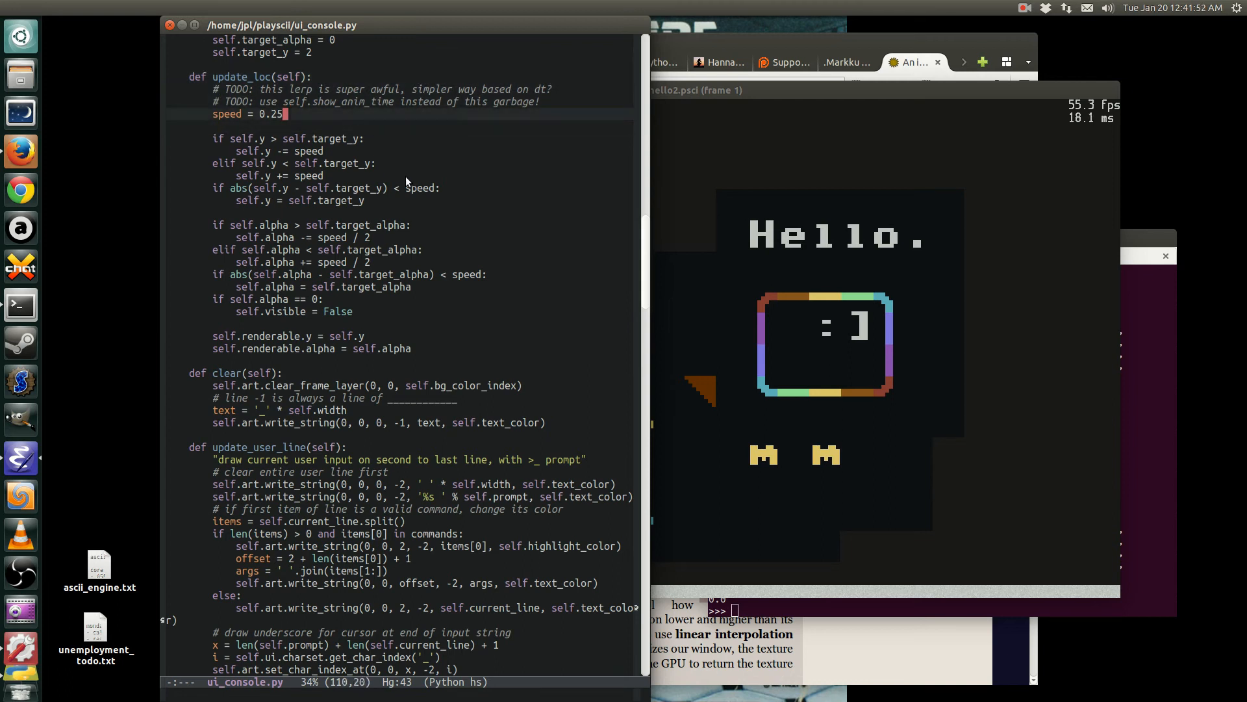
pyautogui.scroll(-3)
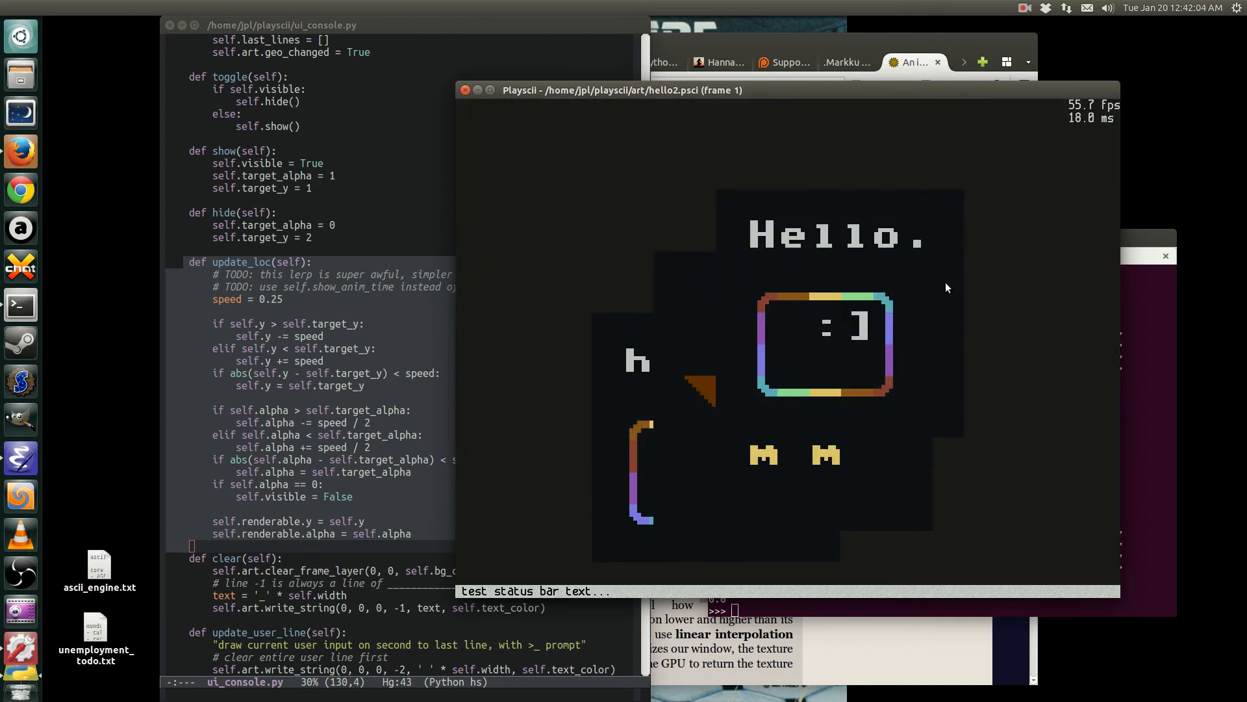
pyautogui.moveTo(376, 263)
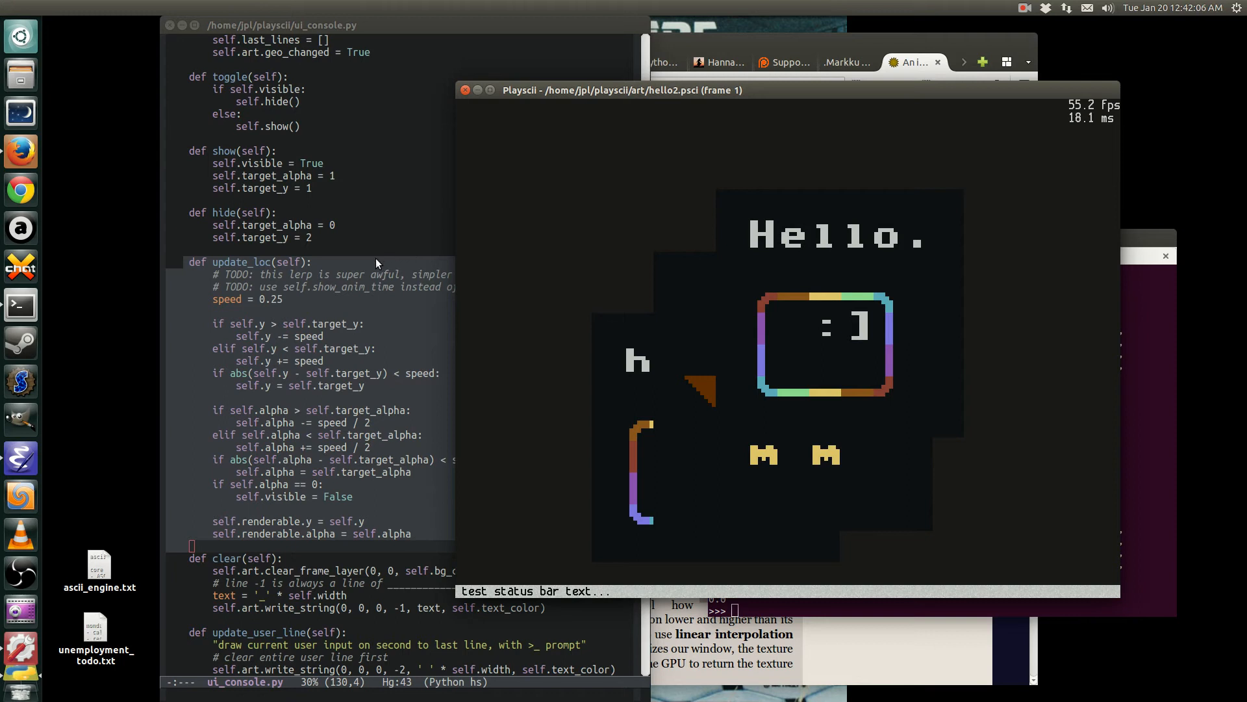
pyautogui.moveTo(379, 268)
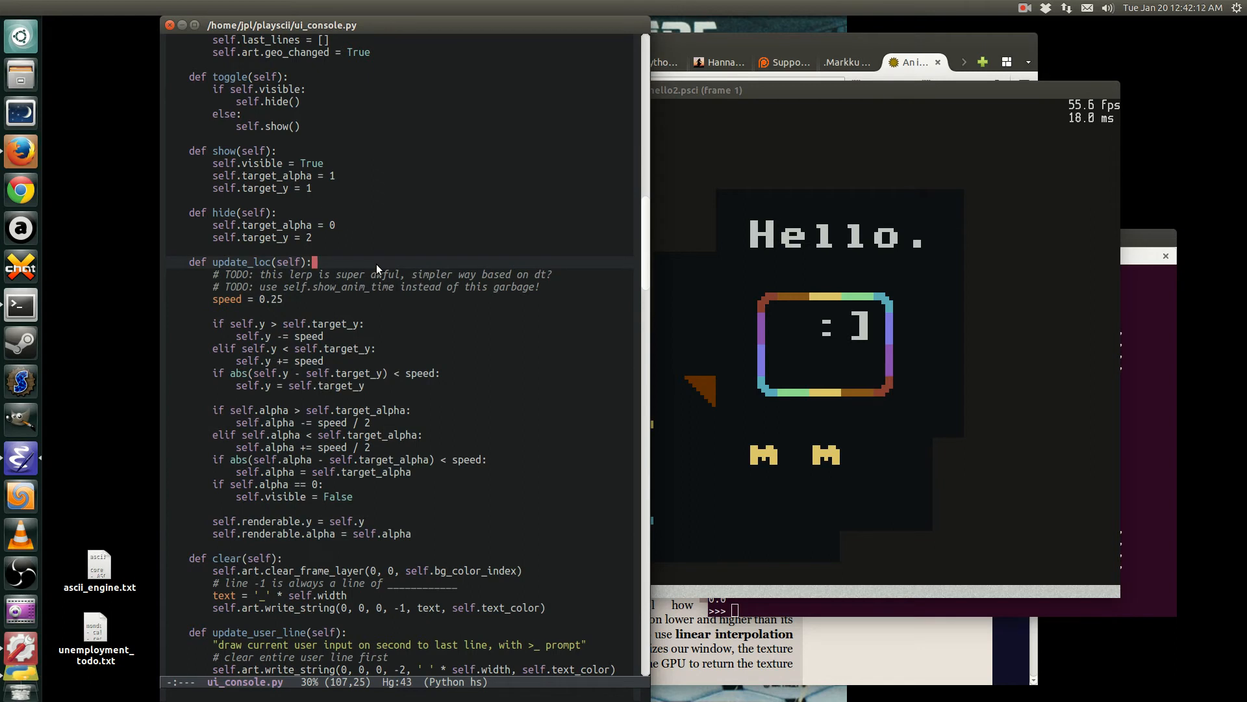
pyautogui.moveTo(571, 227)
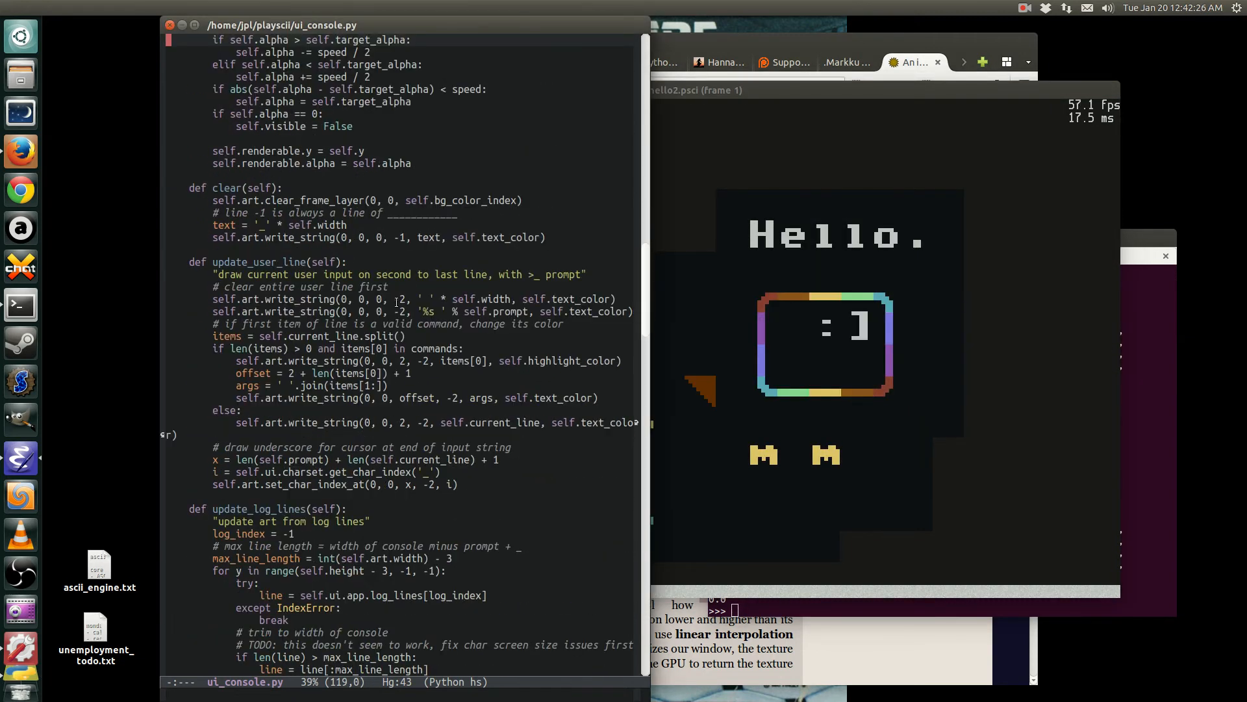
# - Scroll through the console code and start an incremental search for 'input'
pyautogui.scroll(-3)
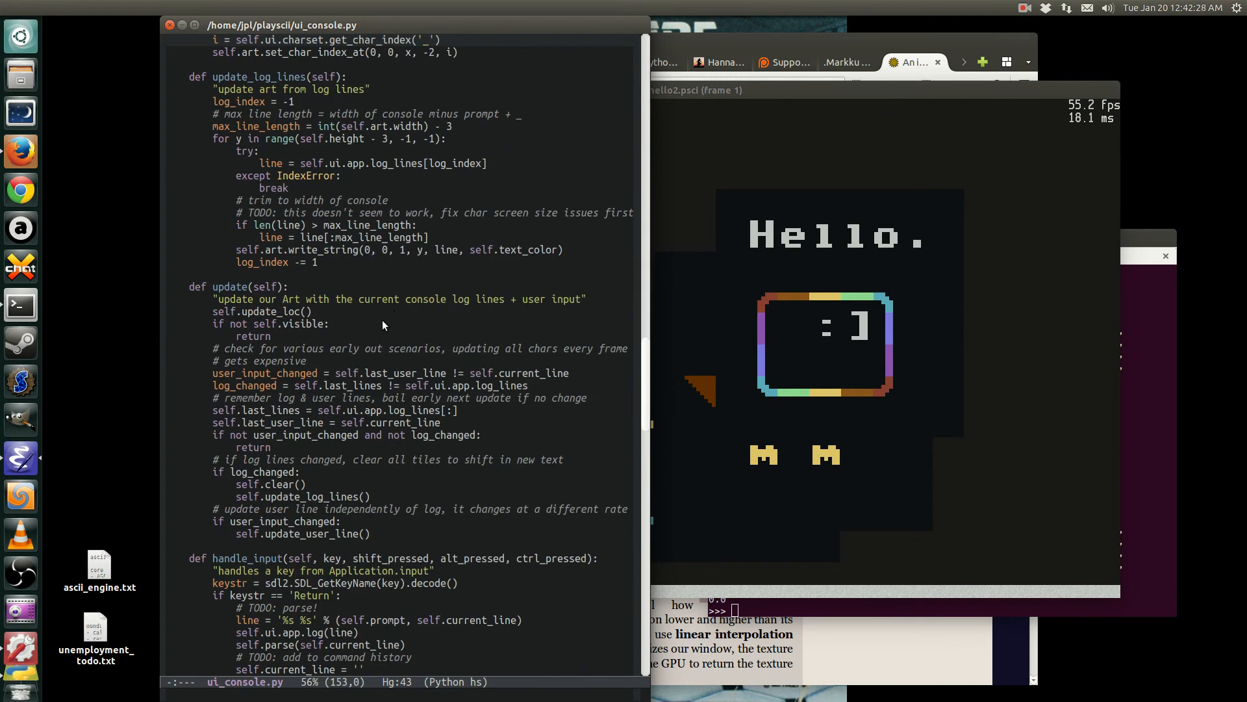
pyautogui.scroll(-3)
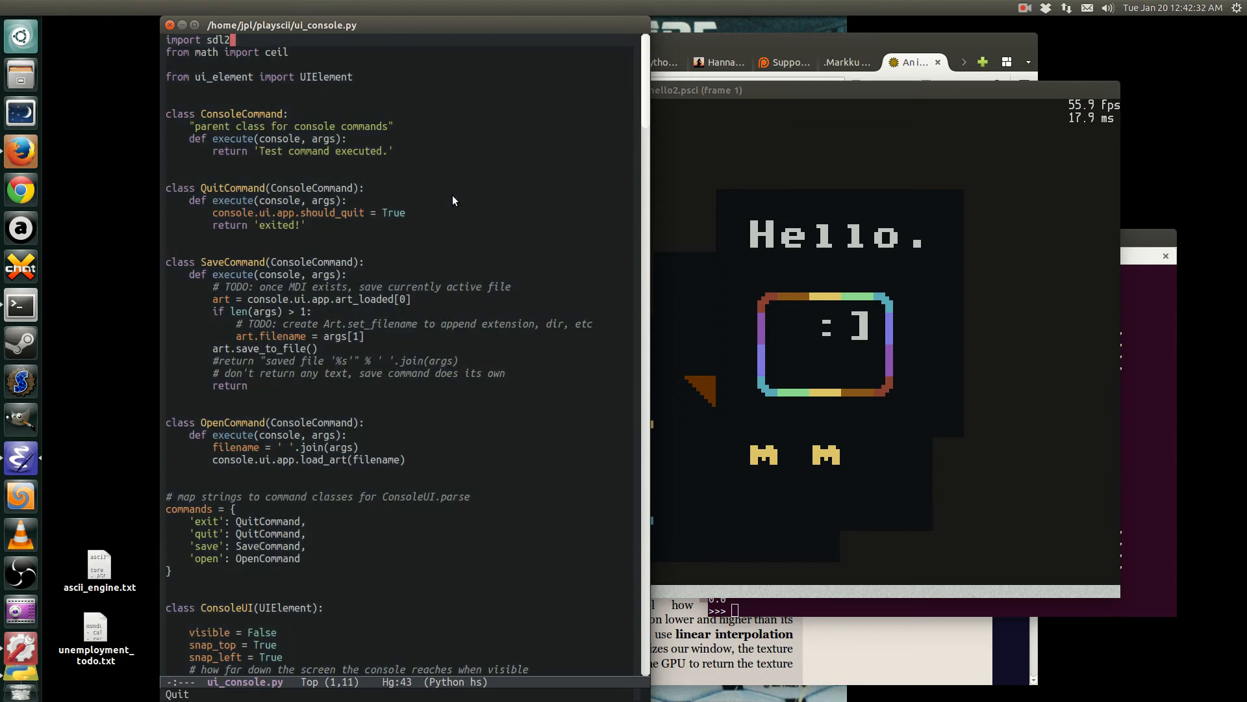
pyautogui.write('input')
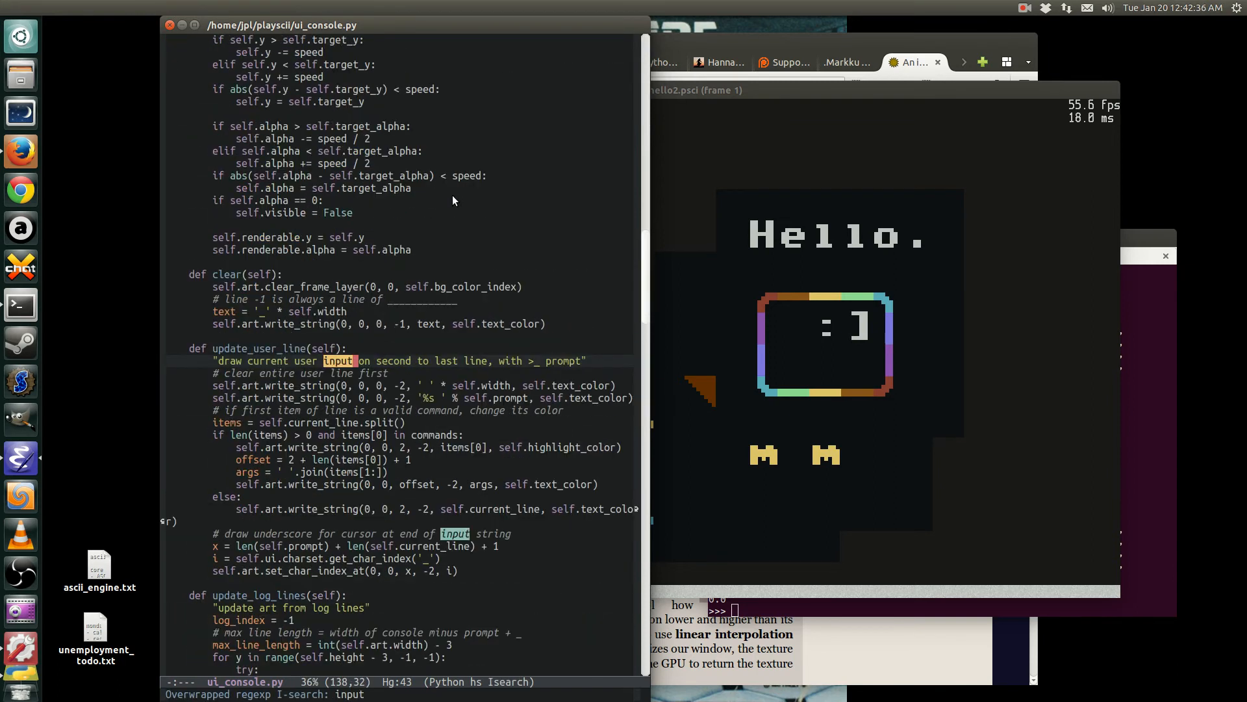
# - Scroll ui_console.py through handle_input down to the parse method's Python eval fallback
pyautogui.scroll(-3)
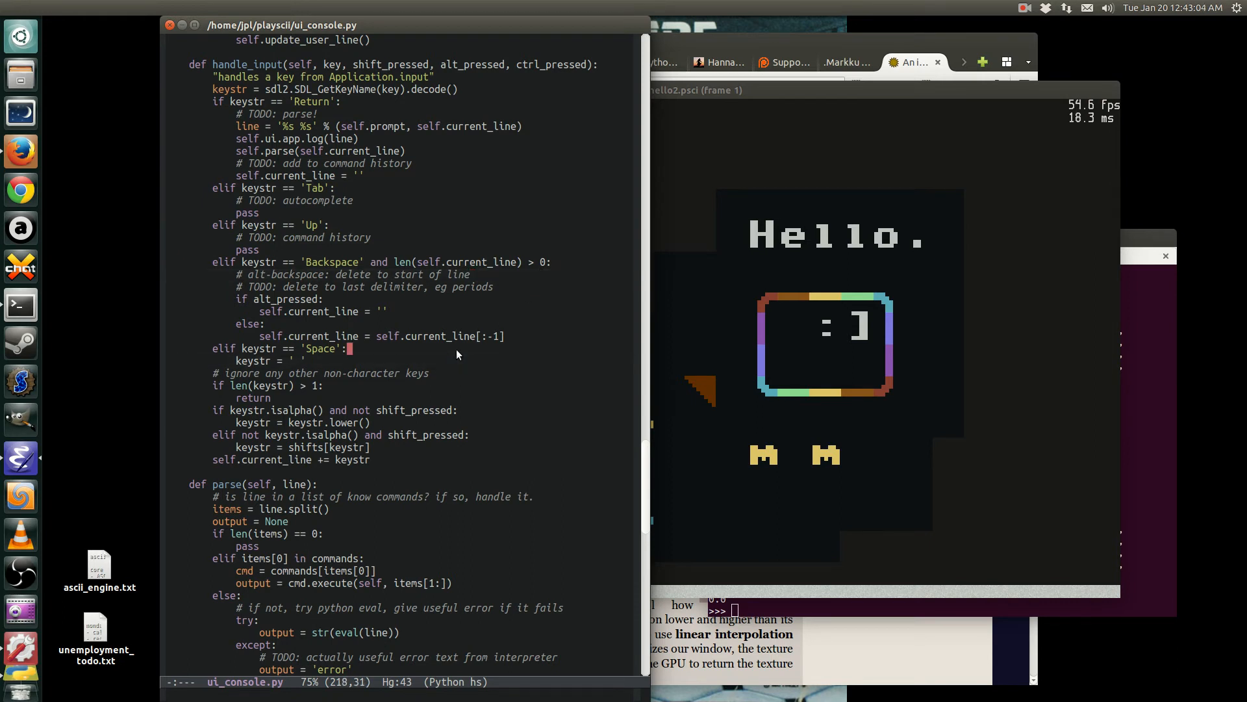
pyautogui.scroll(-3)
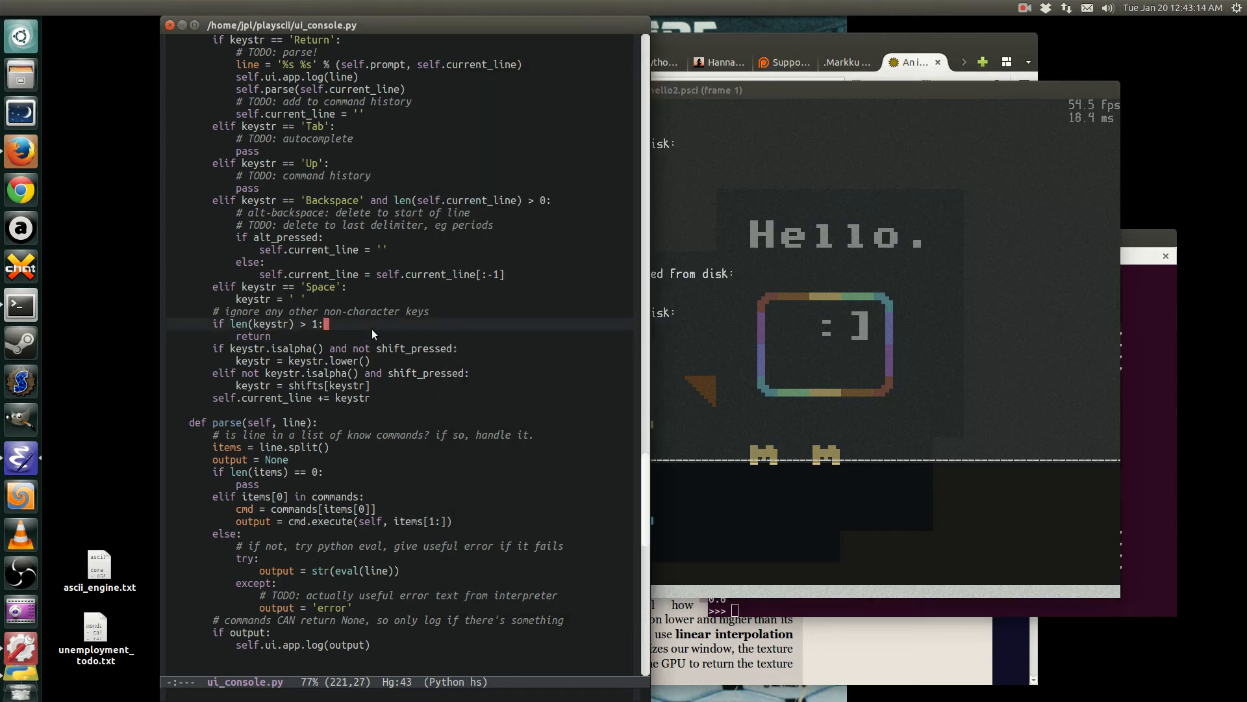
pyautogui.scroll(-3)
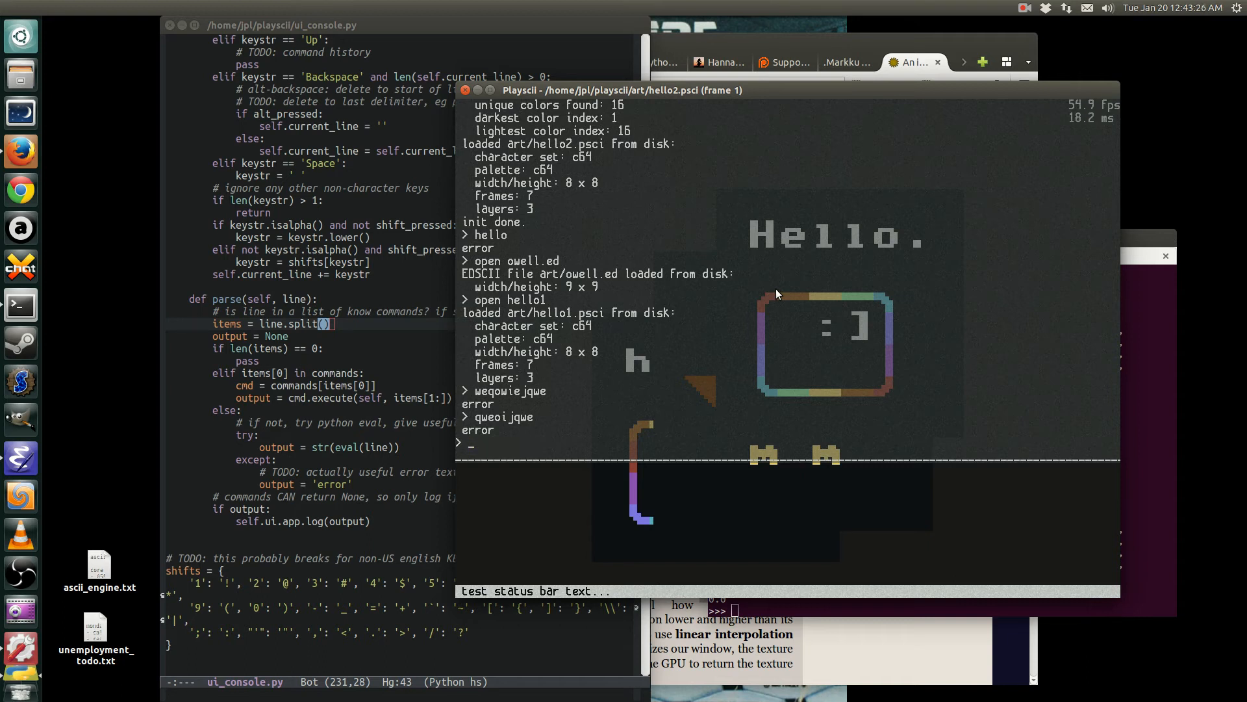
# - Evaluate 8 ** 4, print('hello') and gibberish 'qweoijque' in the console, then begin 'self.'
pyautogui.write('8 *')
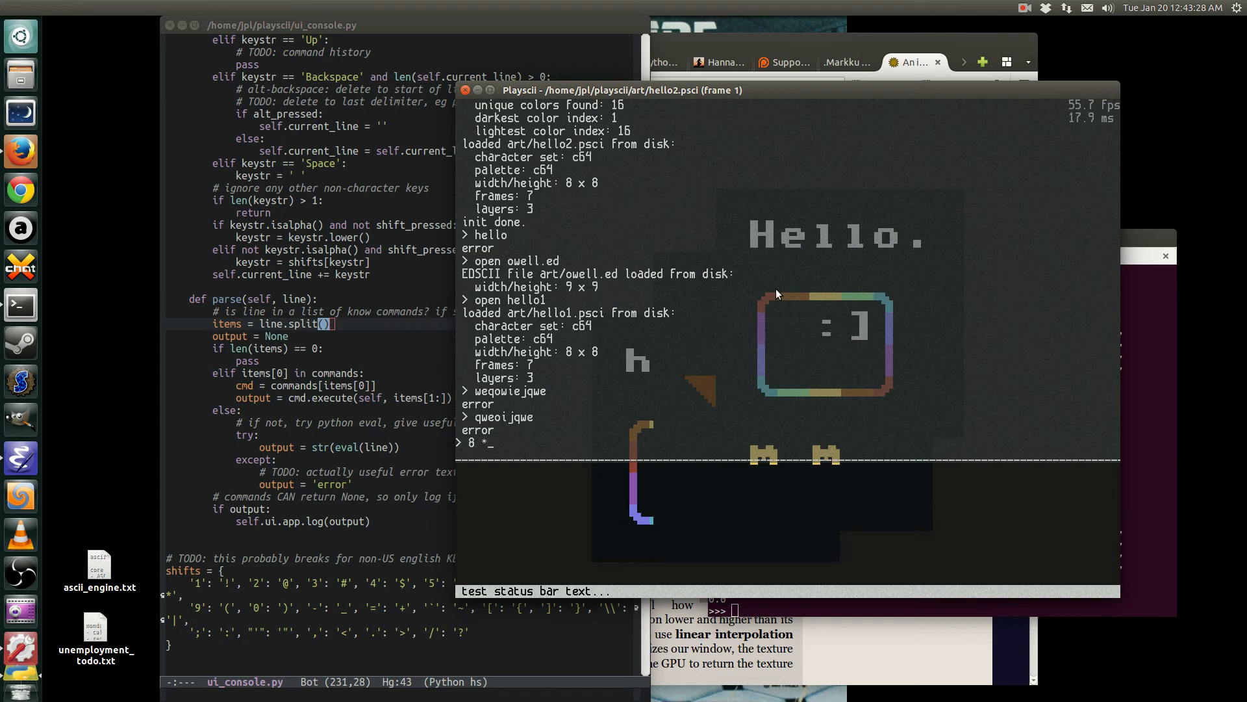
pyautogui.write('*')
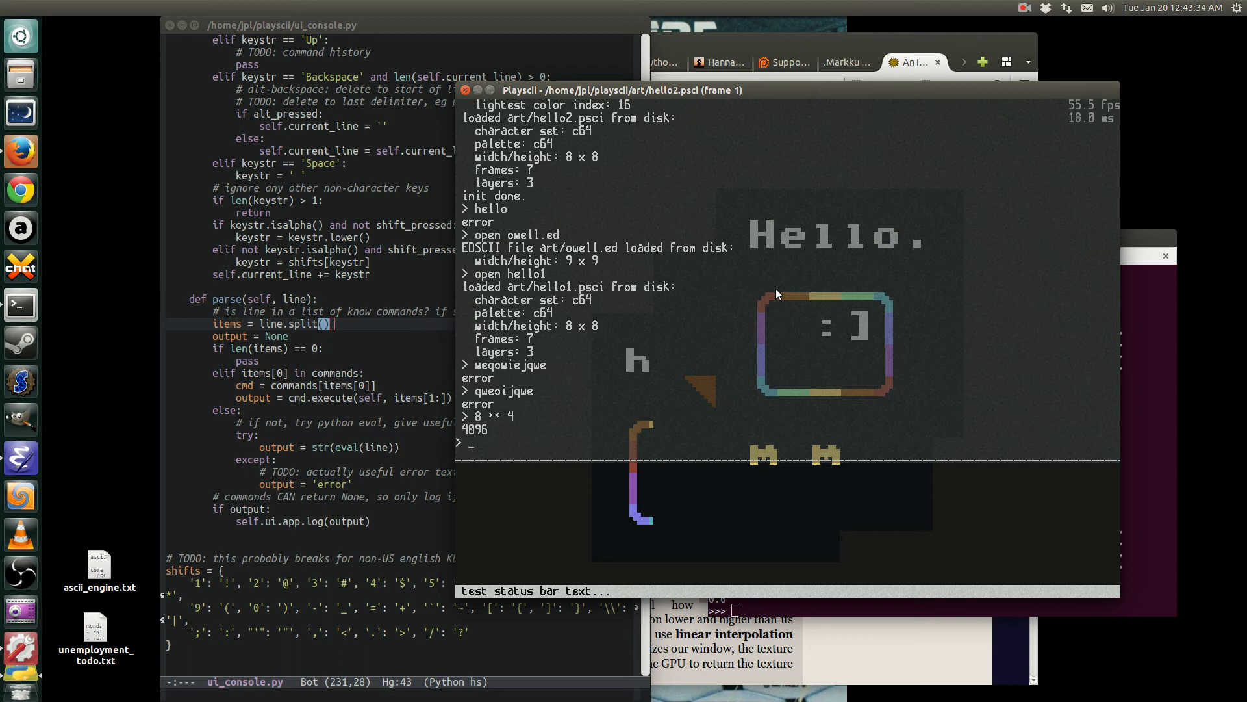
pyautogui.write("print('hel")
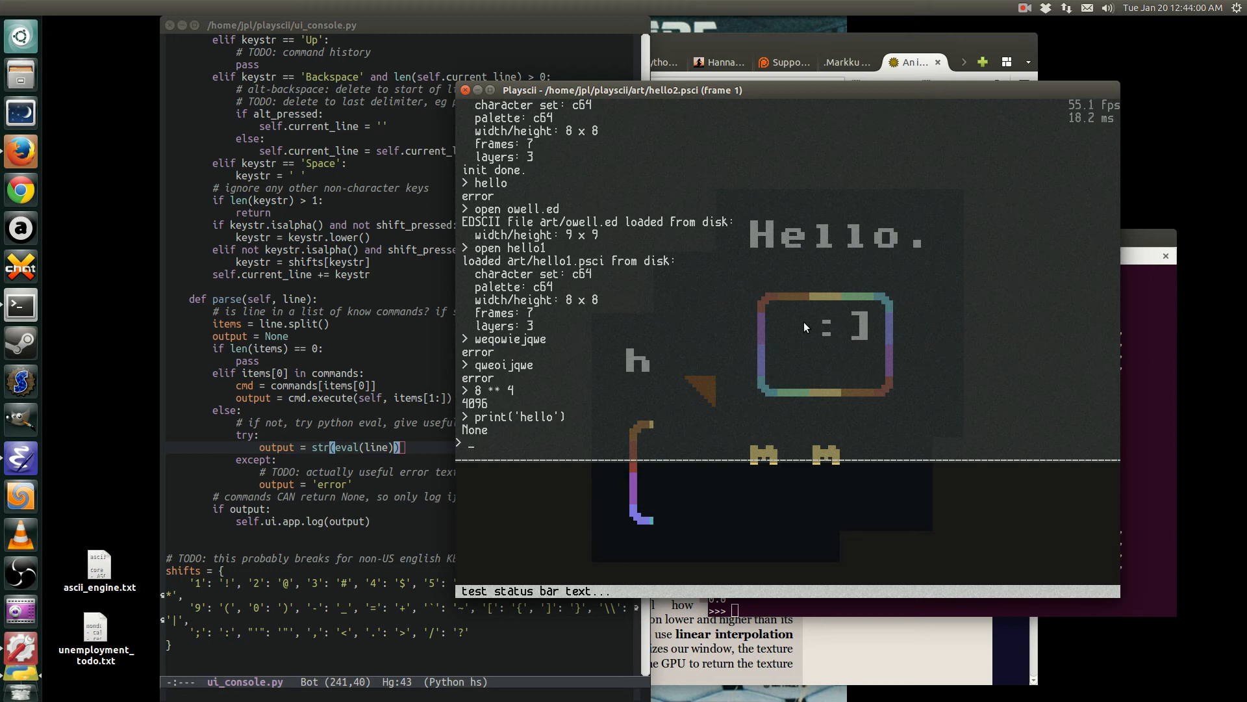
pyautogui.moveTo(662, 371)
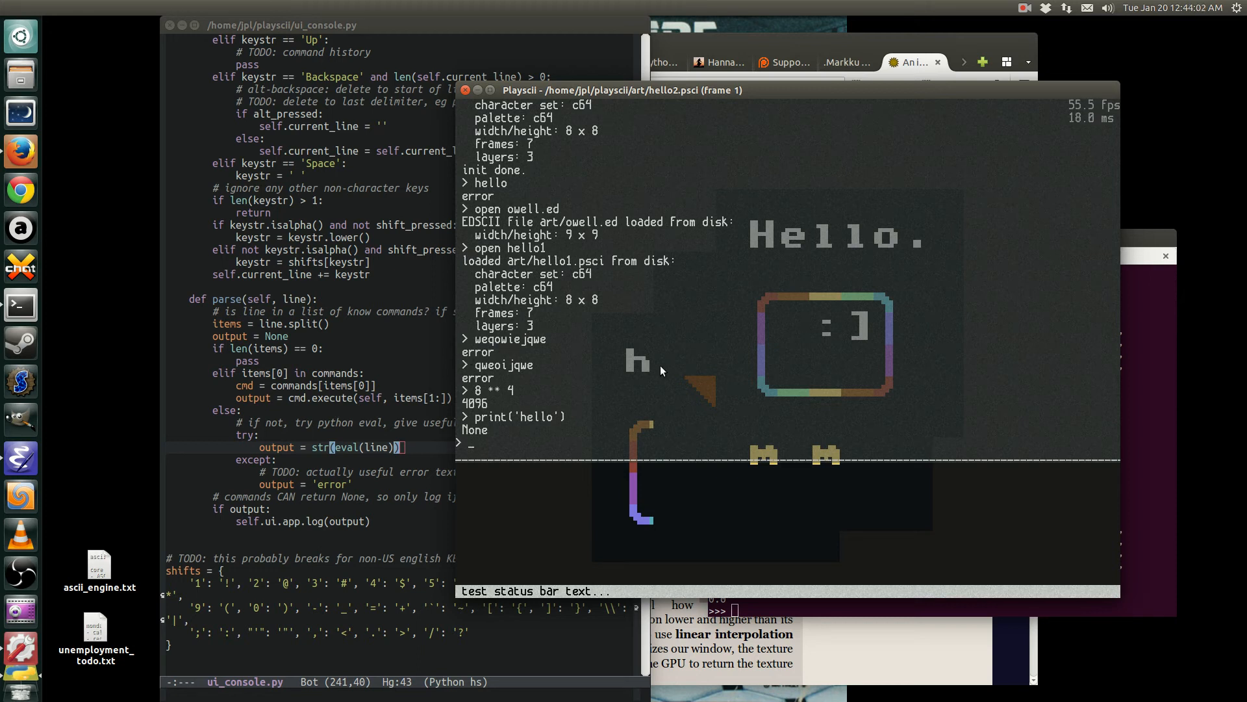
pyautogui.write('qweoijque')
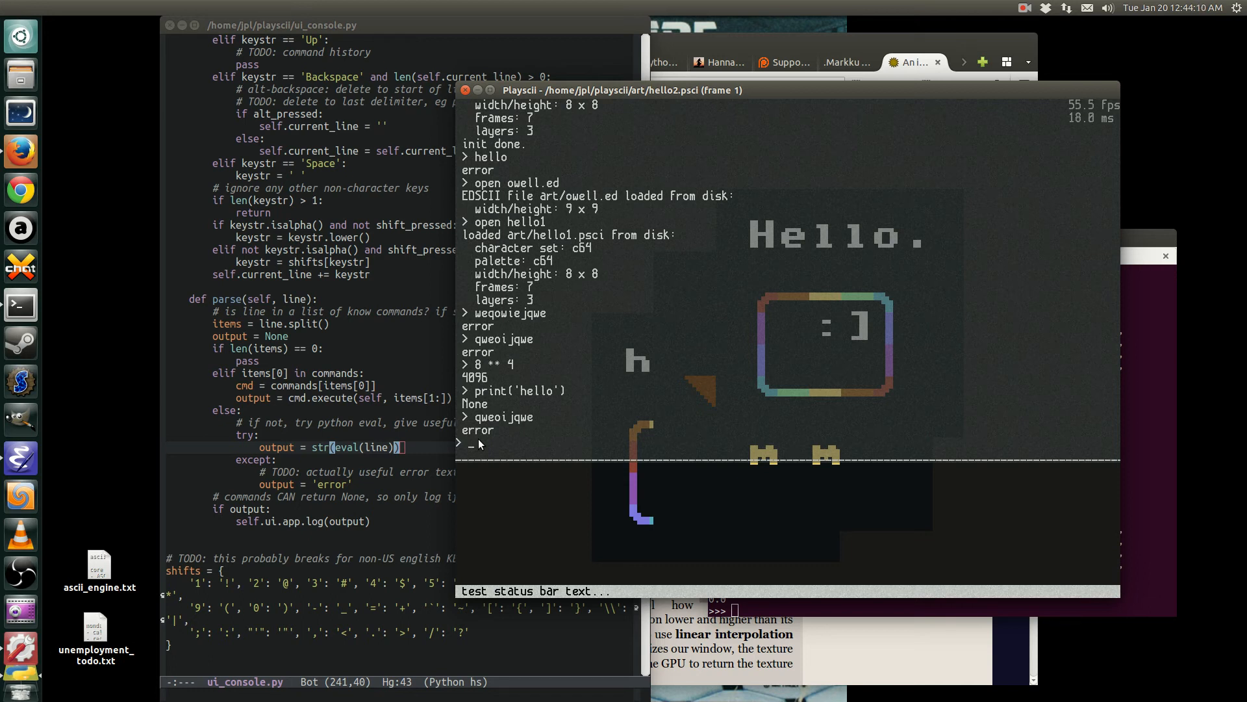
pyautogui.moveTo(513, 437)
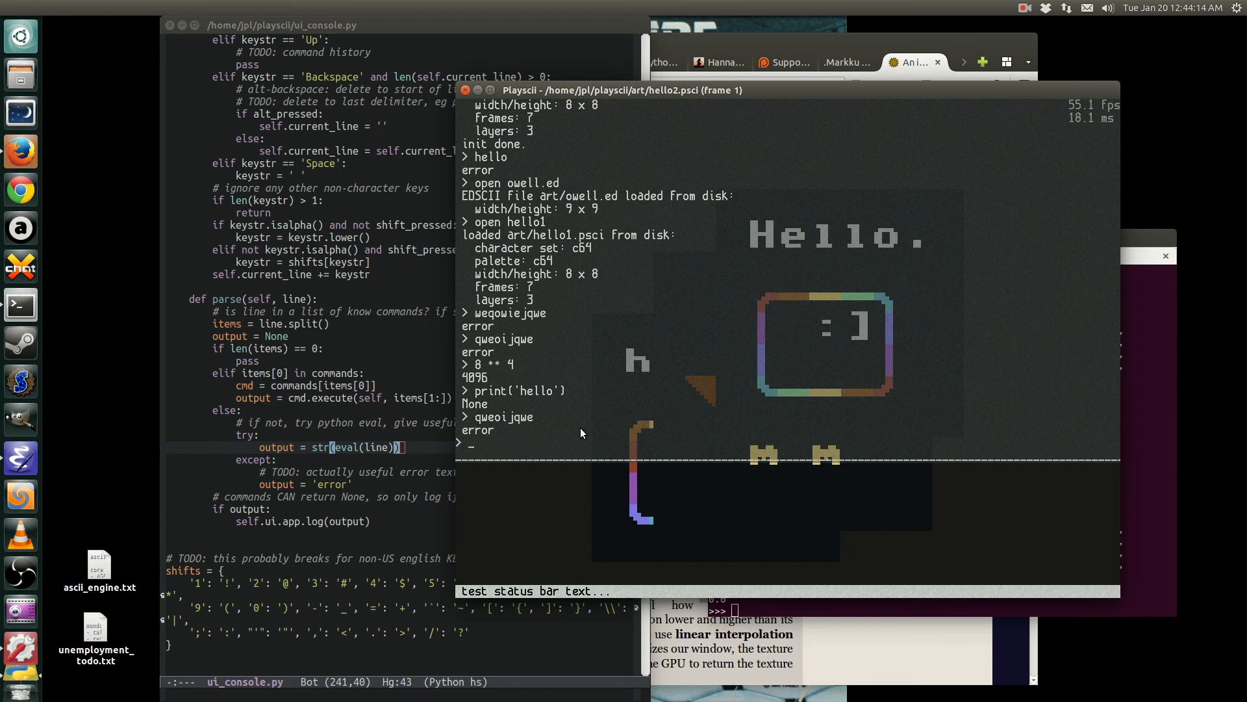
pyautogui.write('self.')
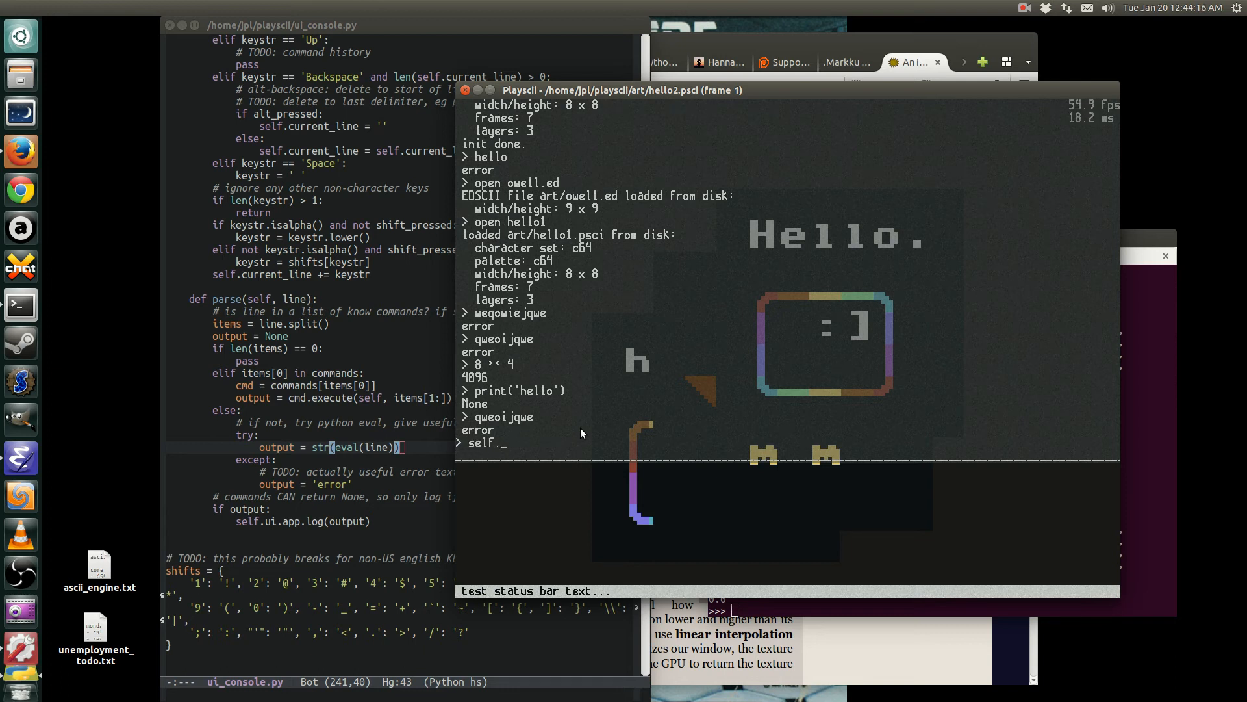
# - Evaluate self.ui.app.art_loaded[0] and its width, which returns 8
pyautogui.write('ui.app')
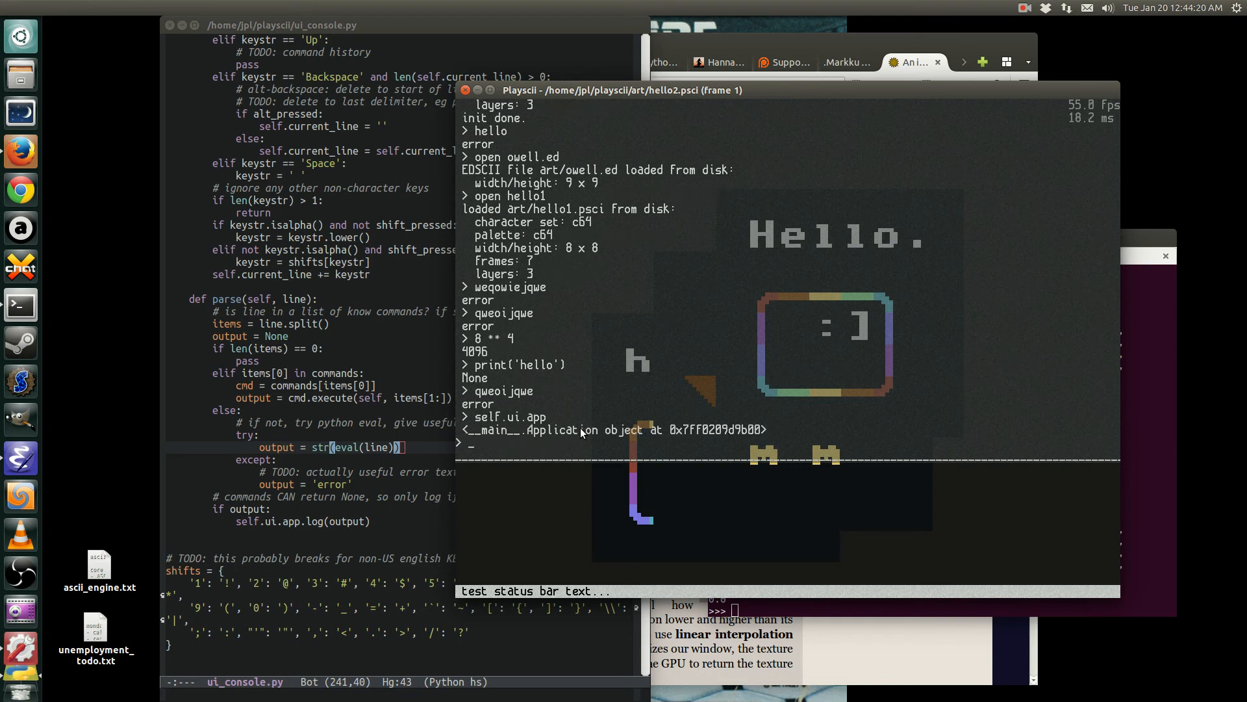
pyautogui.moveTo(918, 279)
pyautogui.write('self.ui.app.ch')
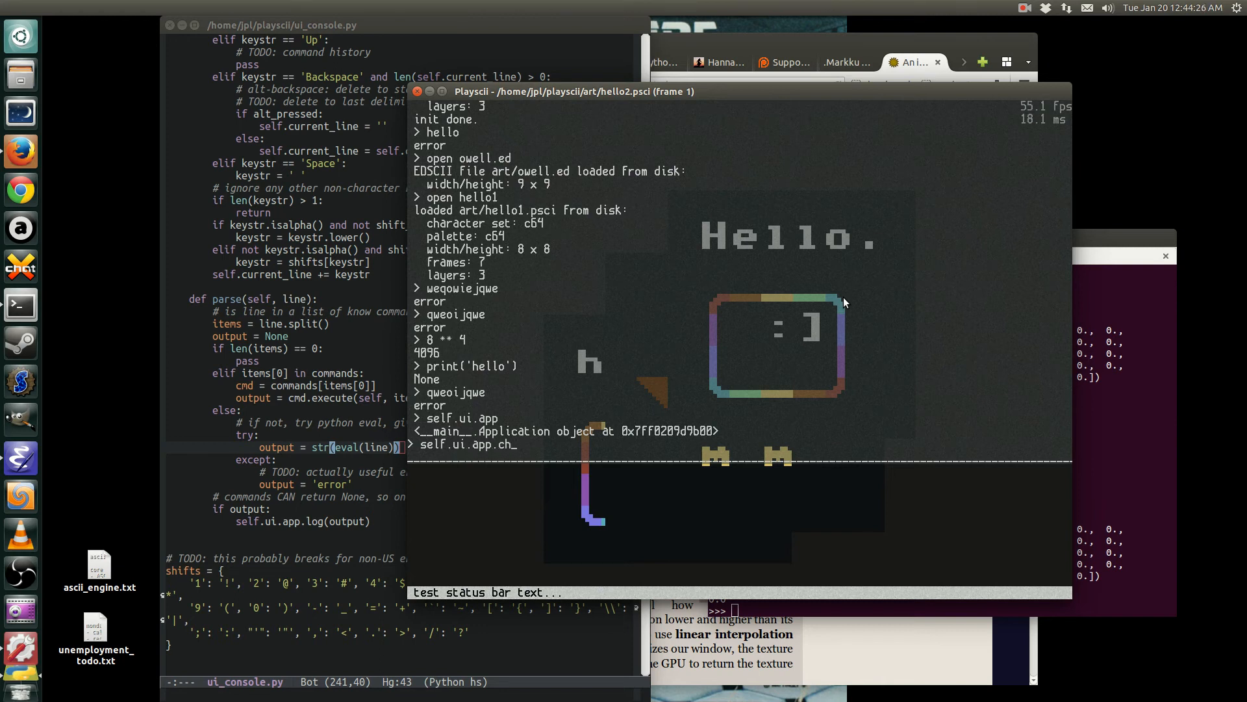
pyautogui.write('art_loaded[')
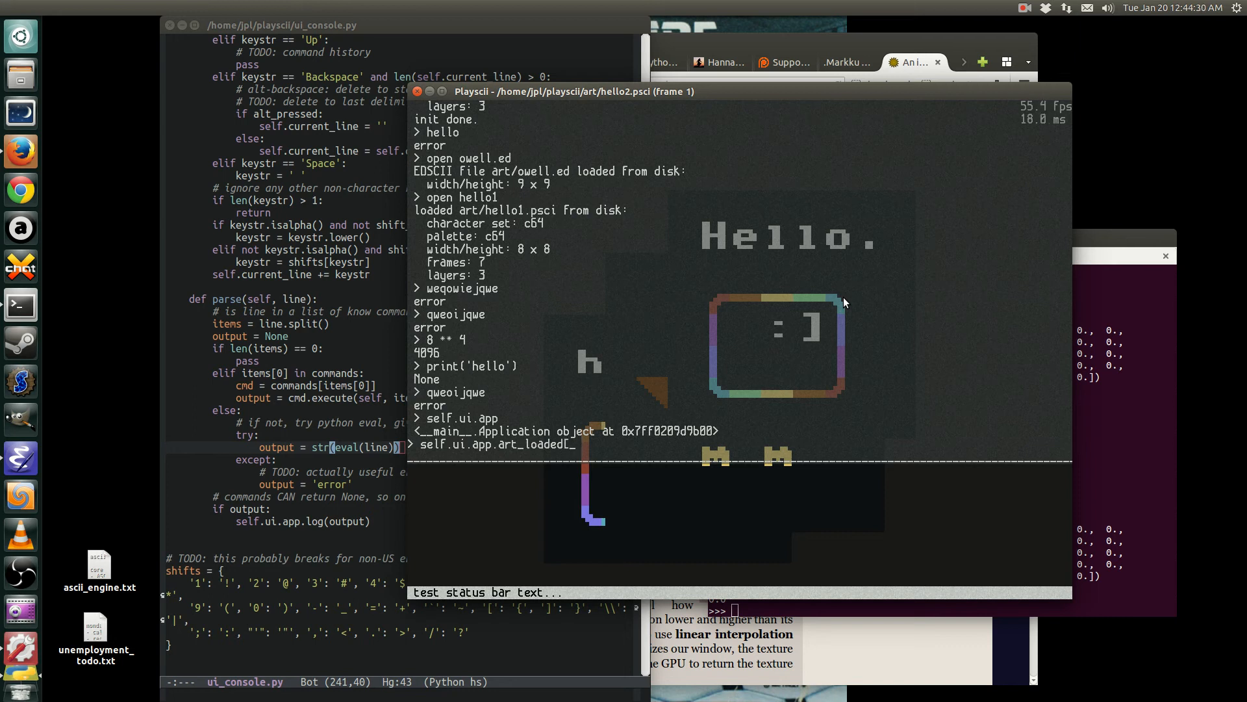
pyautogui.press('Return')
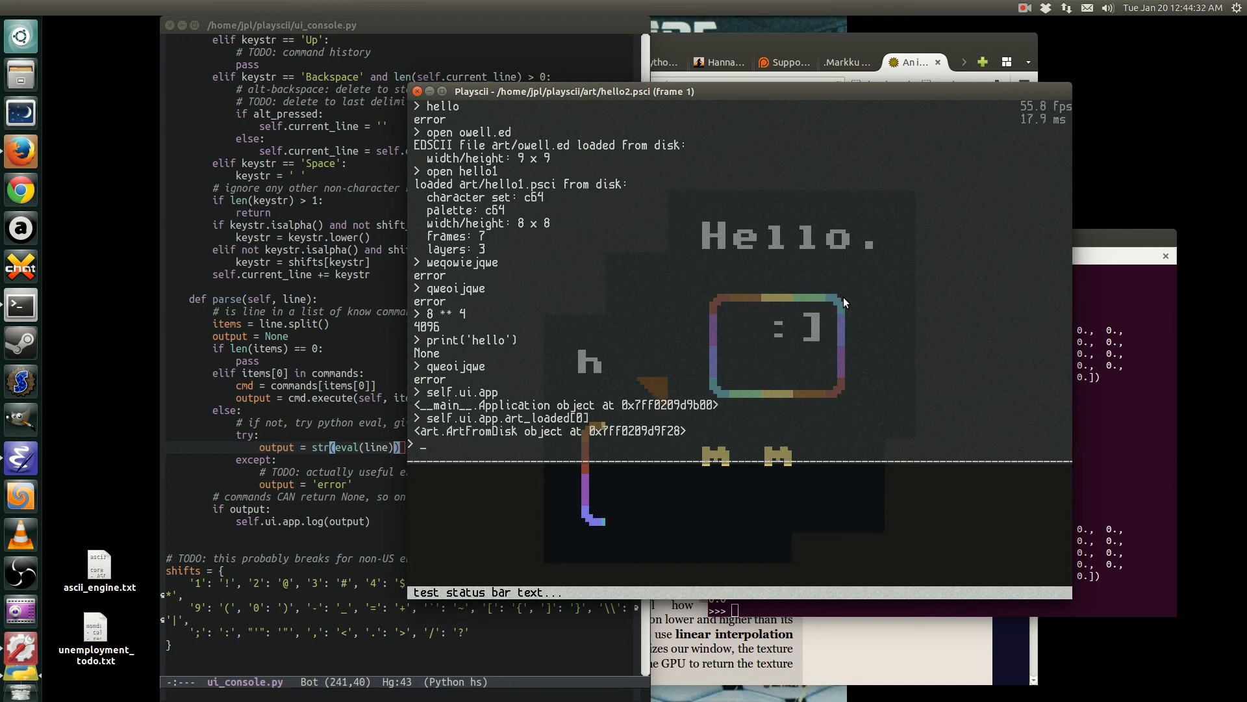
pyautogui.write('self.ui.app.art_loaded[0].width')
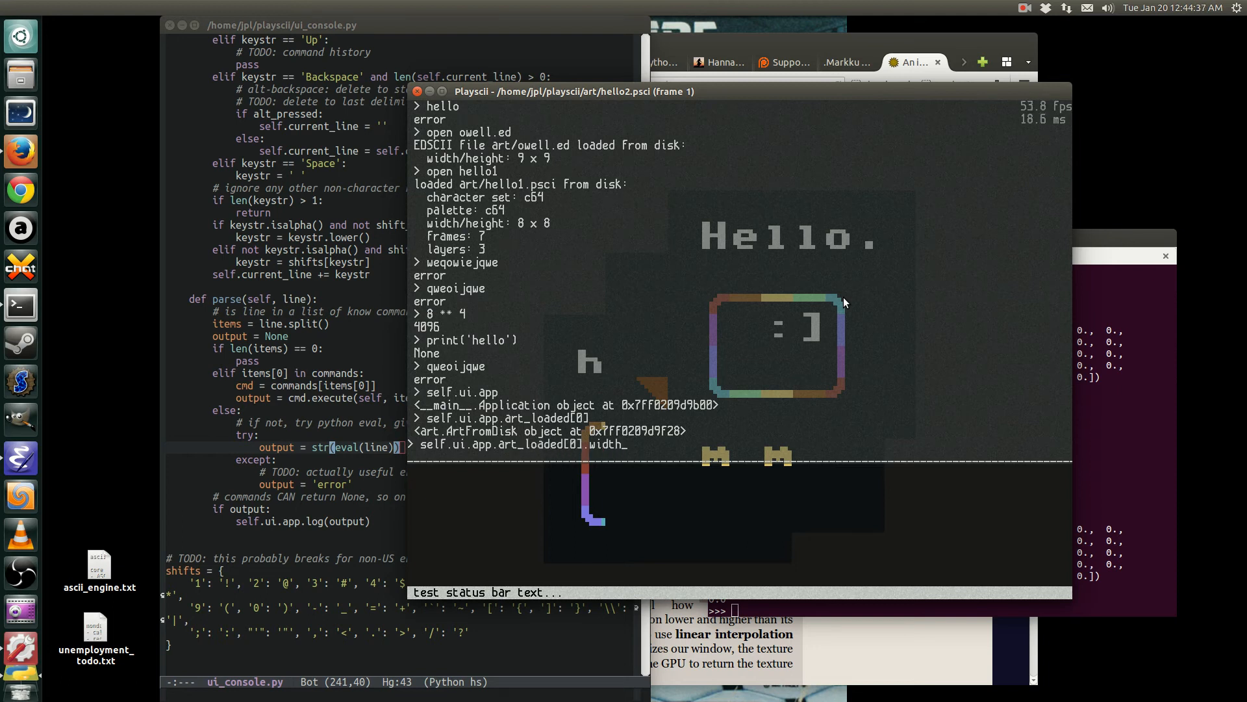
pyautogui.press('Return')
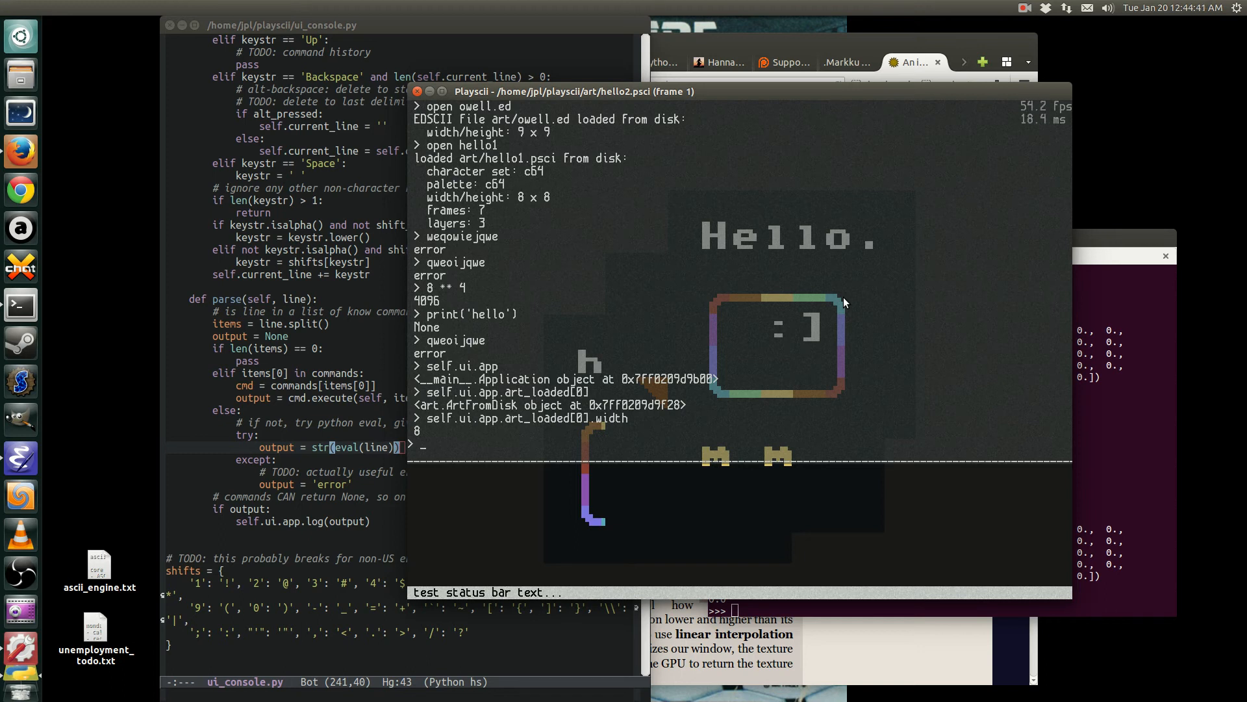
# - Try moving the camera with self.ui.app.camera.x, which errors, then enter more gibberish
pyautogui.write('self.ui.app')
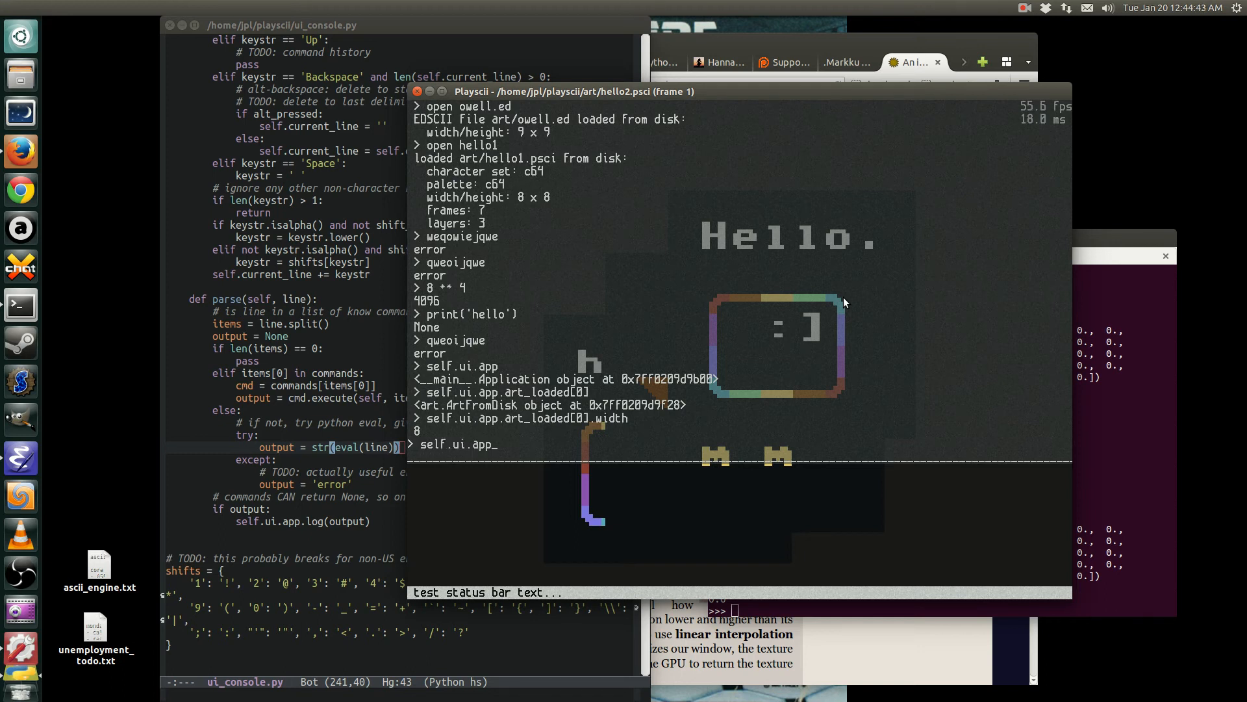
pyautogui.write('.camera.x += 4')
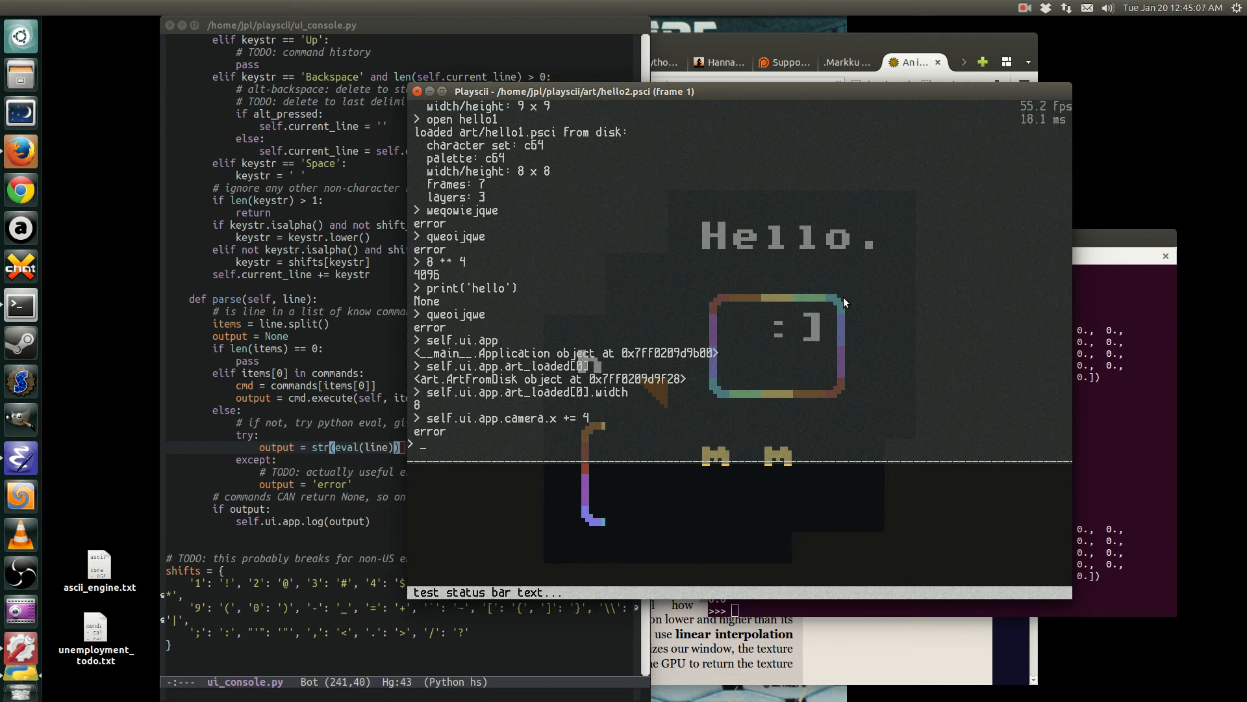
pyautogui.write('app.')
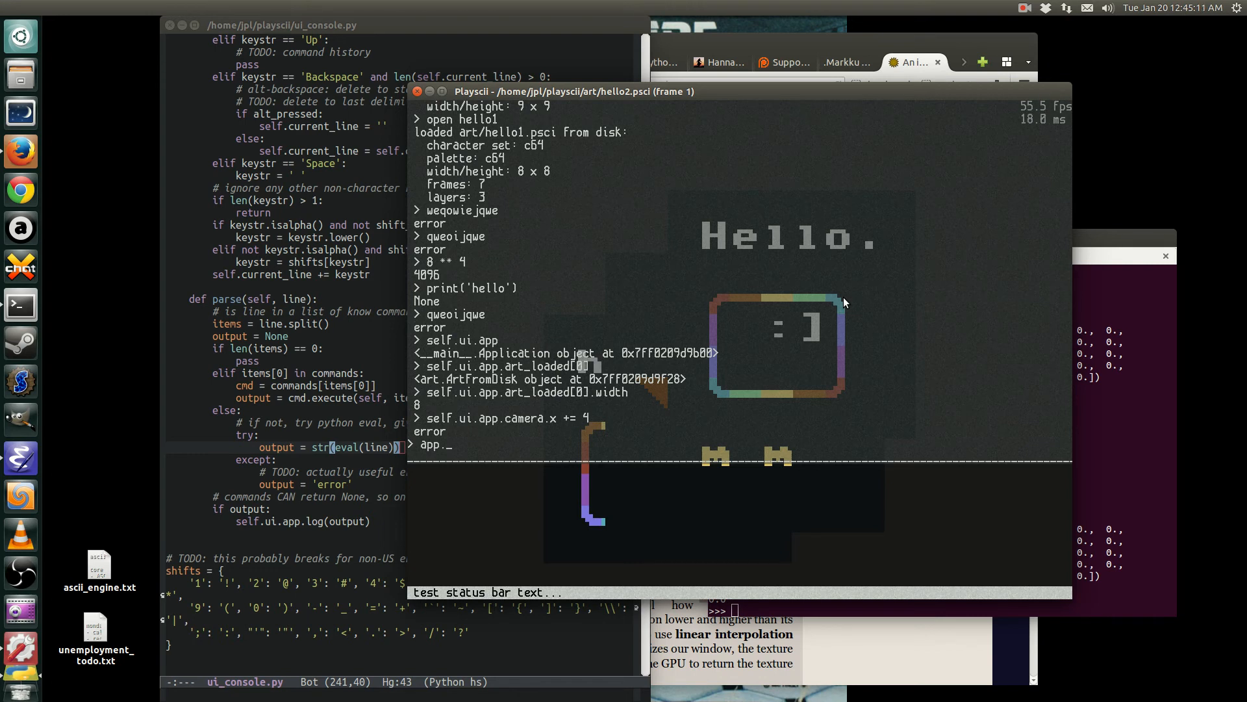
pyautogui.write('qweoijqweioj')
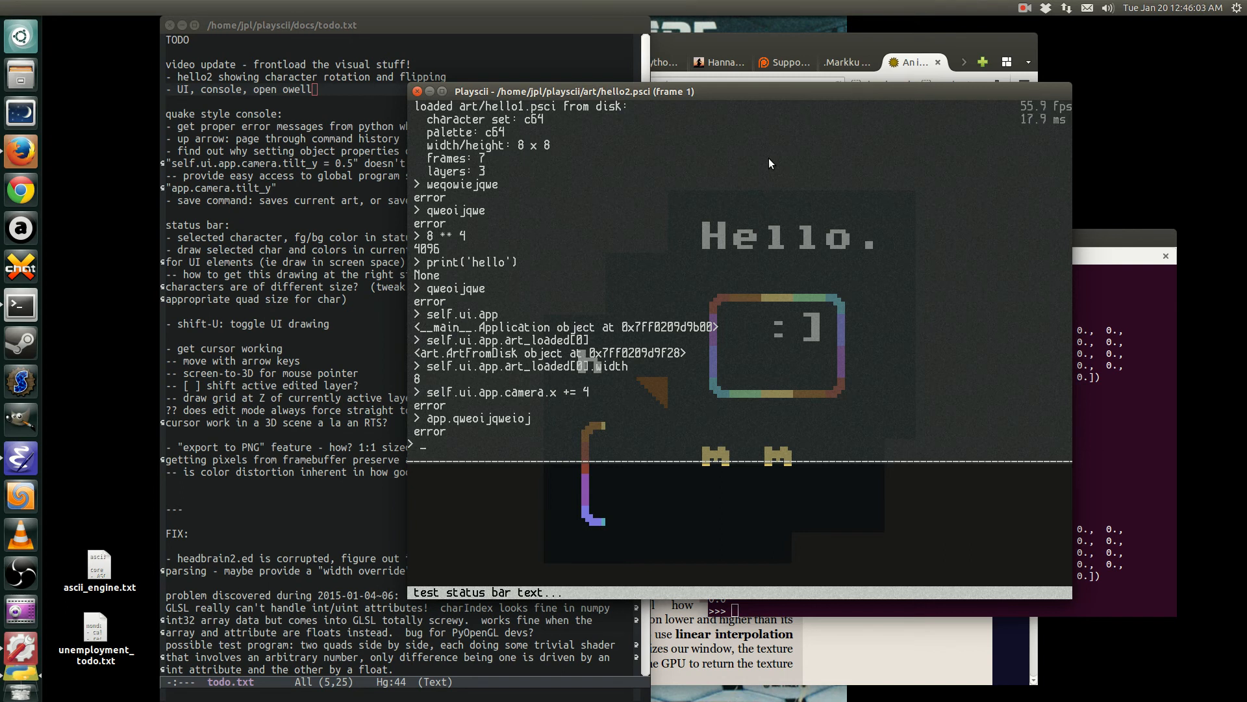
# - Enter 'open owell' while bringing up the Playscii todo roadmap notes
pyautogui.write('open owell')
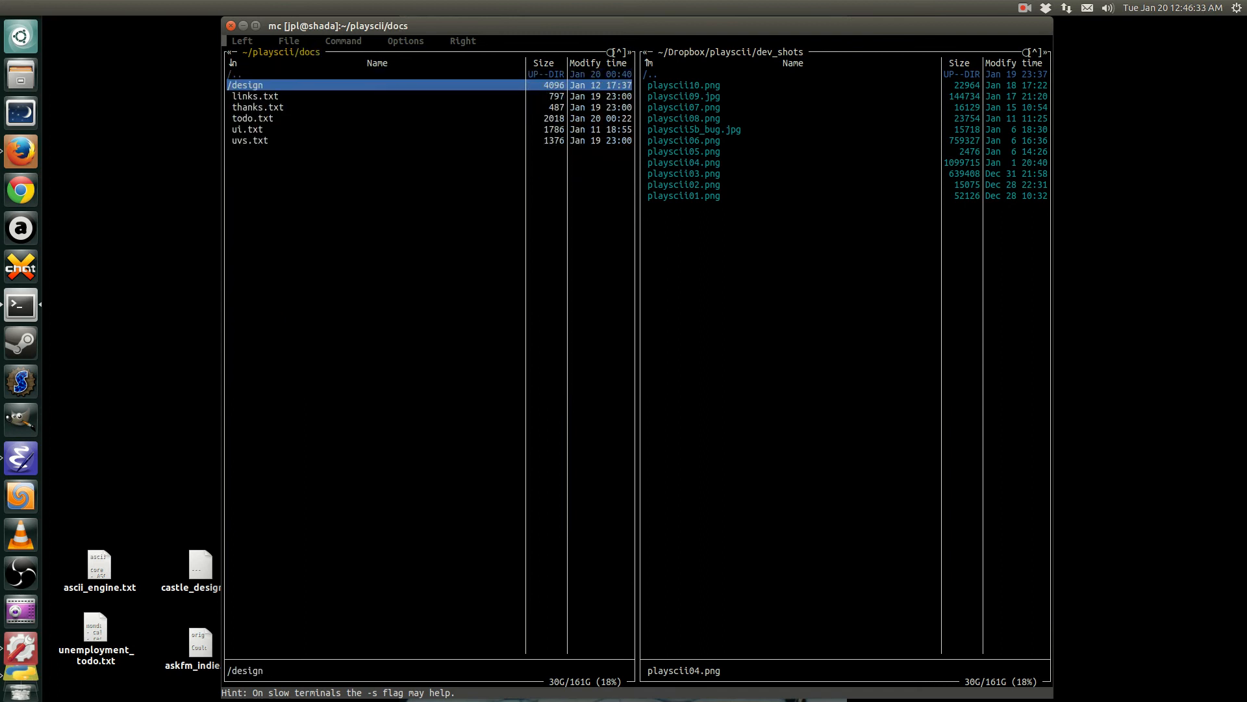
# - Open the design folder inside docs to reach the psmock3_full.png mockup
pyautogui.doubleClick(245, 84)
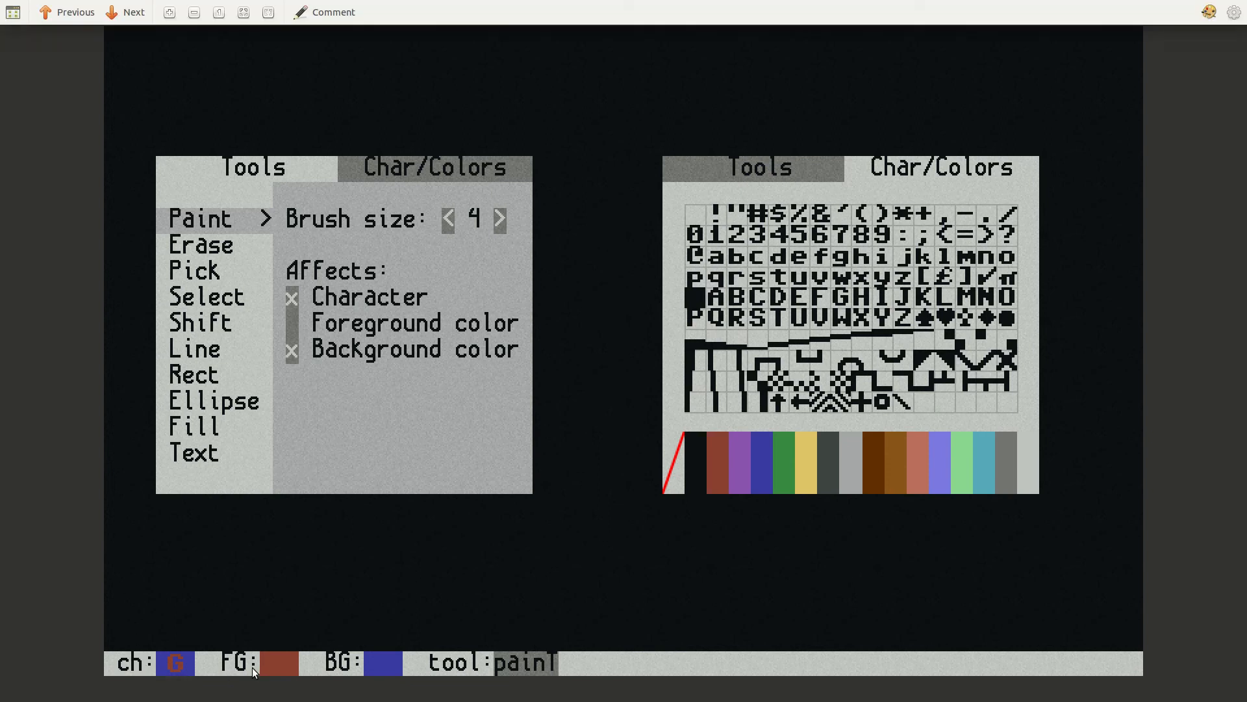
pyautogui.moveTo(573, 584)
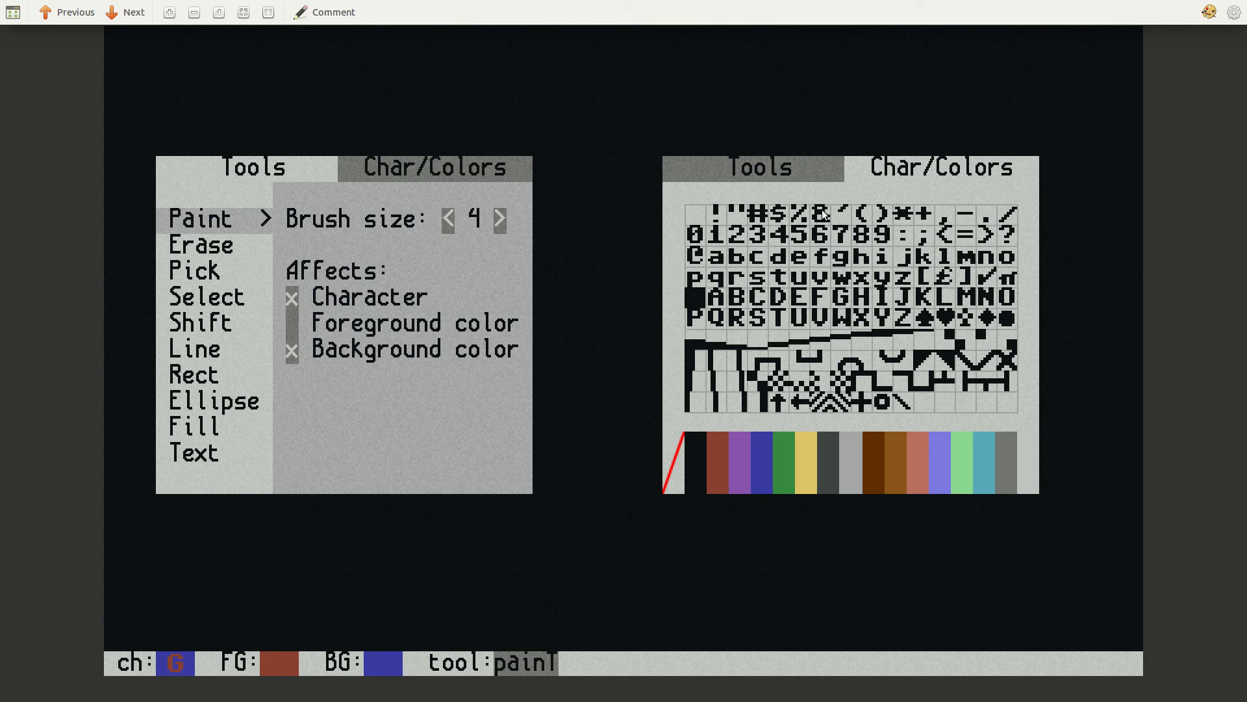
pyautogui.moveTo(405, 359)
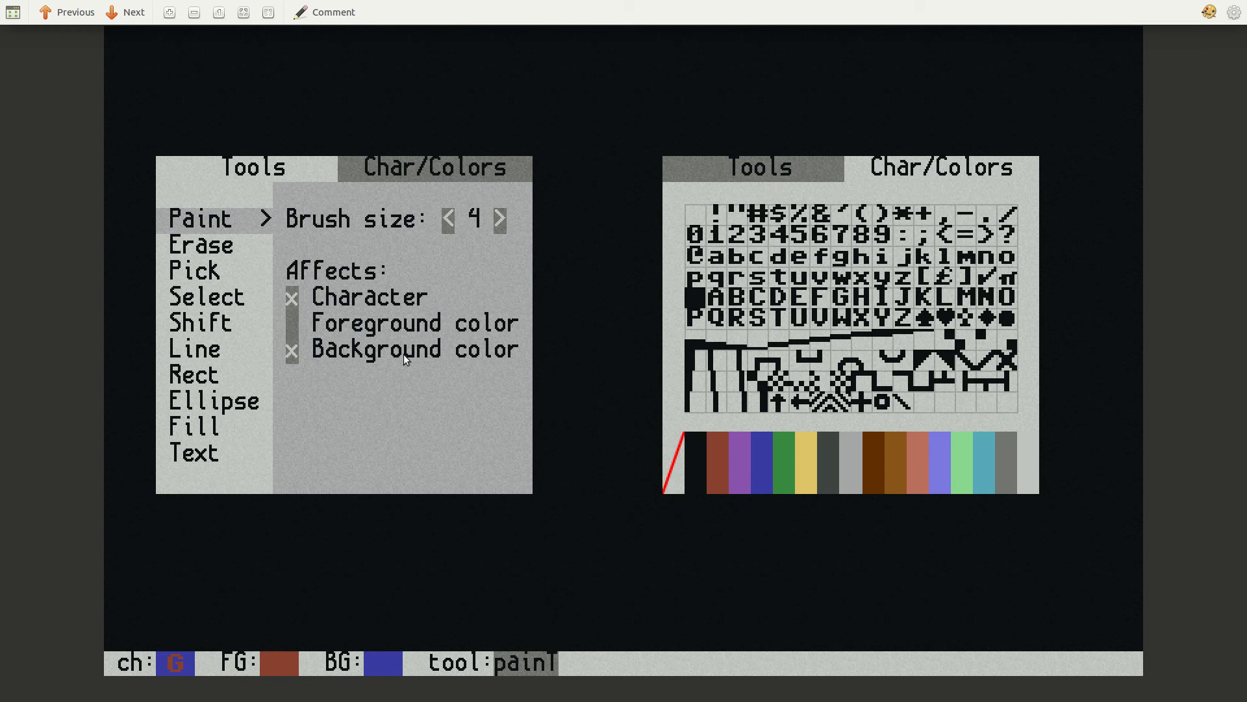
pyautogui.moveTo(718, 304)
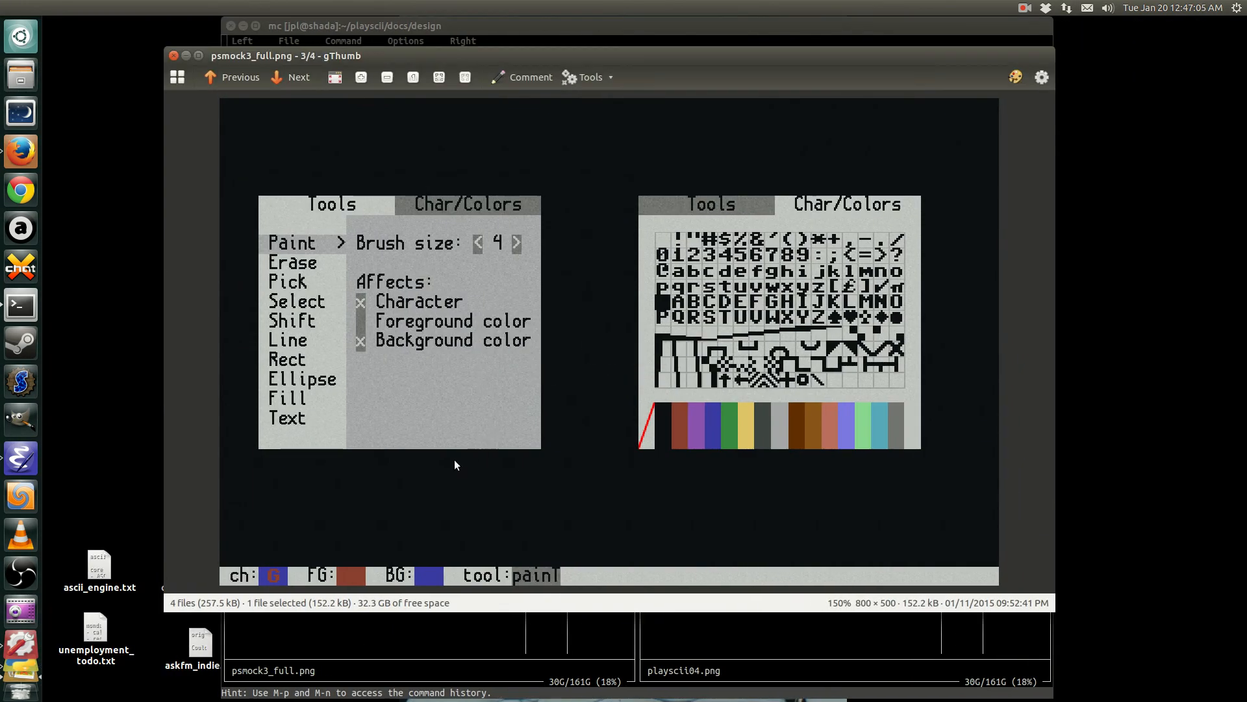
pyautogui.moveTo(403, 371)
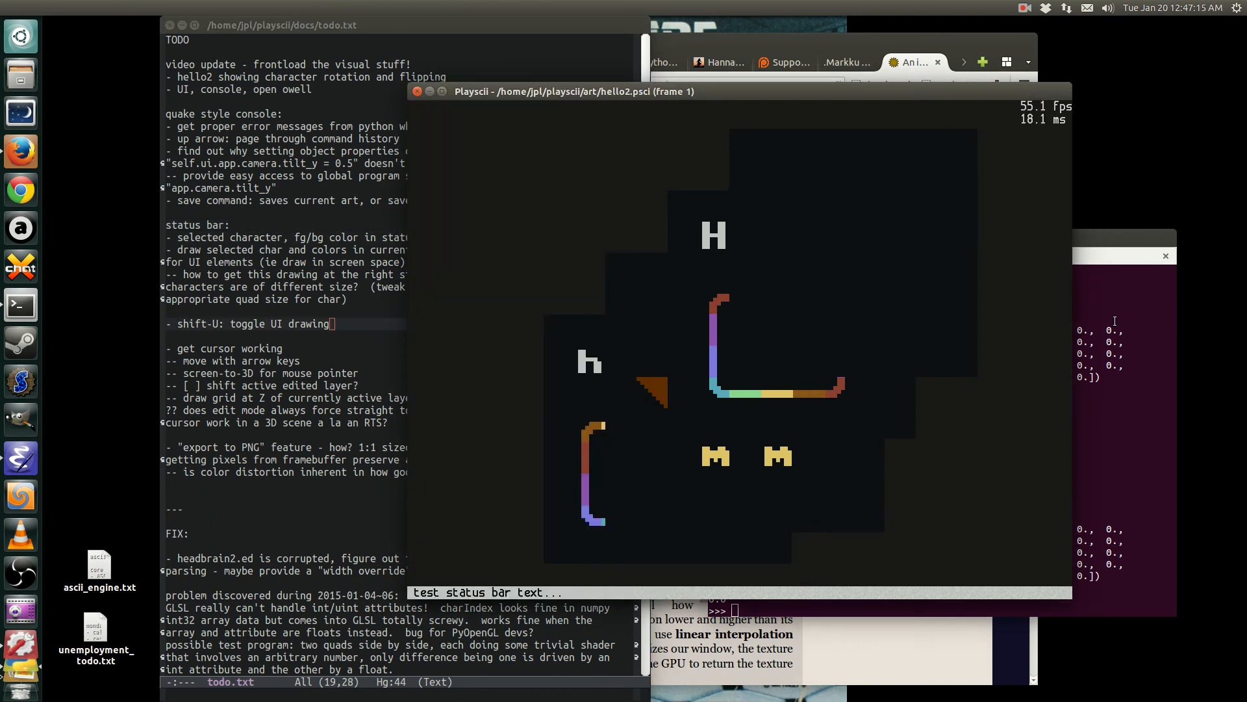
pyautogui.moveTo(571, 256)
pyautogui.write('python3')
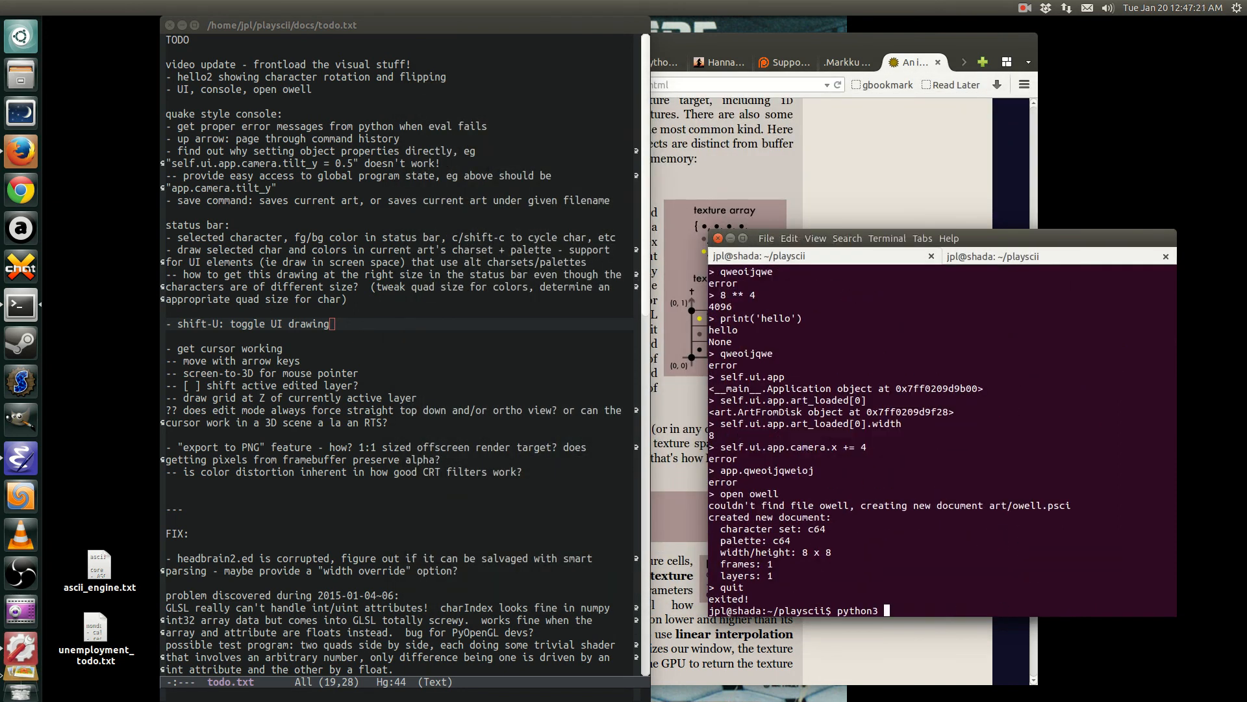
# - Run u4mapvu_gl.py from ~/u4mapvu, then relaunch Playscii with 'python3 playscii.py hello2'
pyautogui.write('cd ~/u4mapvu/')
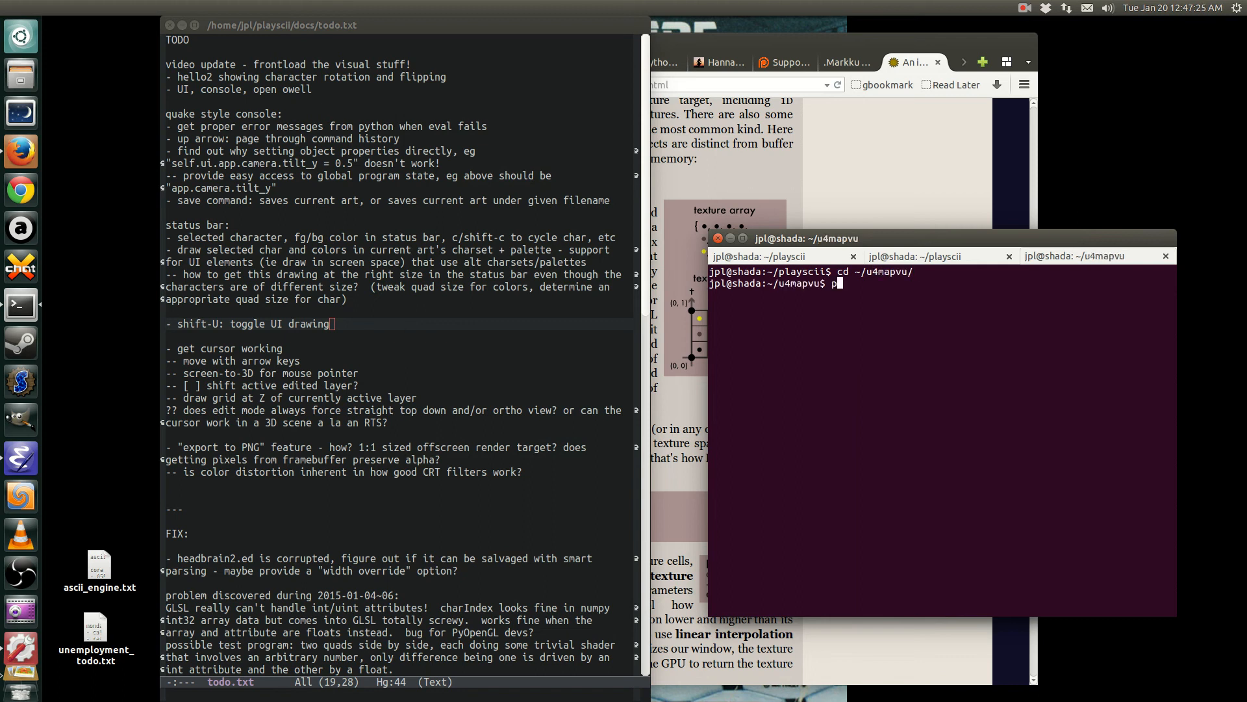
pyautogui.write('ython3 u')
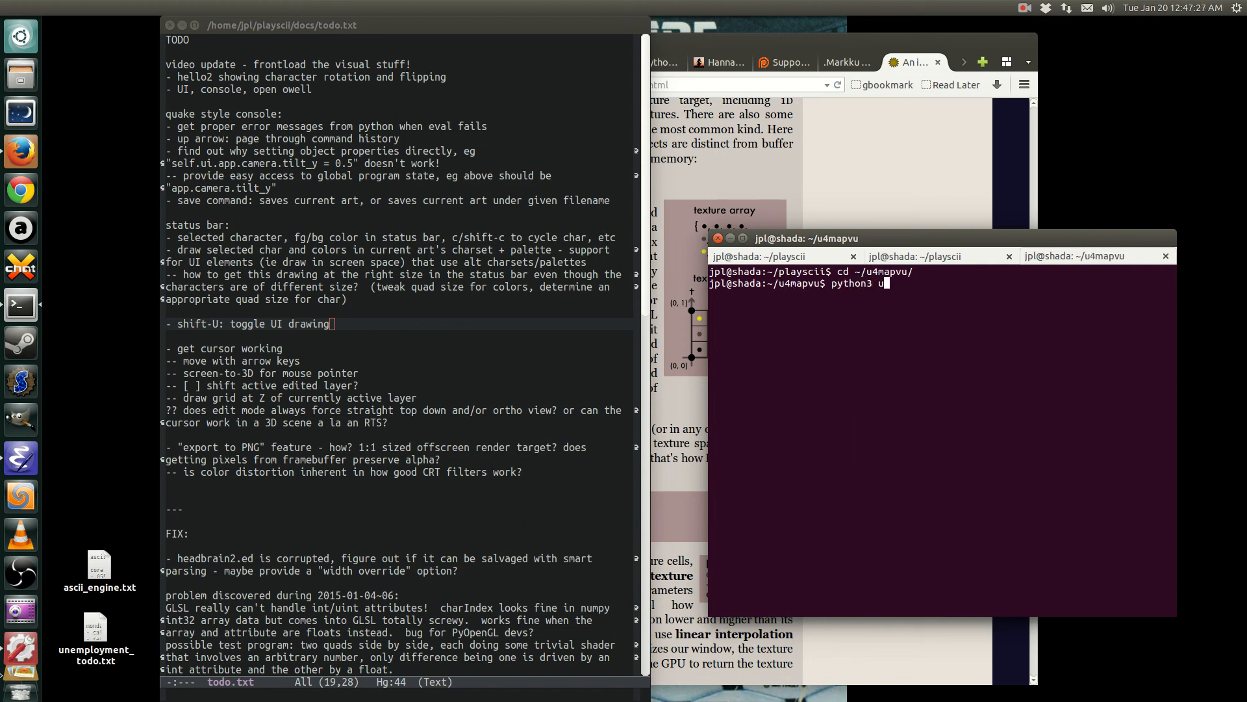
pyautogui.write('4mapvu_gl.py')
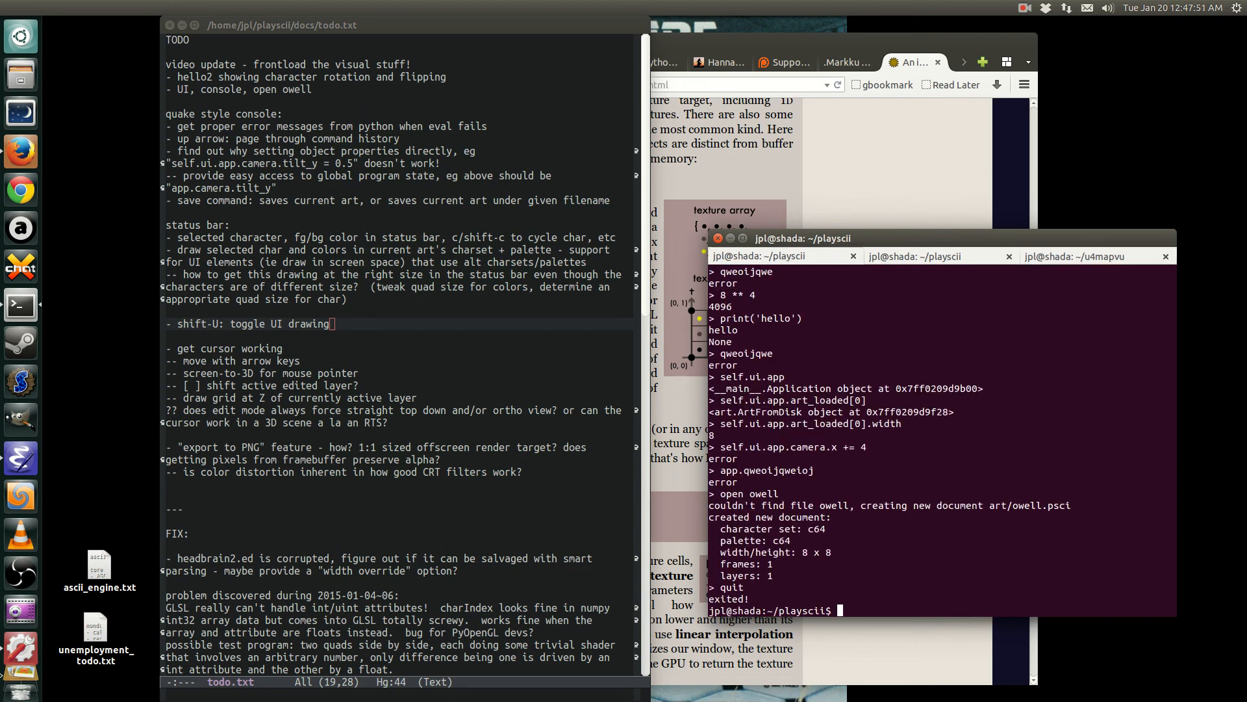
pyautogui.write('python3 playscii.py hello2')
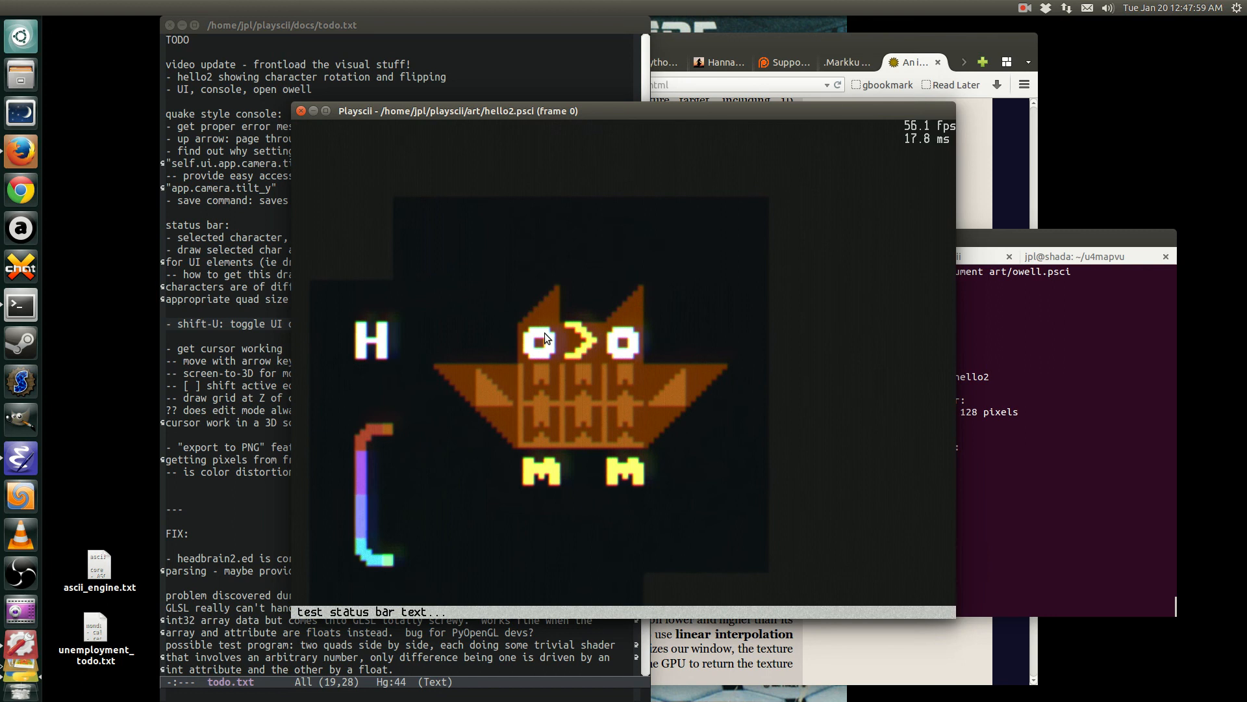
pyautogui.moveTo(551, 309)
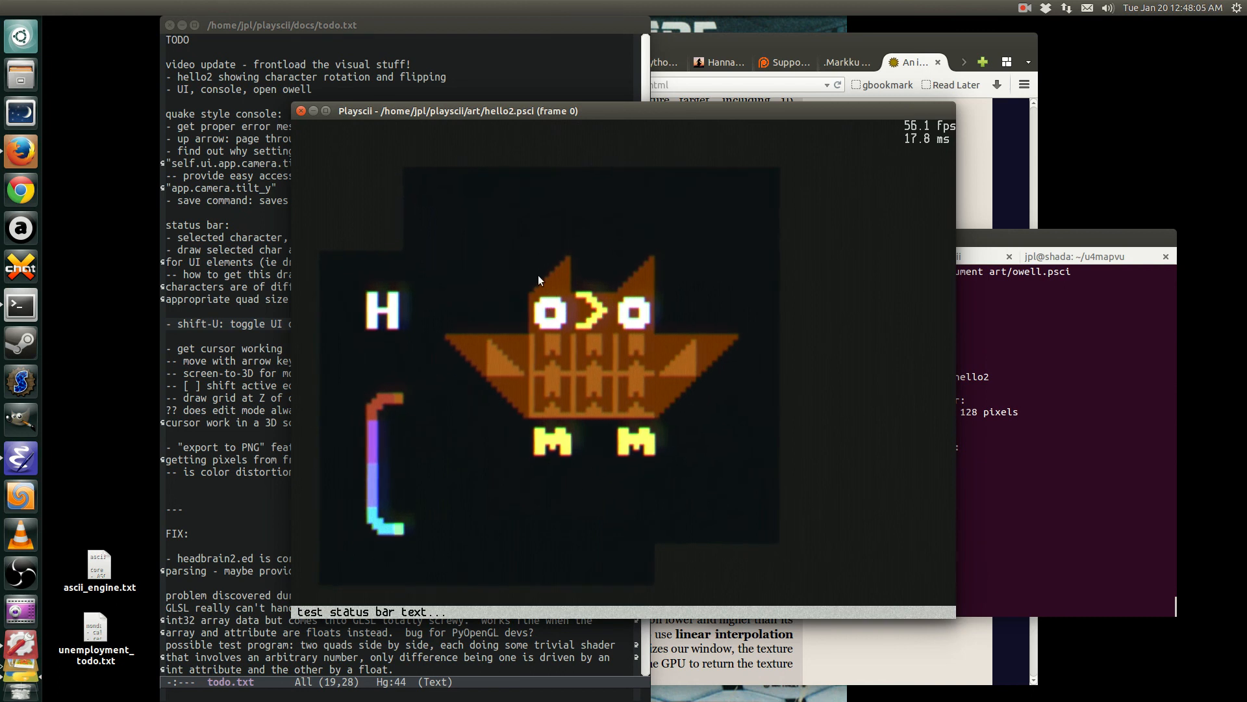
pyautogui.moveTo(552, 277)
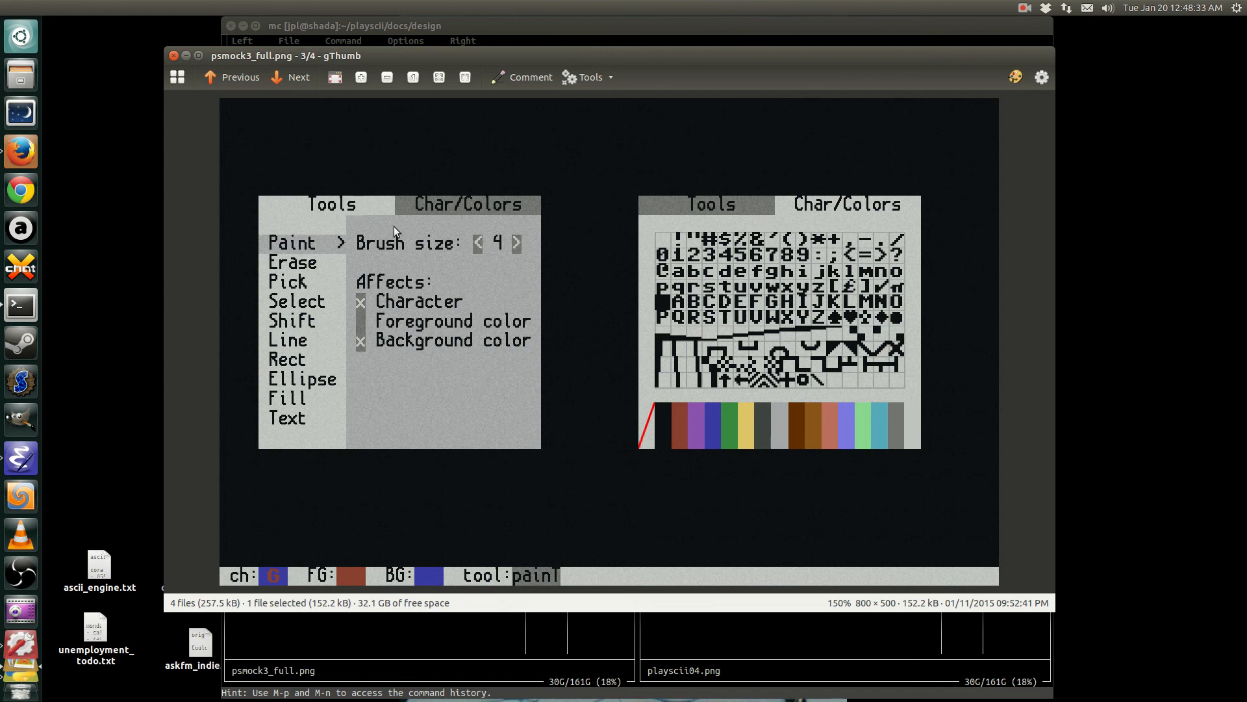
pyautogui.moveTo(274, 408)
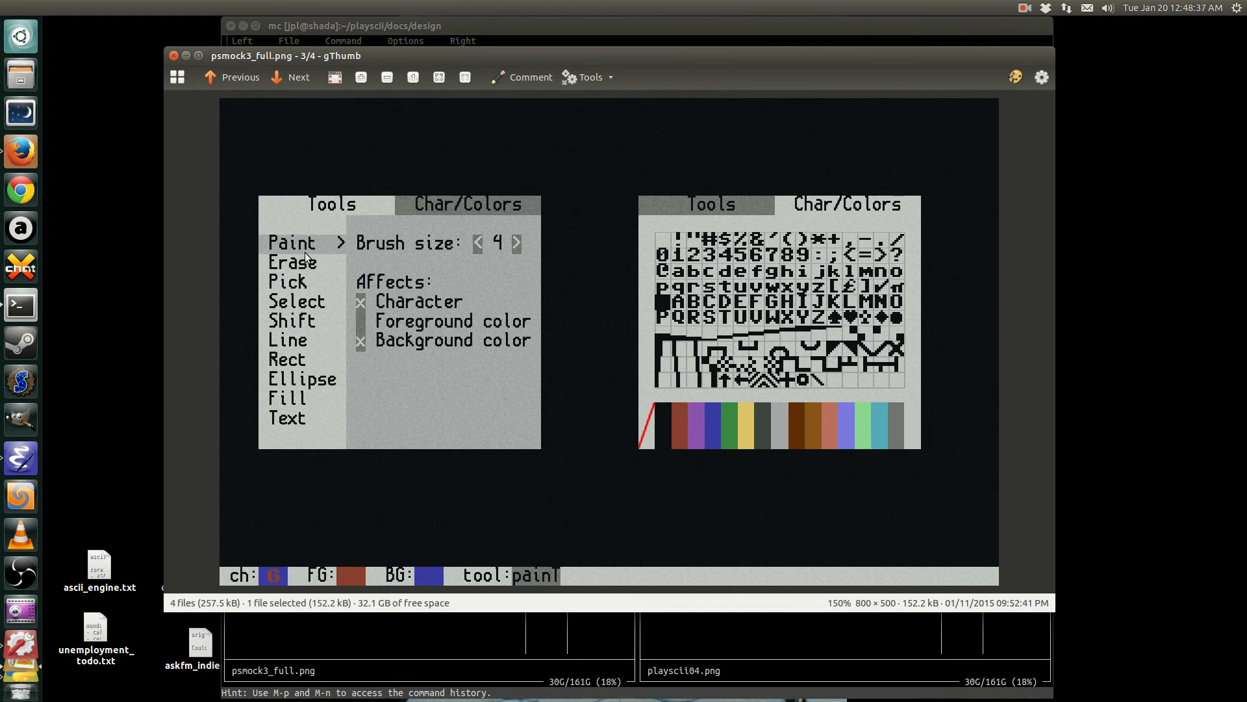
pyautogui.moveTo(316, 255)
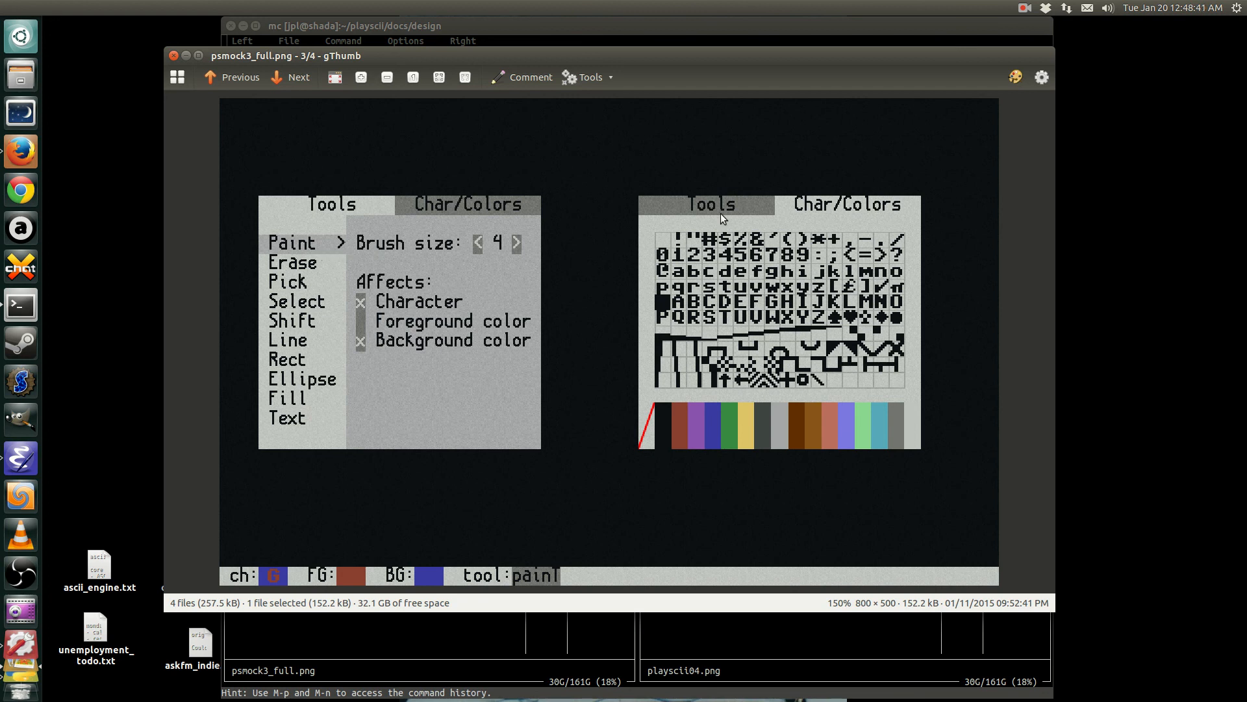
pyautogui.moveTo(754, 357)
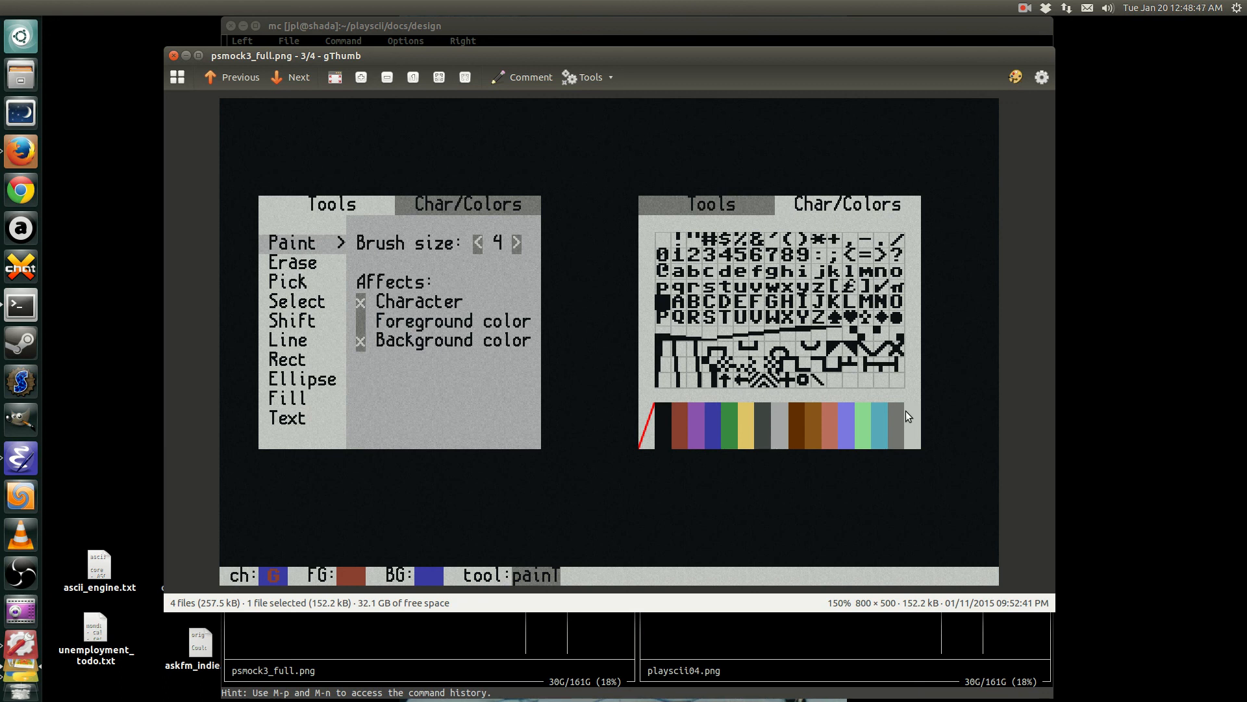
pyautogui.moveTo(911, 404)
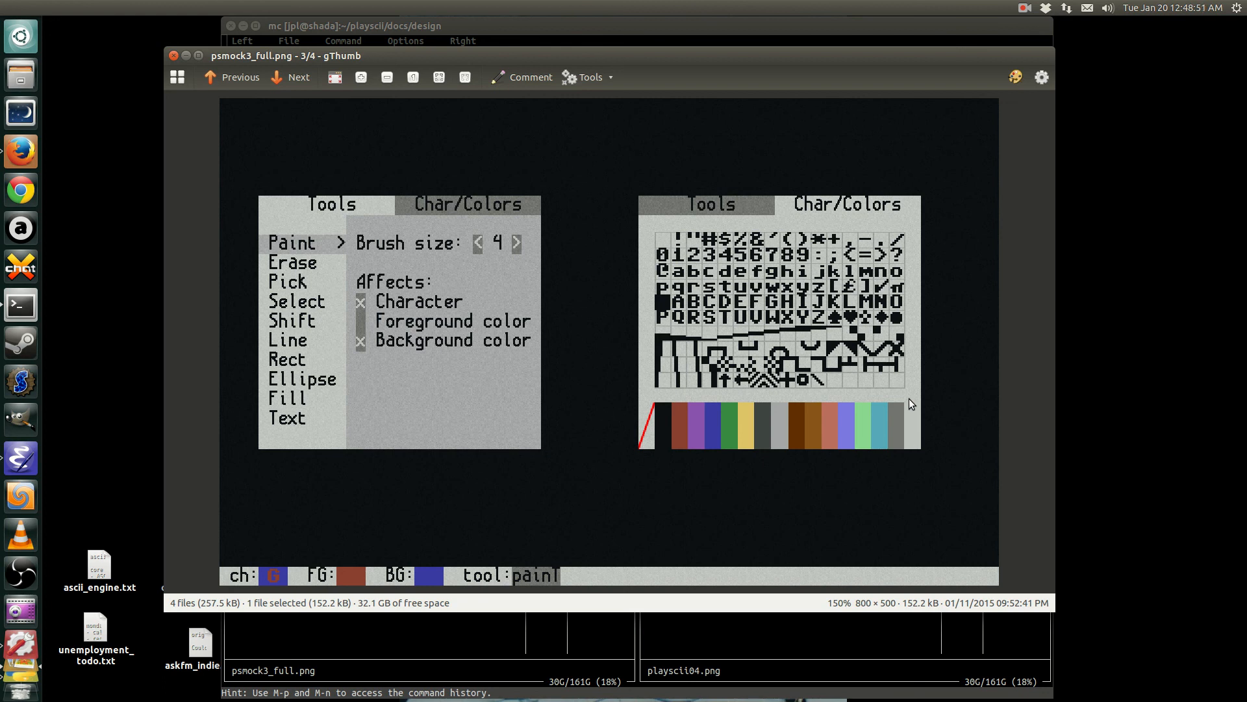
pyautogui.moveTo(911, 395)
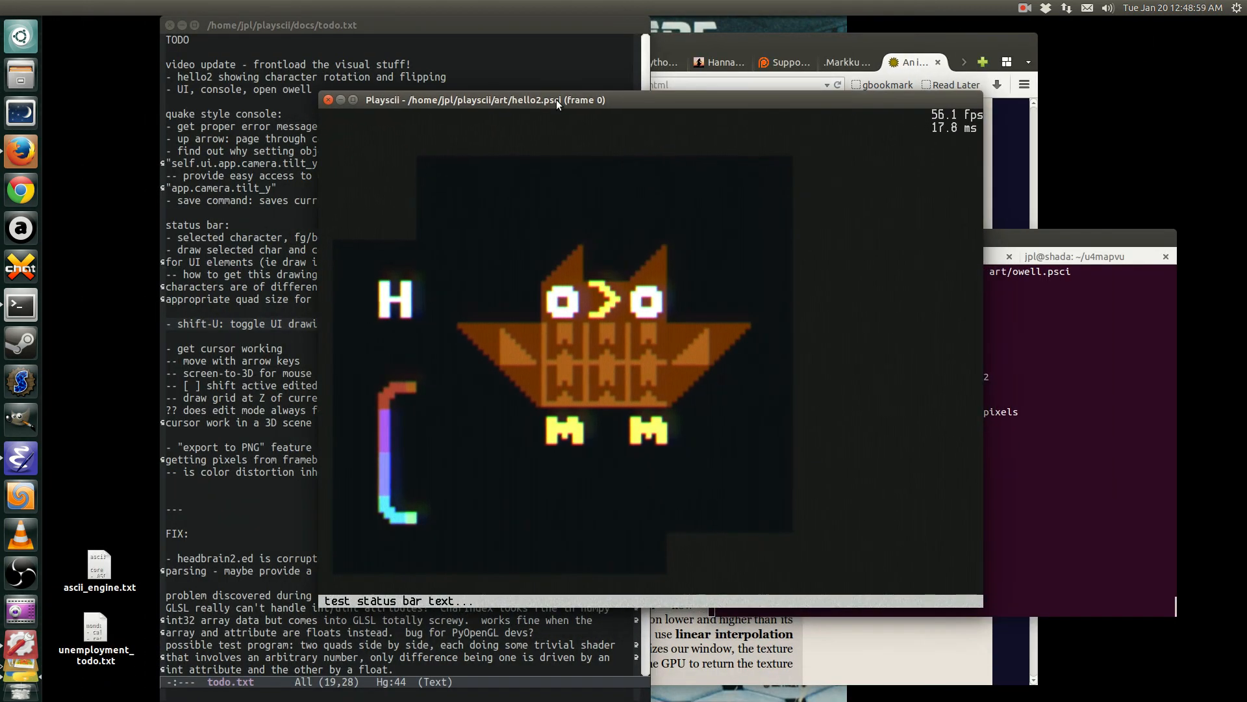
pyautogui.moveTo(532, 156)
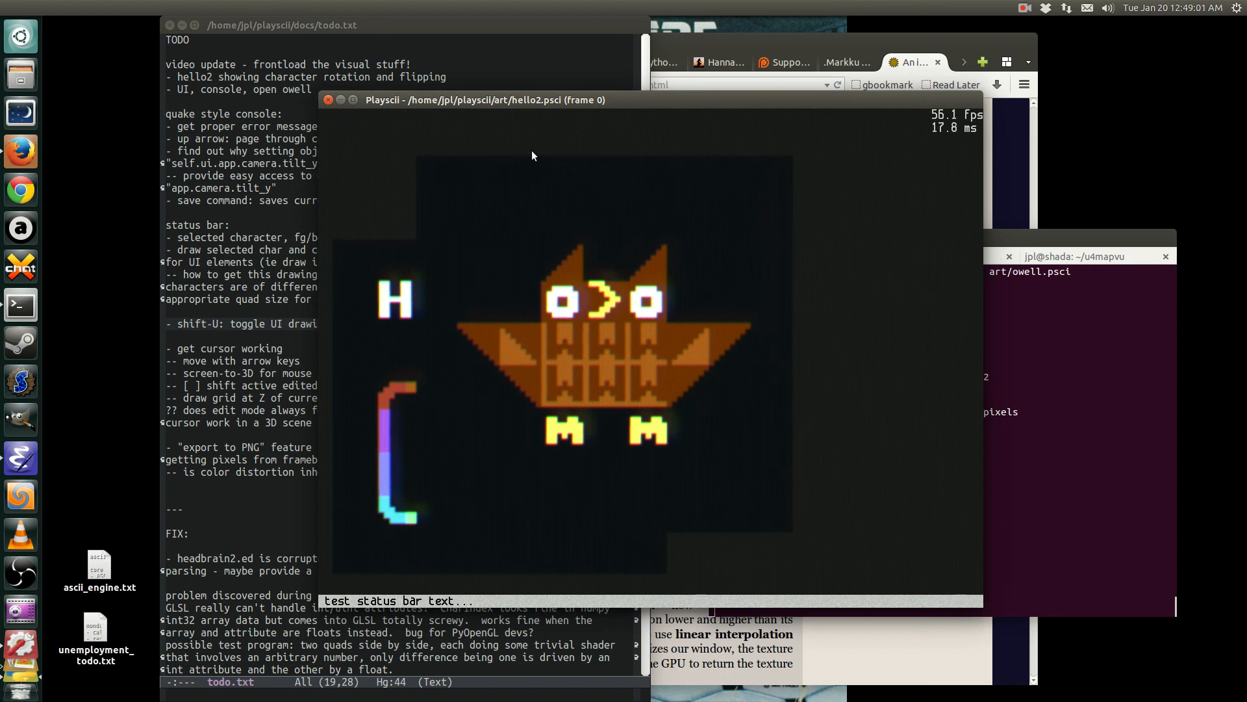
pyautogui.moveTo(455, 169)
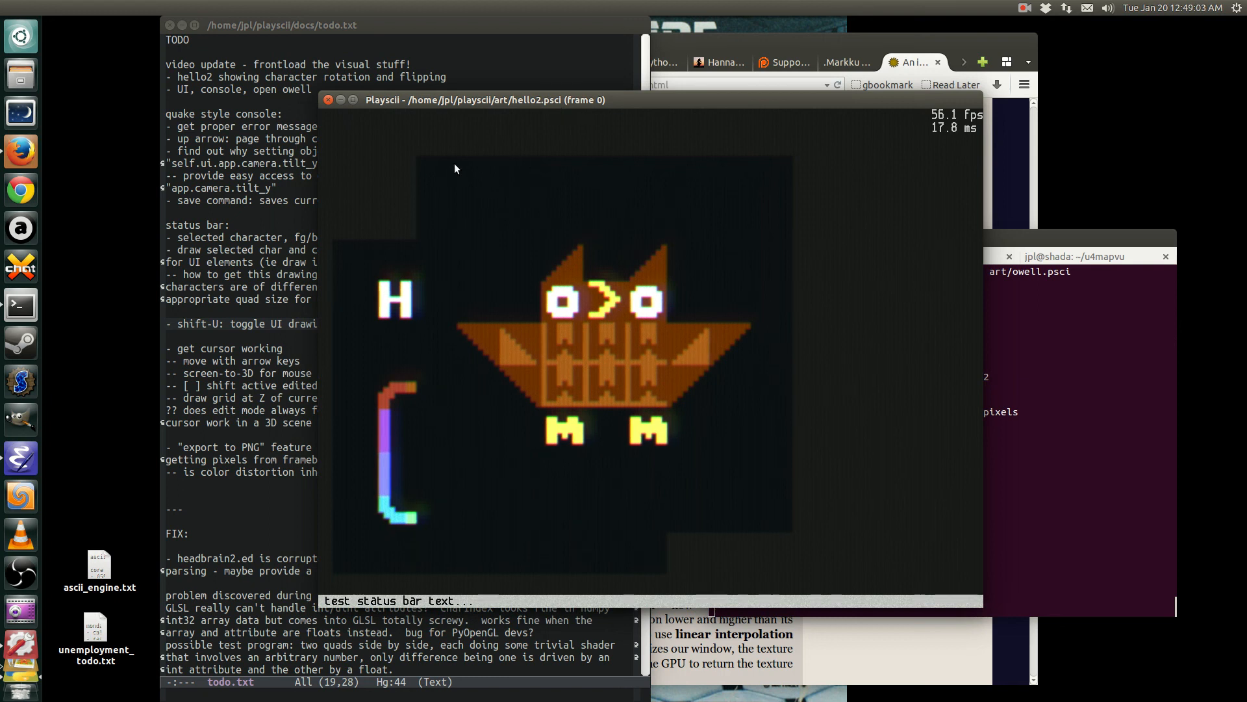